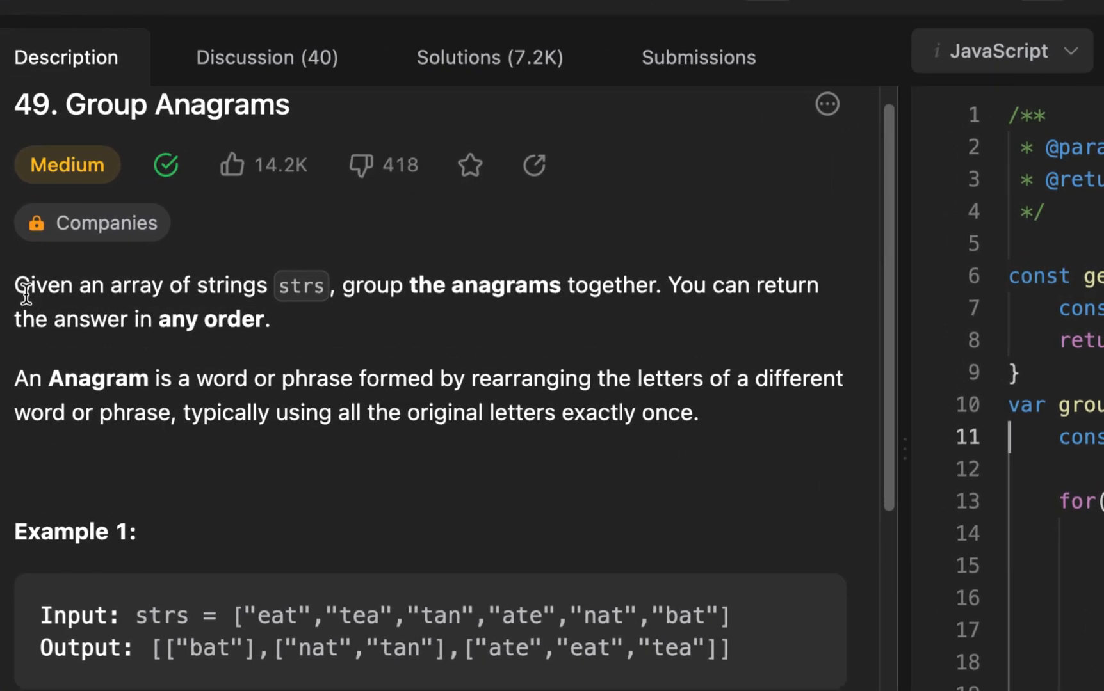
{"action": "mouse_move", "coordinate": [27, 386]}
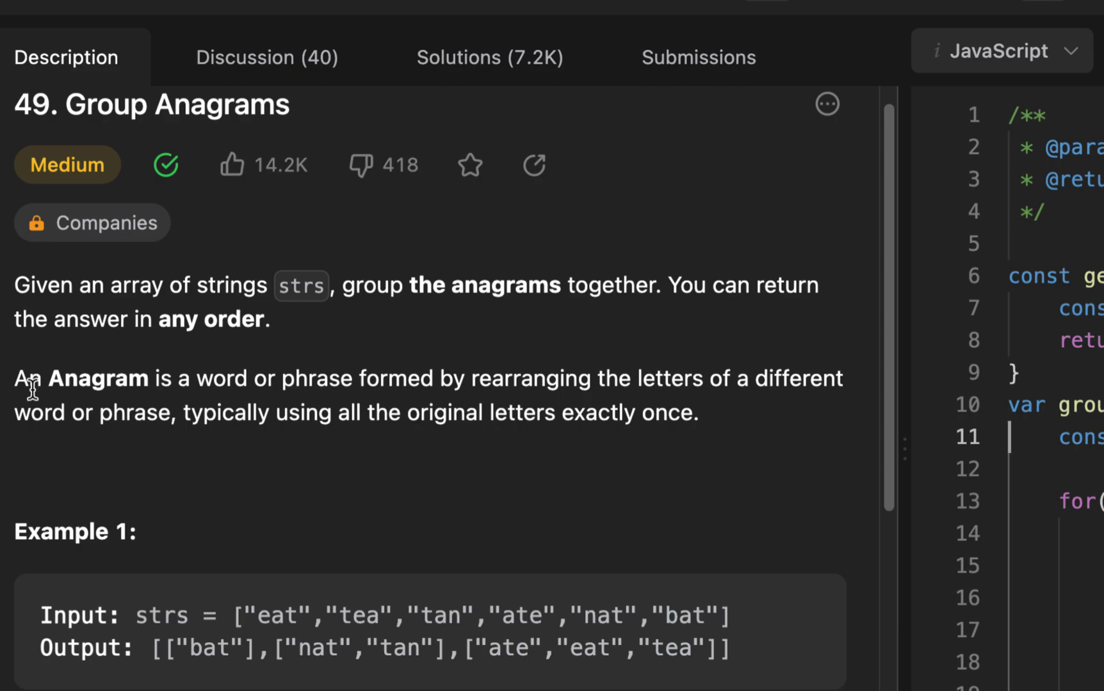
{"action": "mouse_move", "coordinate": [32, 405]}
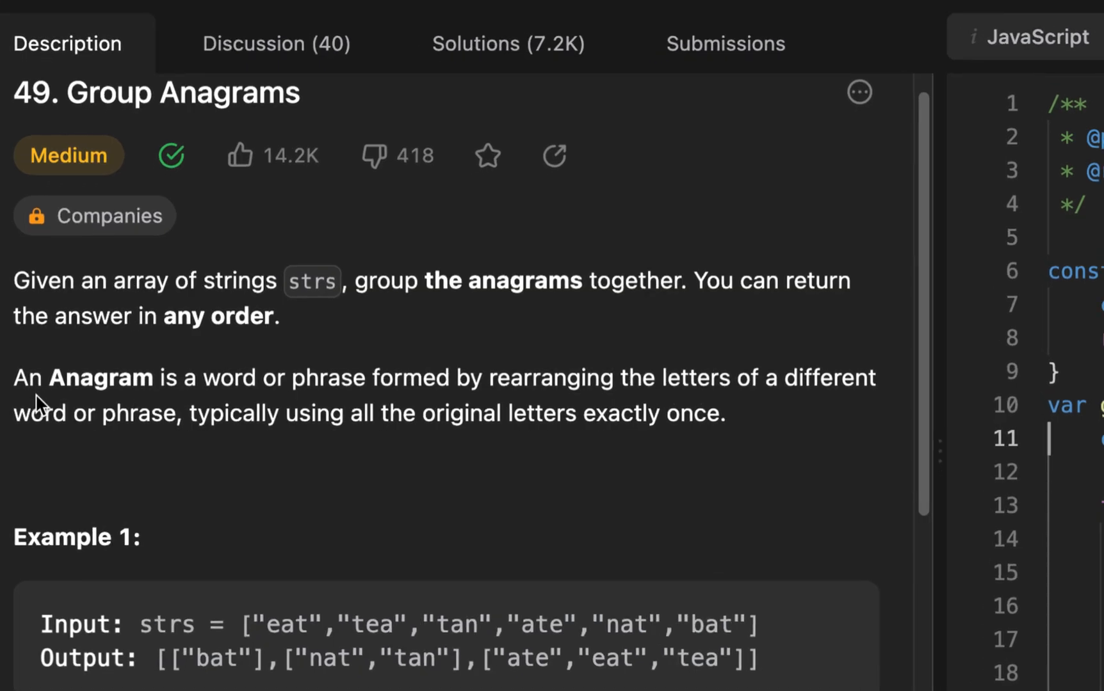
{"action": "mouse_move", "coordinate": [288, 337]}
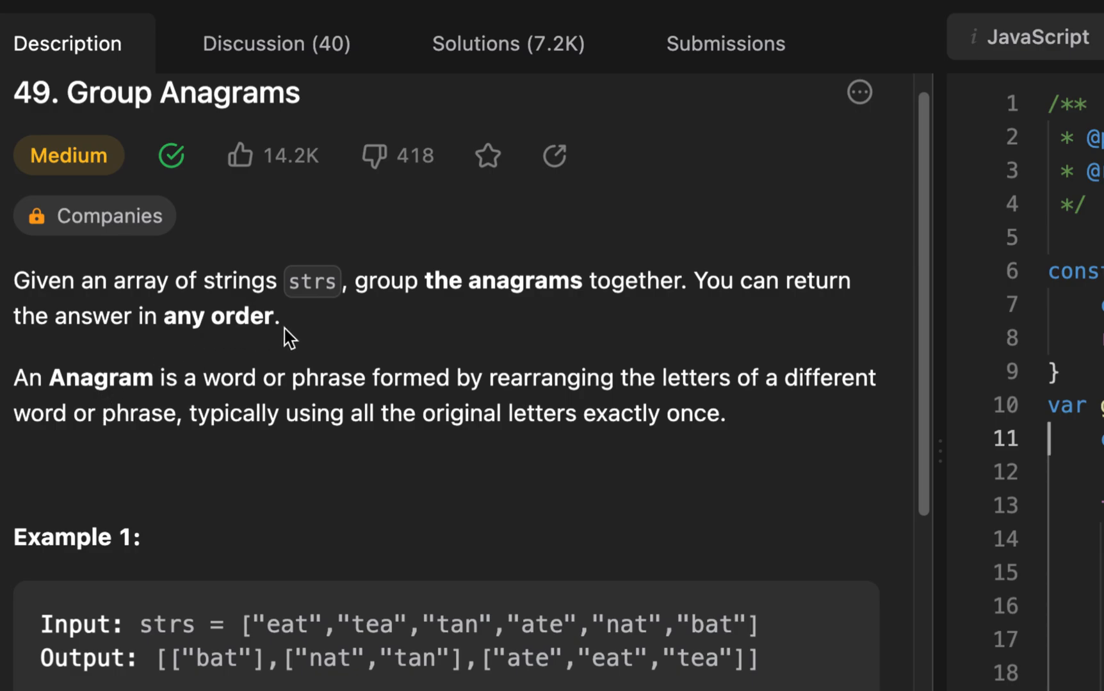
Read through Example 1 of Group Anagrams, highlighting words such as bat in the input.
{"action": "scroll", "scroll_direction": "down", "scroll_amount": 3}
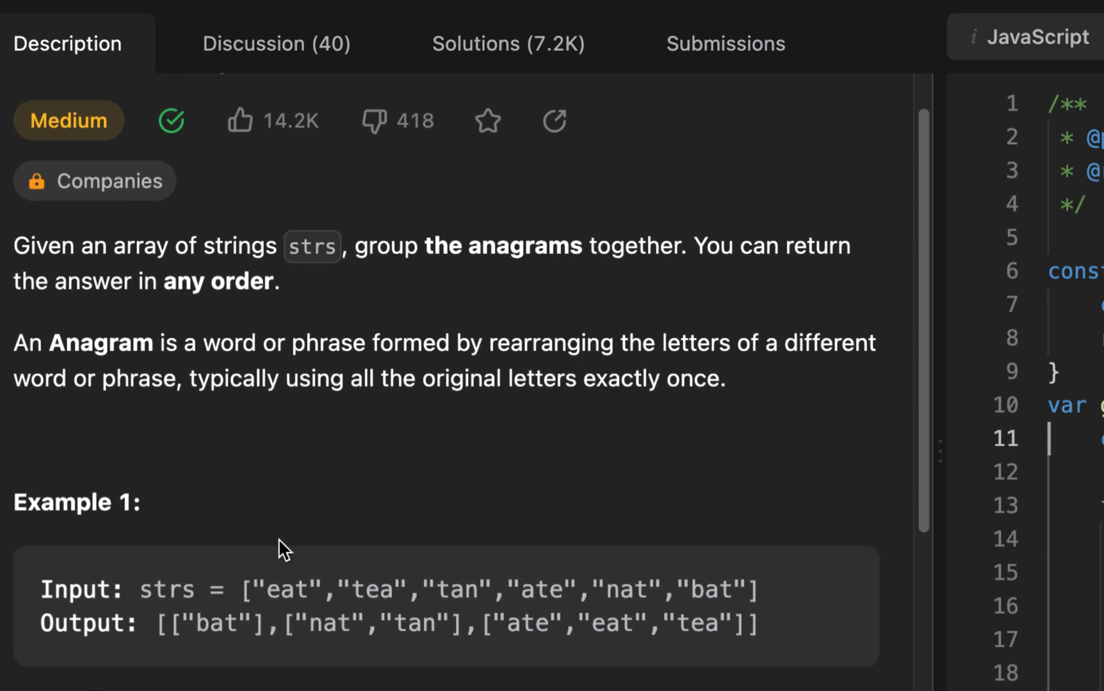
{"action": "mouse_move", "coordinate": [279, 590]}
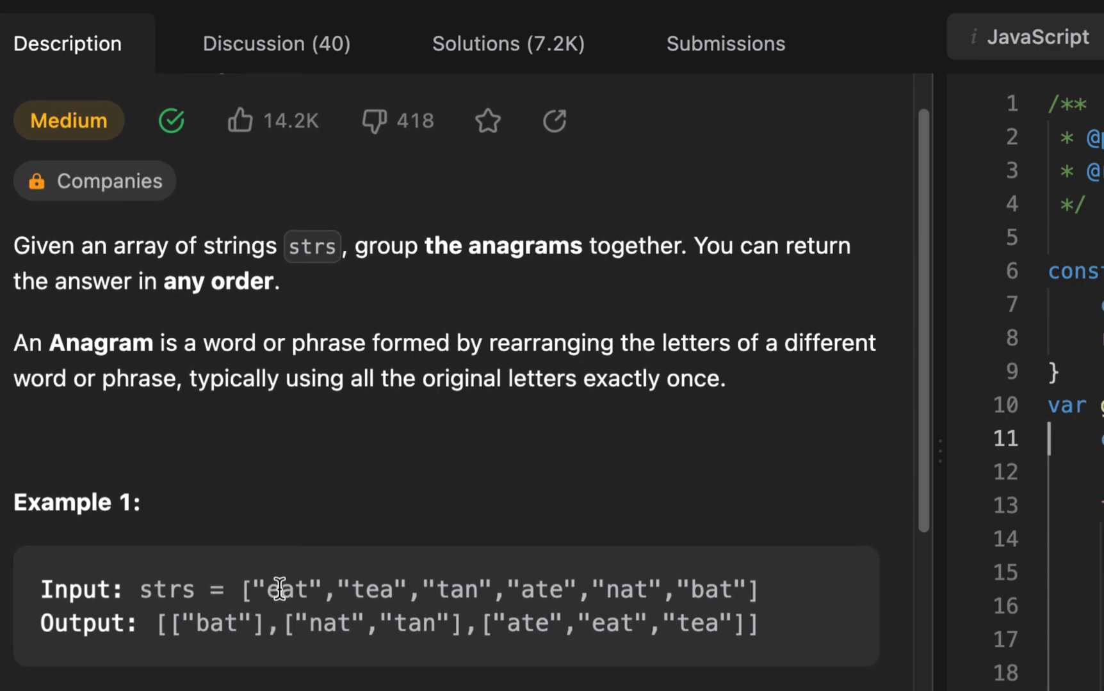
{"action": "mouse_move", "coordinate": [358, 534]}
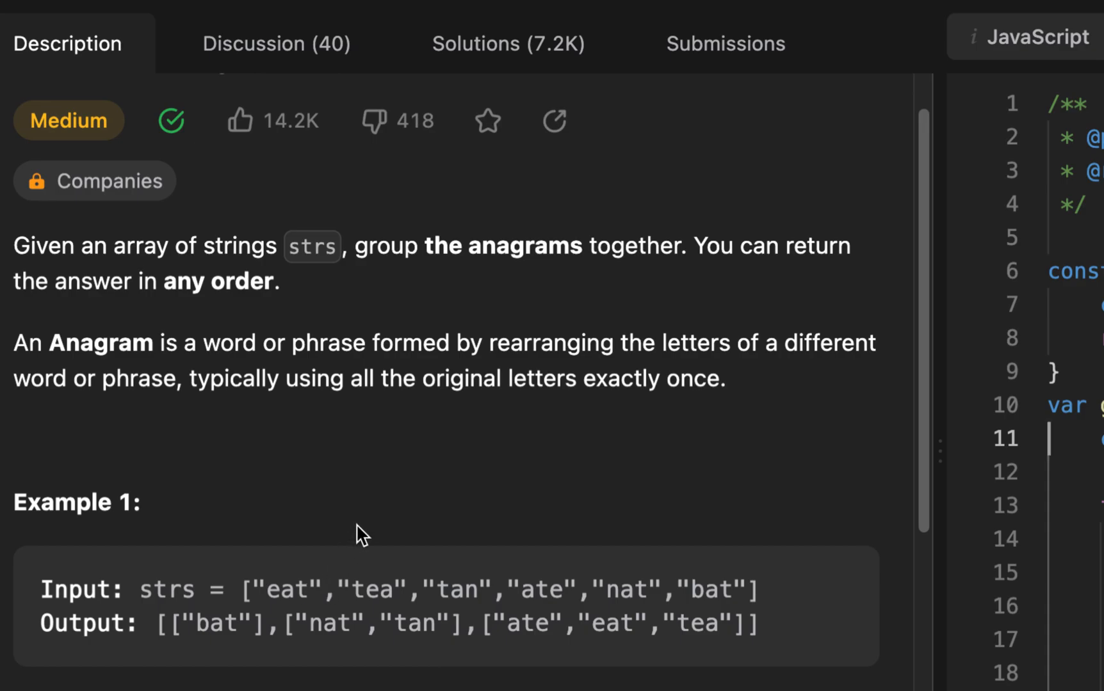
{"action": "mouse_move", "coordinate": [584, 285]}
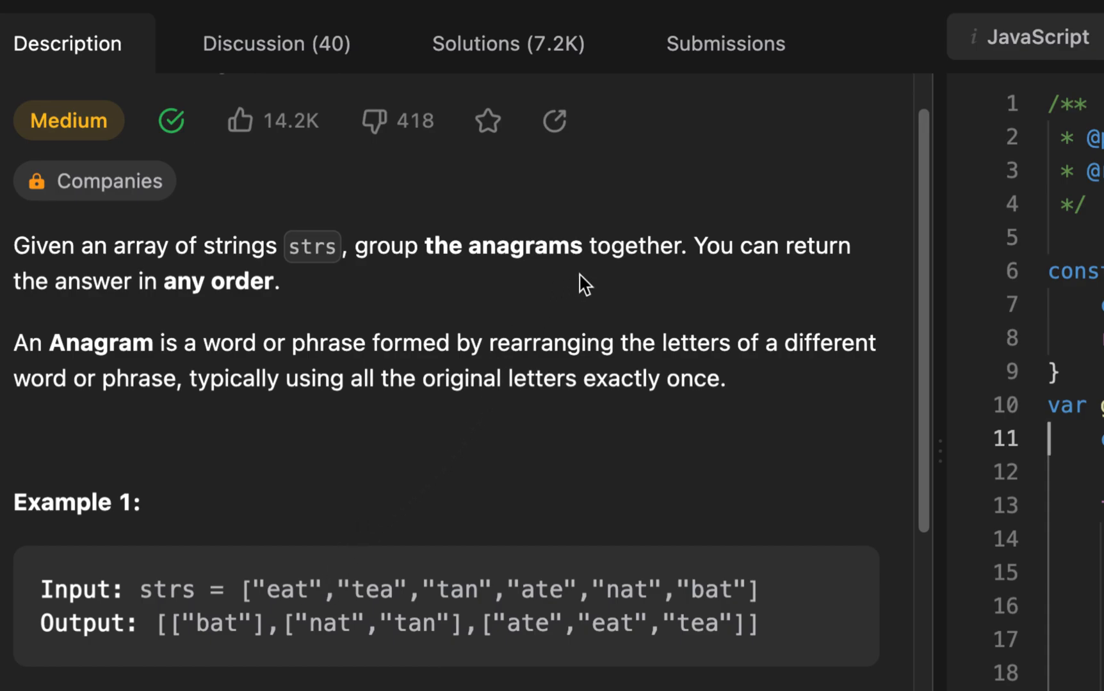
{"action": "mouse_move", "coordinate": [576, 288]}
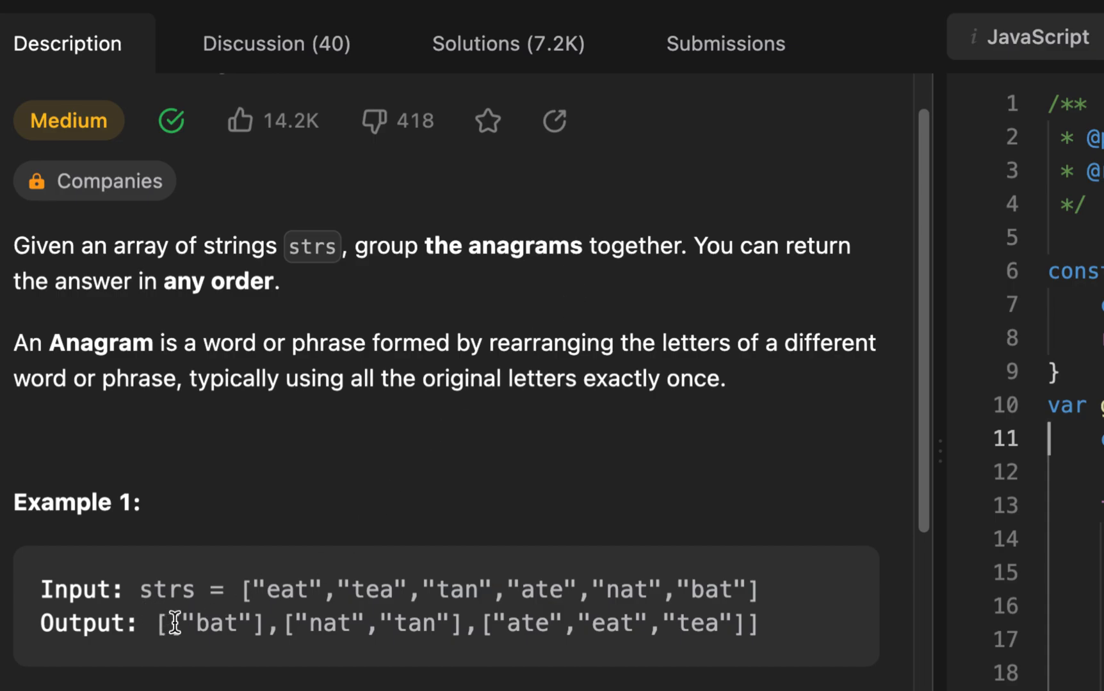
{"action": "mouse_move", "coordinate": [260, 630]}
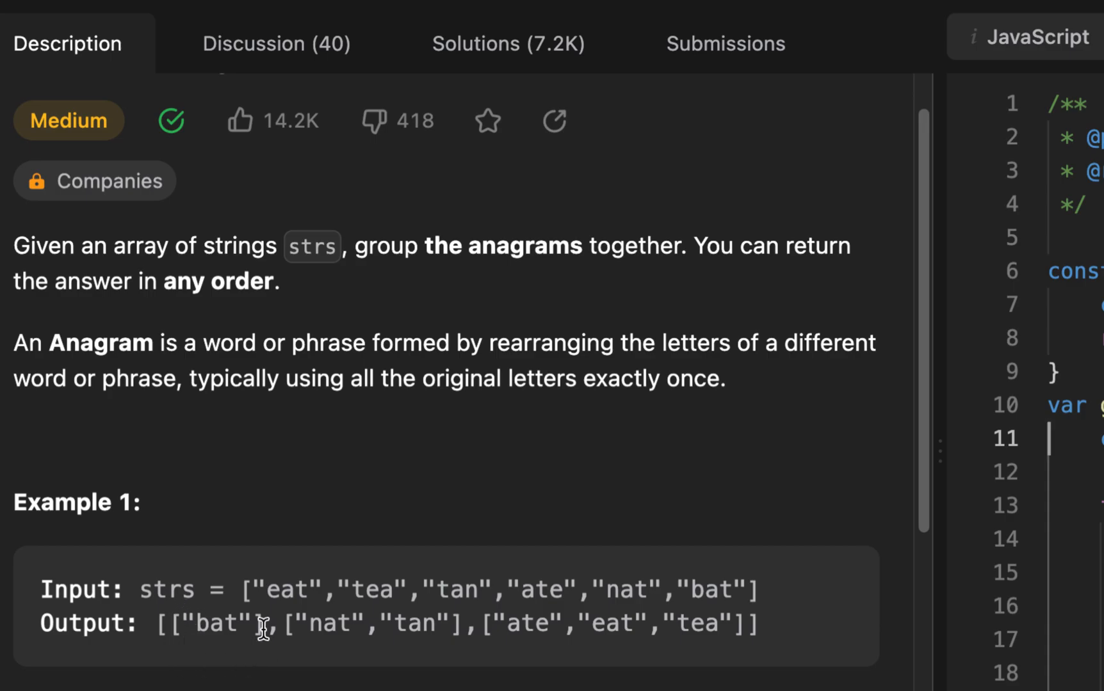
{"action": "mouse_move", "coordinate": [333, 561]}
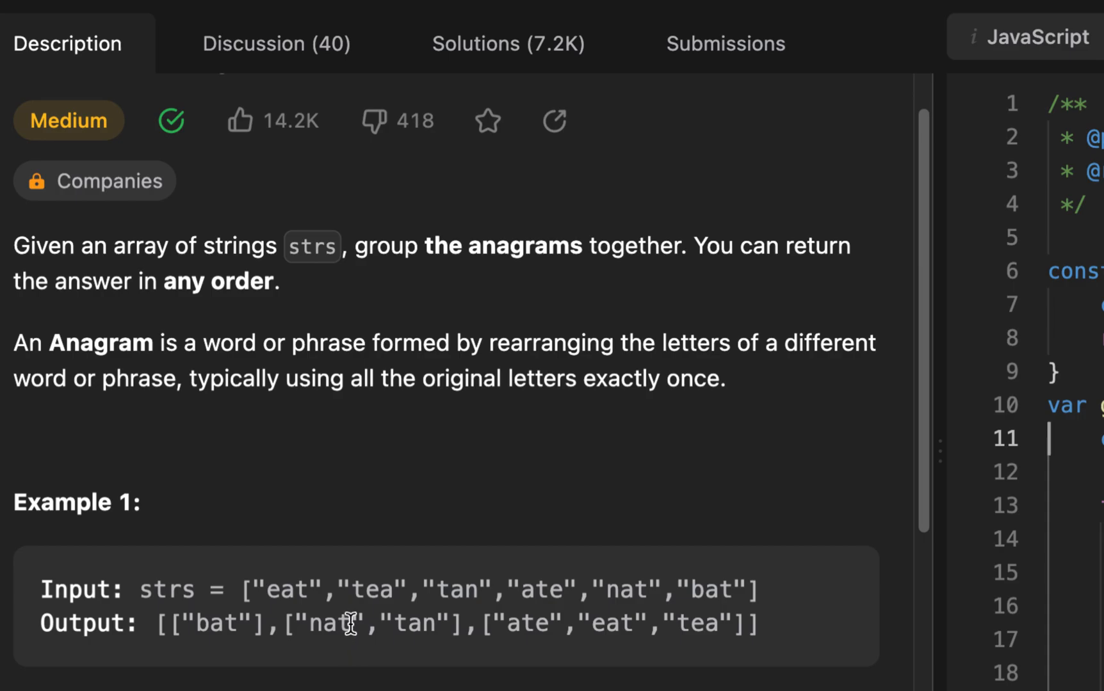
{"action": "double_click", "coordinate": [518, 246]}
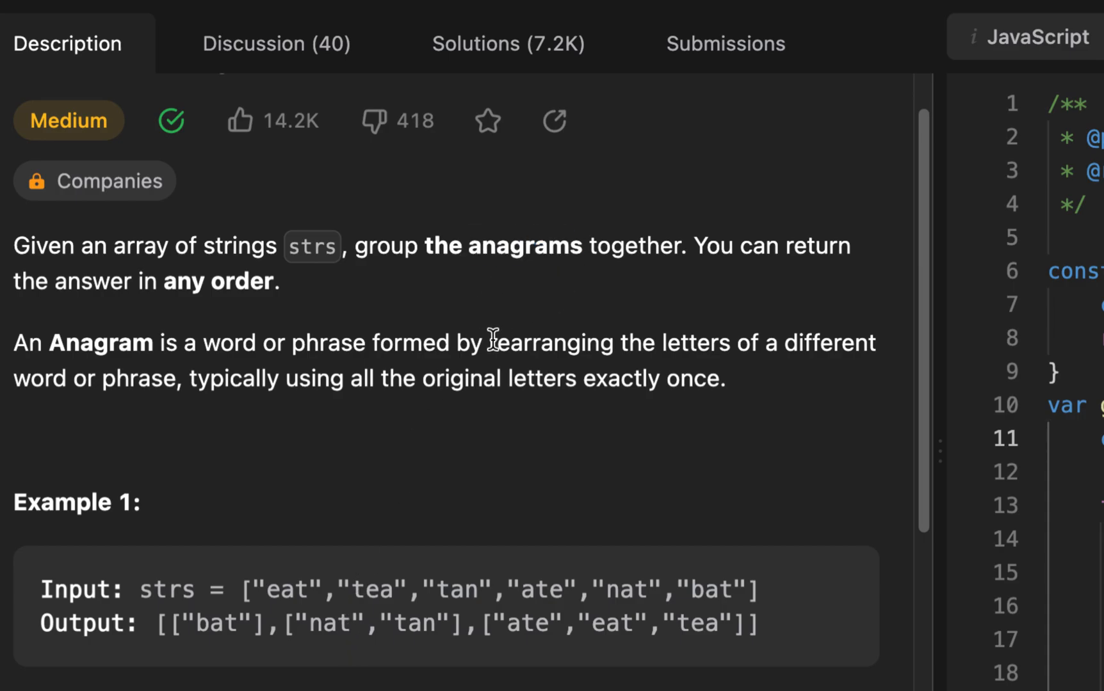
{"action": "mouse_move", "coordinate": [330, 520]}
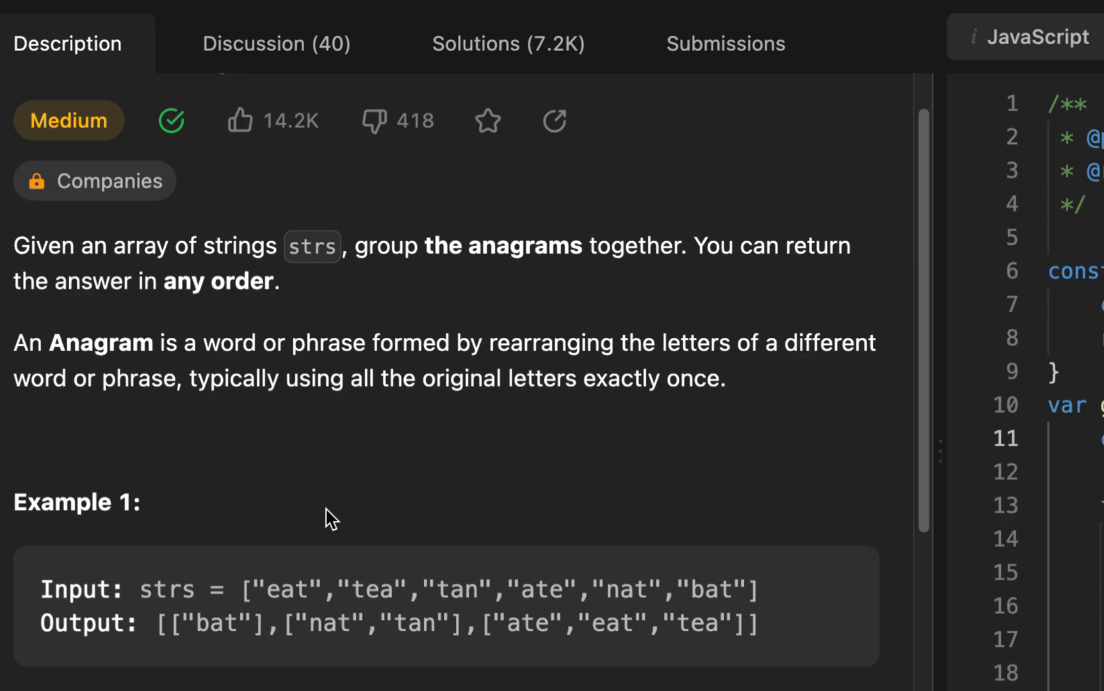
{"action": "mouse_move", "coordinate": [286, 590]}
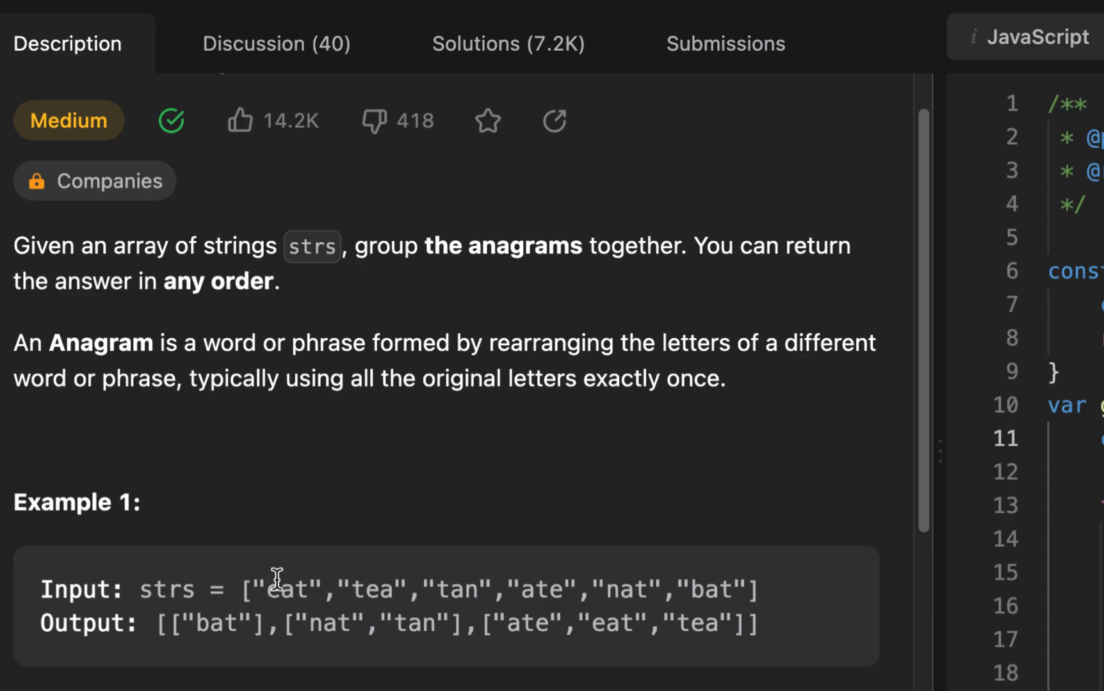
{"action": "mouse_move", "coordinate": [342, 568]}
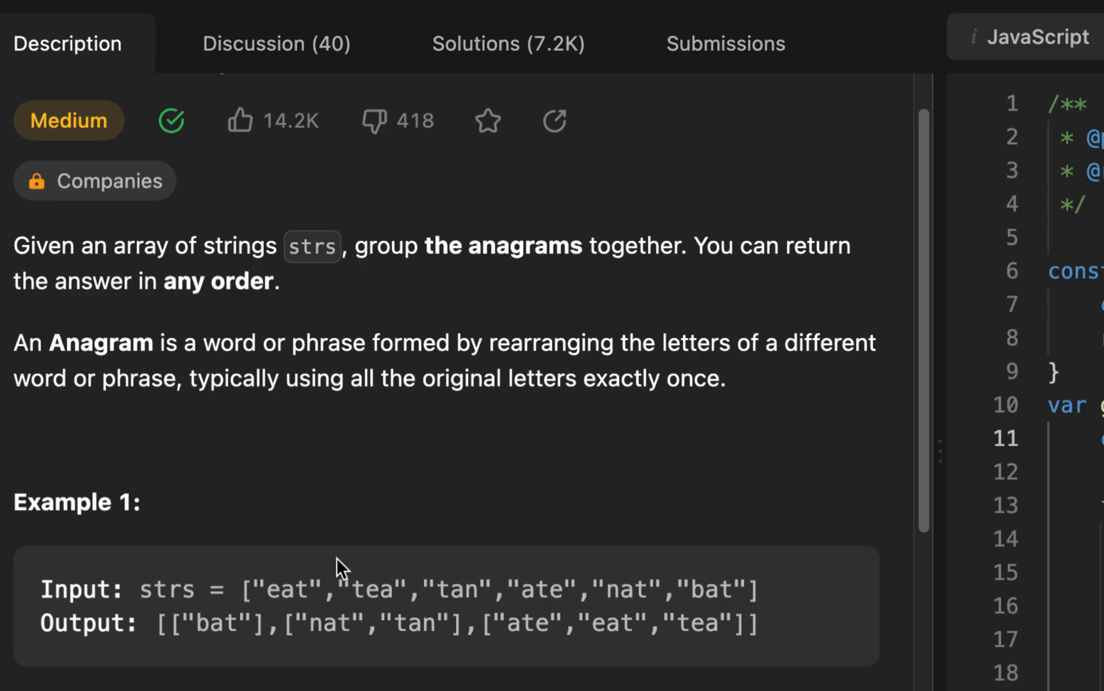
{"action": "mouse_move", "coordinate": [390, 584]}
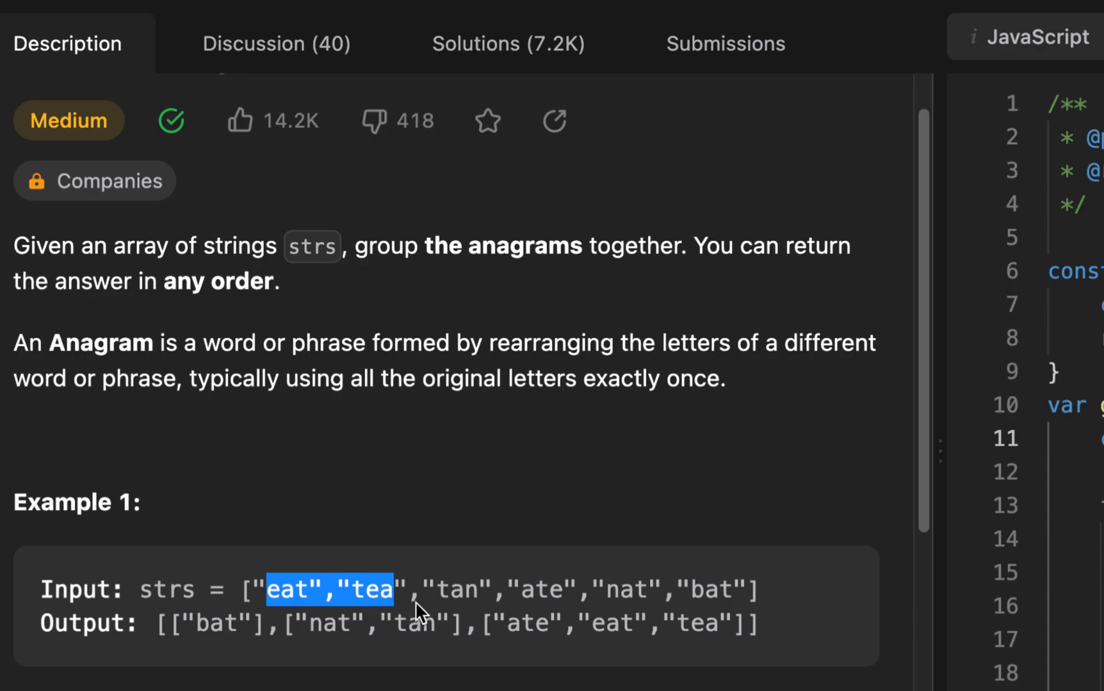
{"action": "mouse_move", "coordinate": [567, 590]}
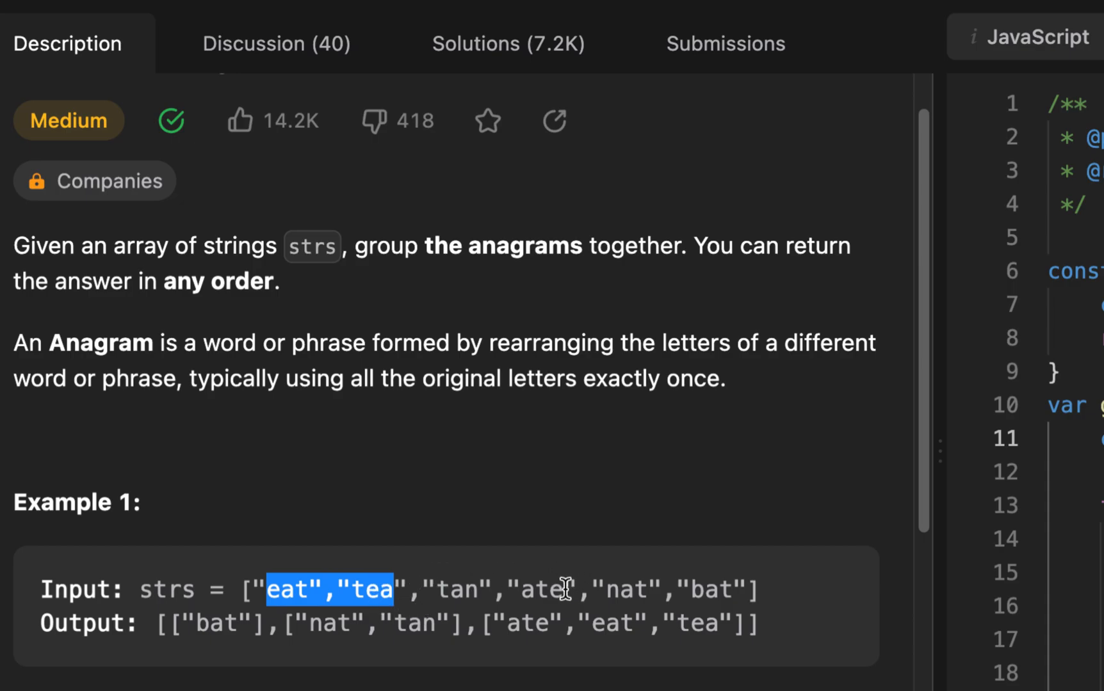
{"action": "double_click", "coordinate": [542, 590]}
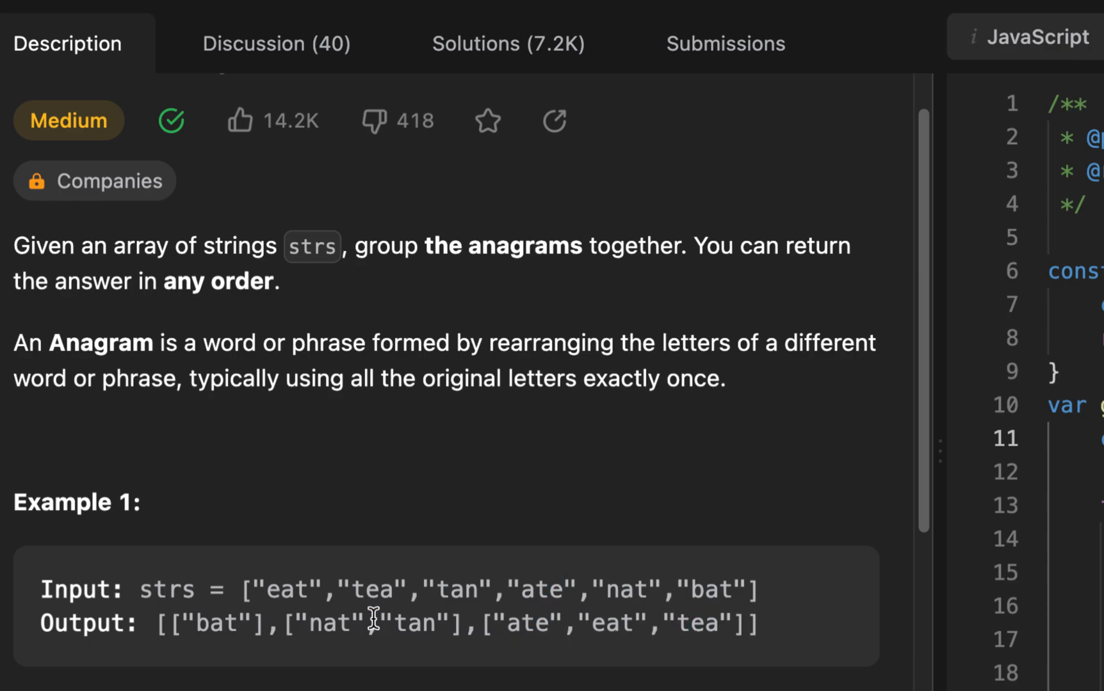
{"action": "mouse_move", "coordinate": [680, 591]}
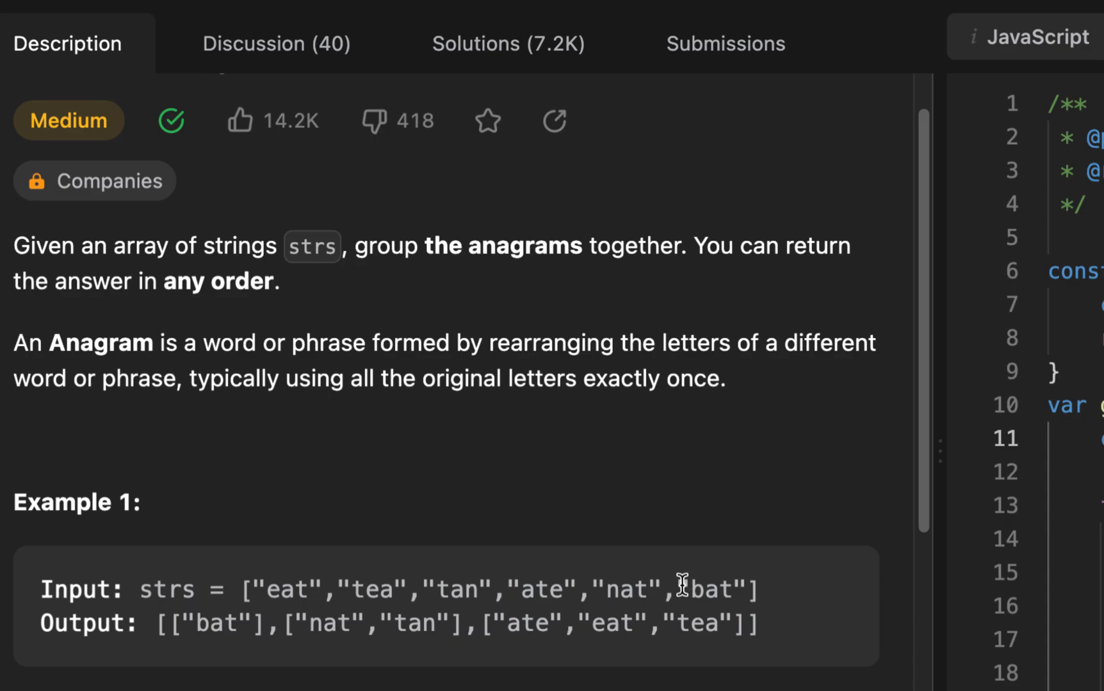
{"action": "double_click", "coordinate": [707, 589]}
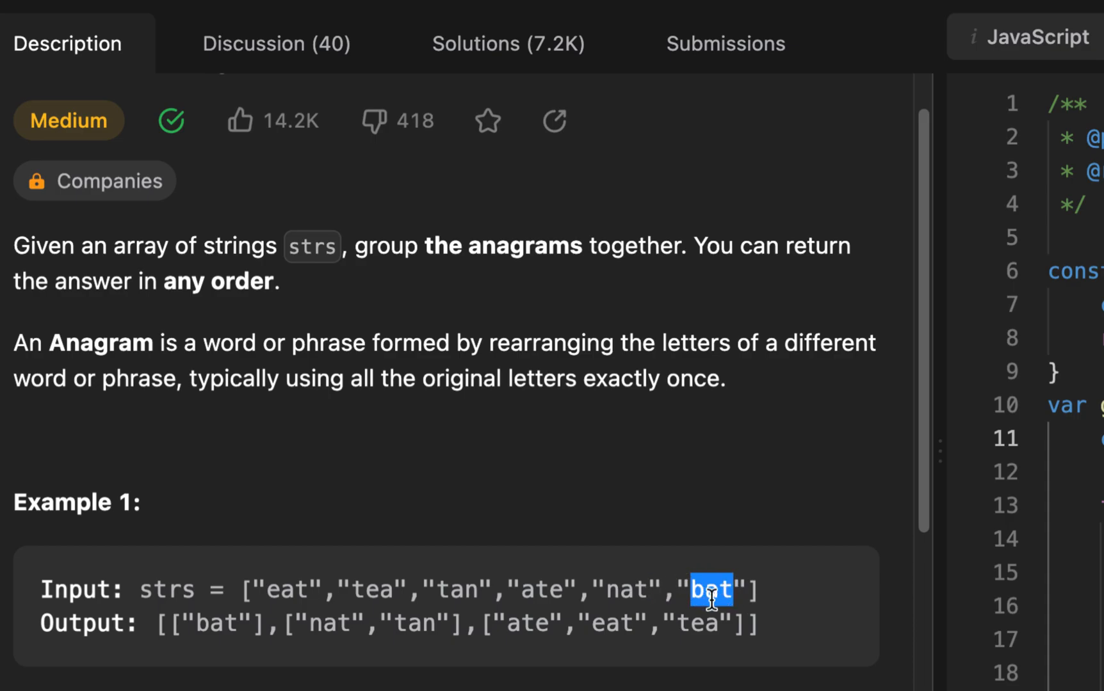
{"action": "mouse_move", "coordinate": [680, 590]}
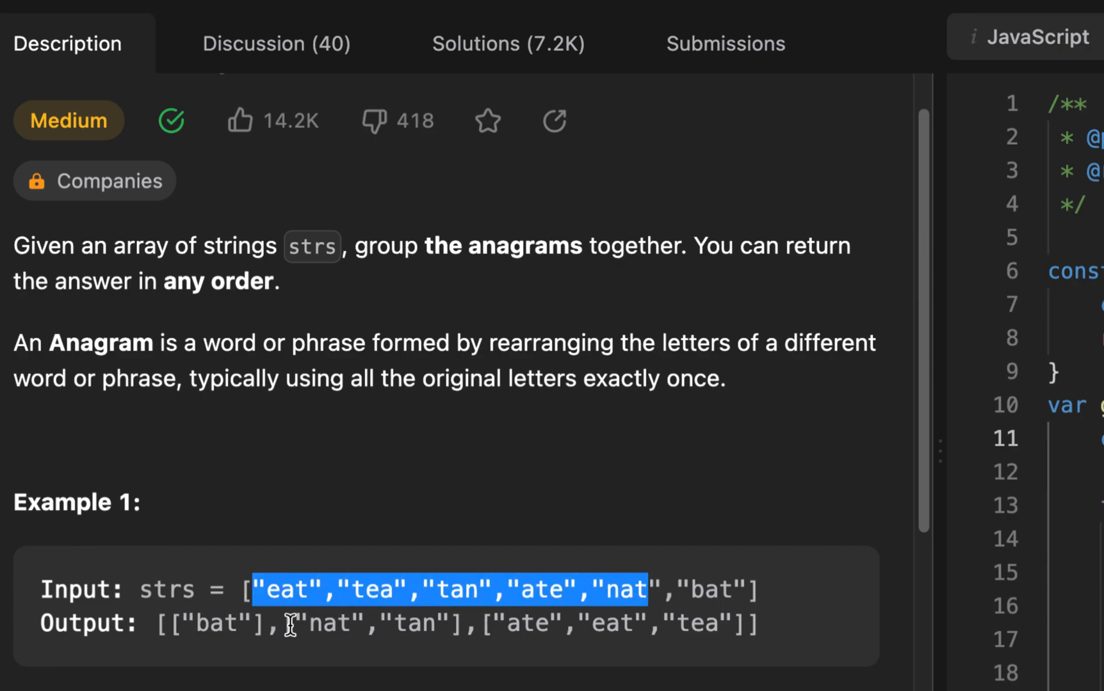
Scroll the Description panel down to reveal Example 2 and Example 3.
{"action": "scroll", "scroll_direction": "down", "scroll_amount": 3}
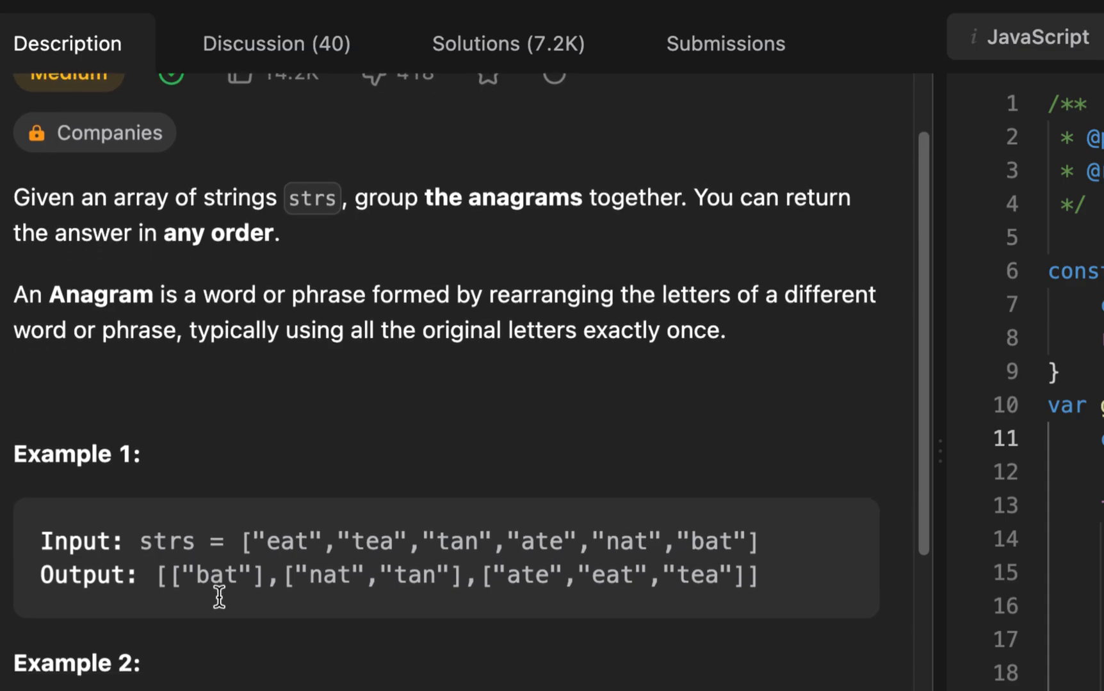
{"action": "scroll", "scroll_direction": "down", "scroll_amount": 3}
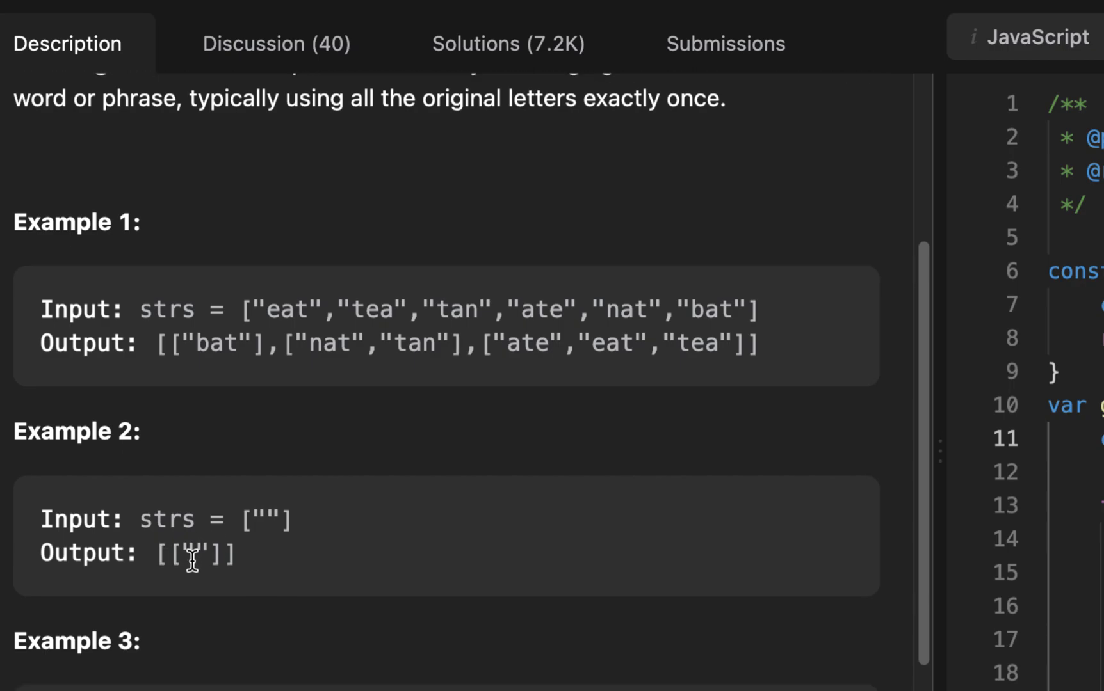
{"action": "scroll", "scroll_direction": "down", "scroll_amount": 3}
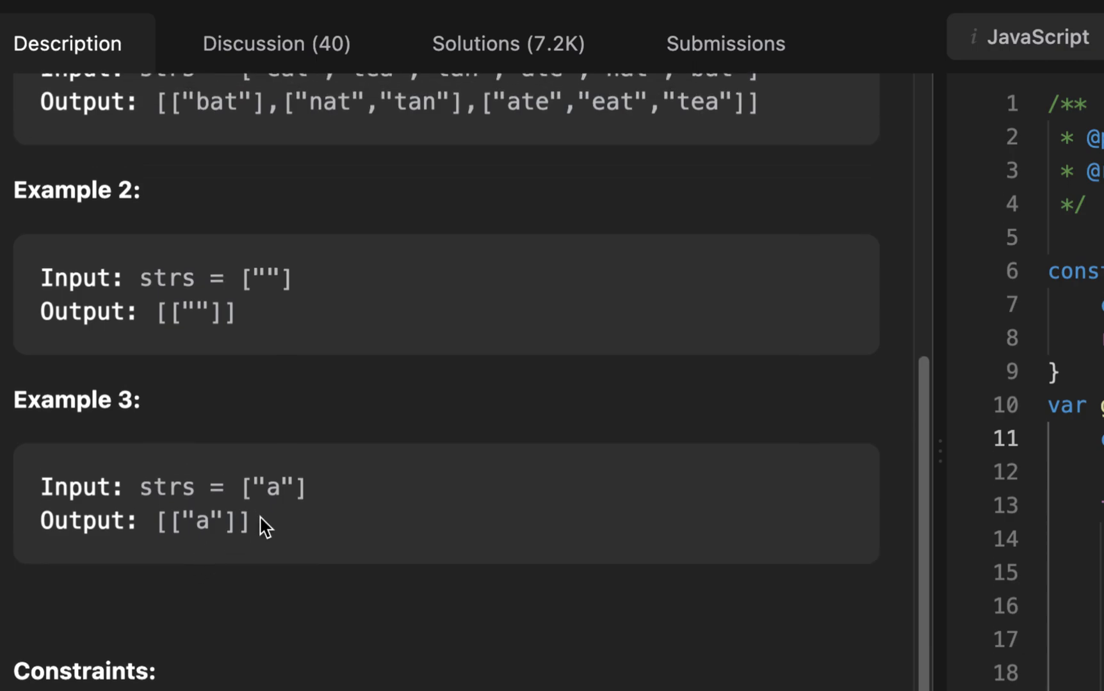
{"action": "mouse_move", "coordinate": [290, 488]}
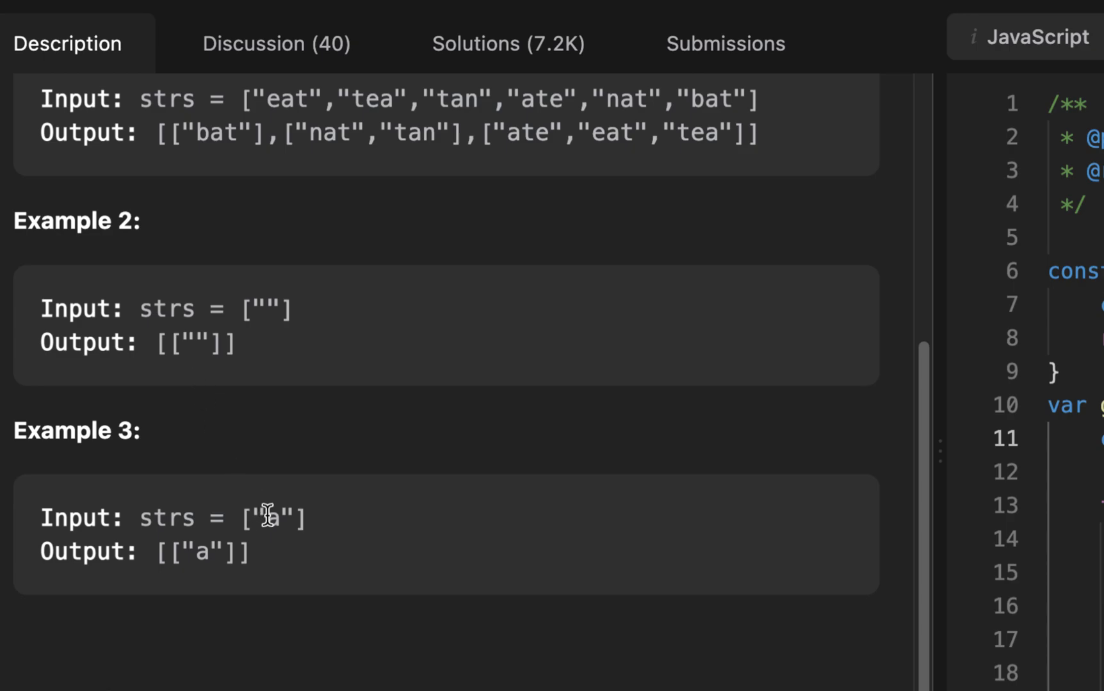
{"action": "mouse_move", "coordinate": [276, 434]}
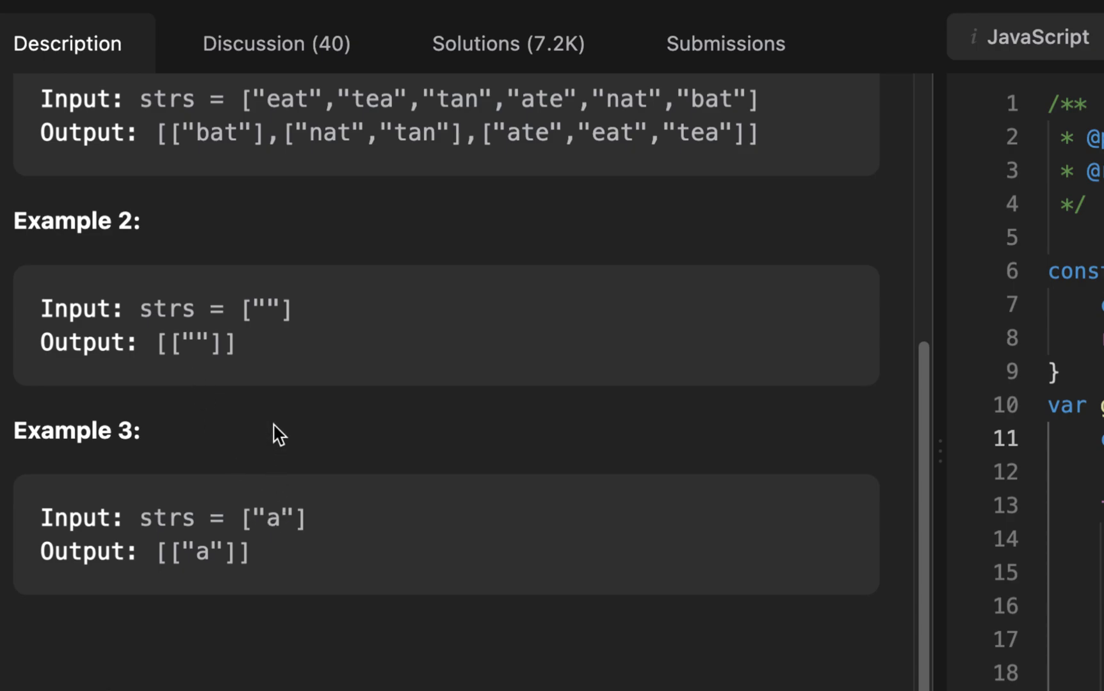
{"action": "scroll", "scroll_direction": "up", "scroll_amount": 3}
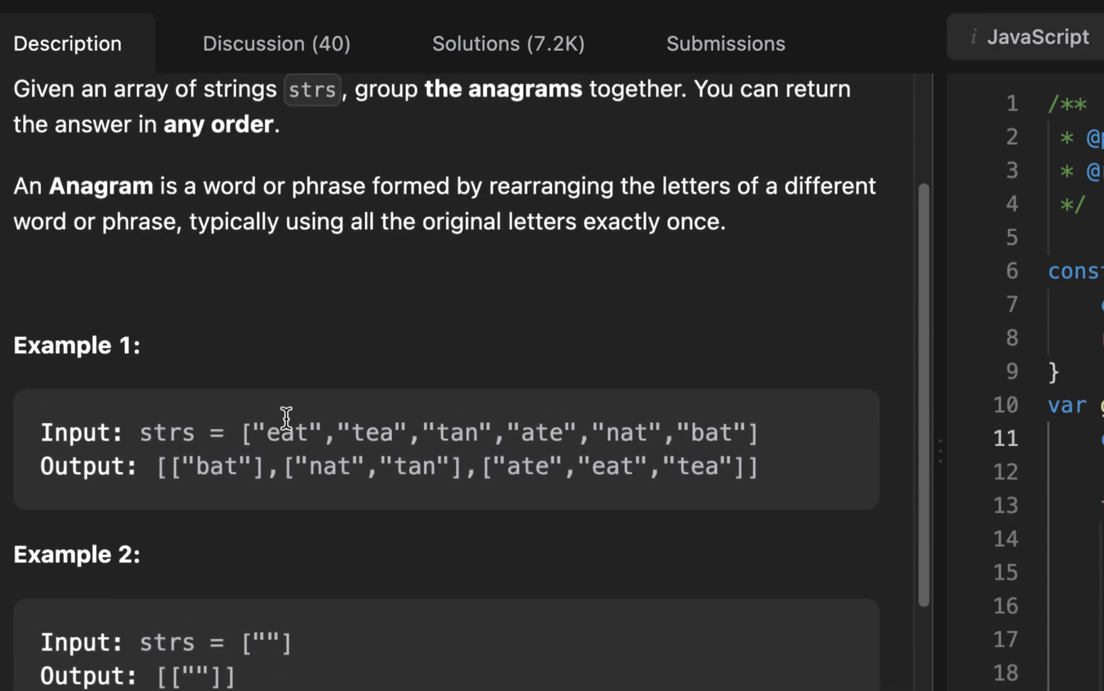
{"action": "mouse_move", "coordinate": [338, 419]}
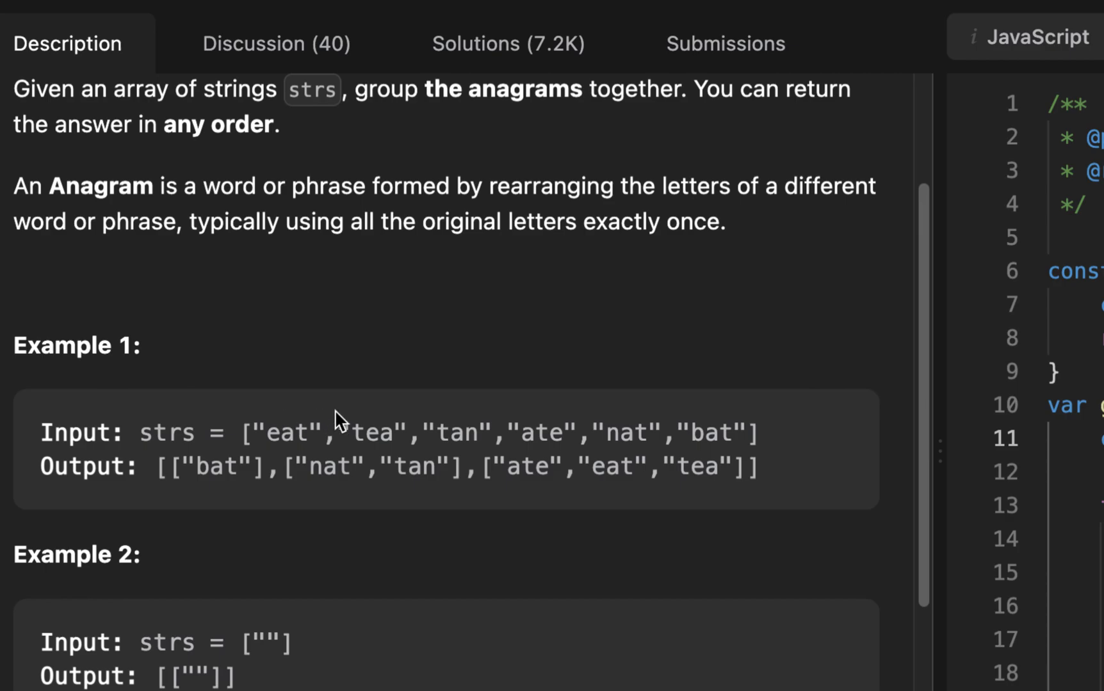
{"action": "scroll", "scroll_direction": "up", "scroll_amount": 3}
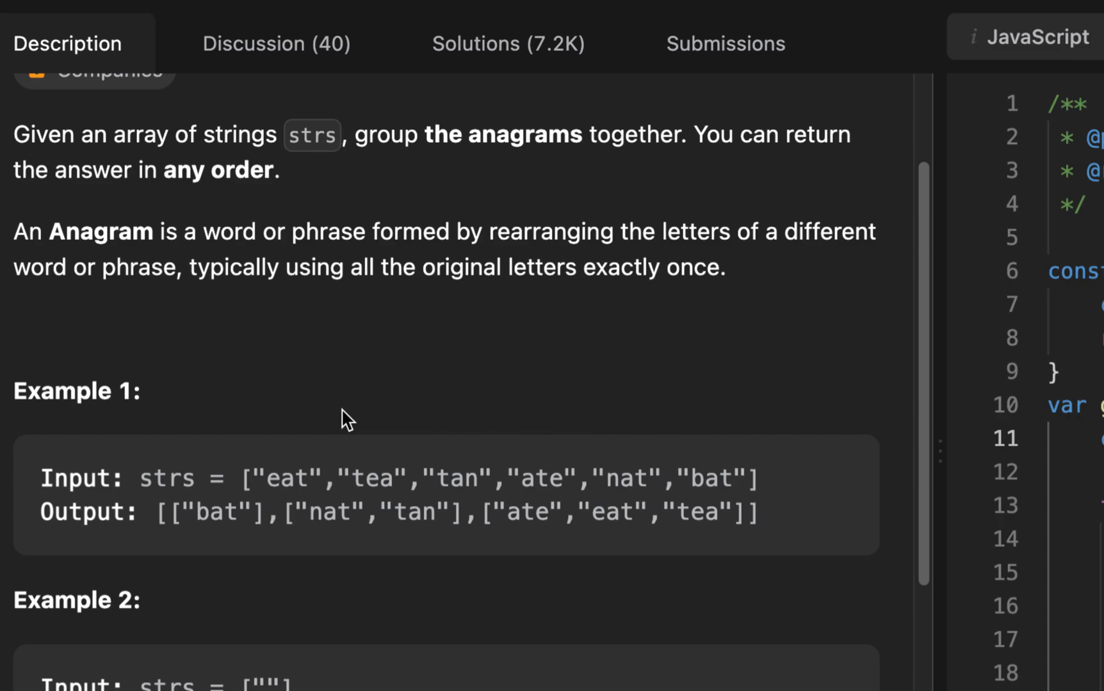
{"action": "double_click", "coordinate": [286, 479]}
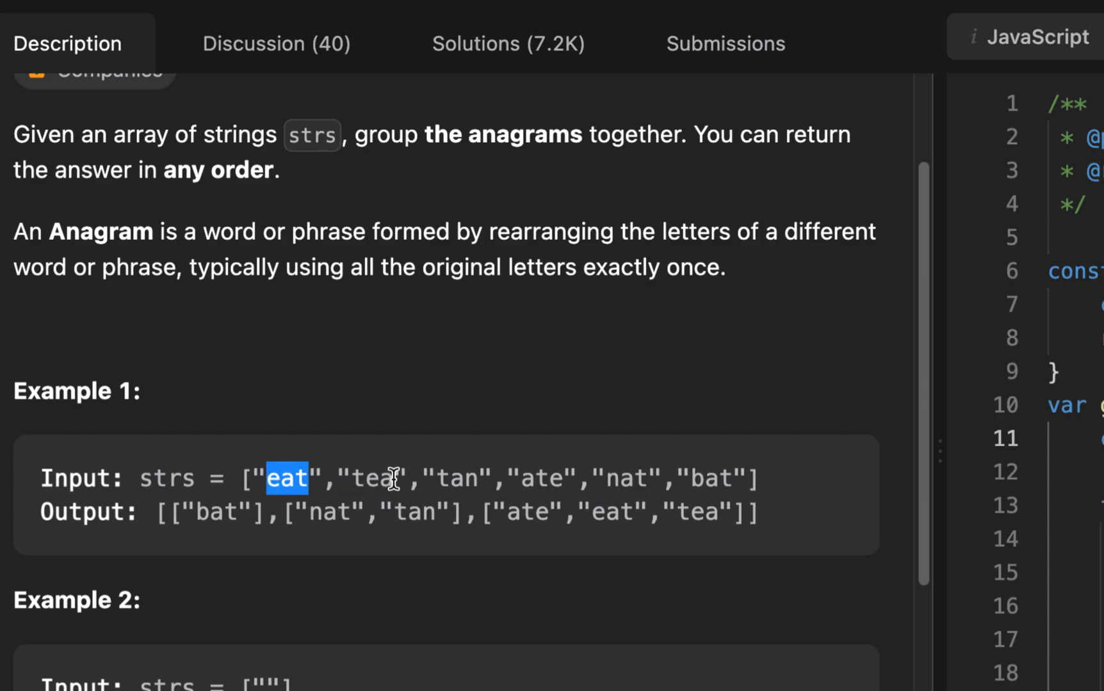
{"action": "double_click", "coordinate": [371, 479]}
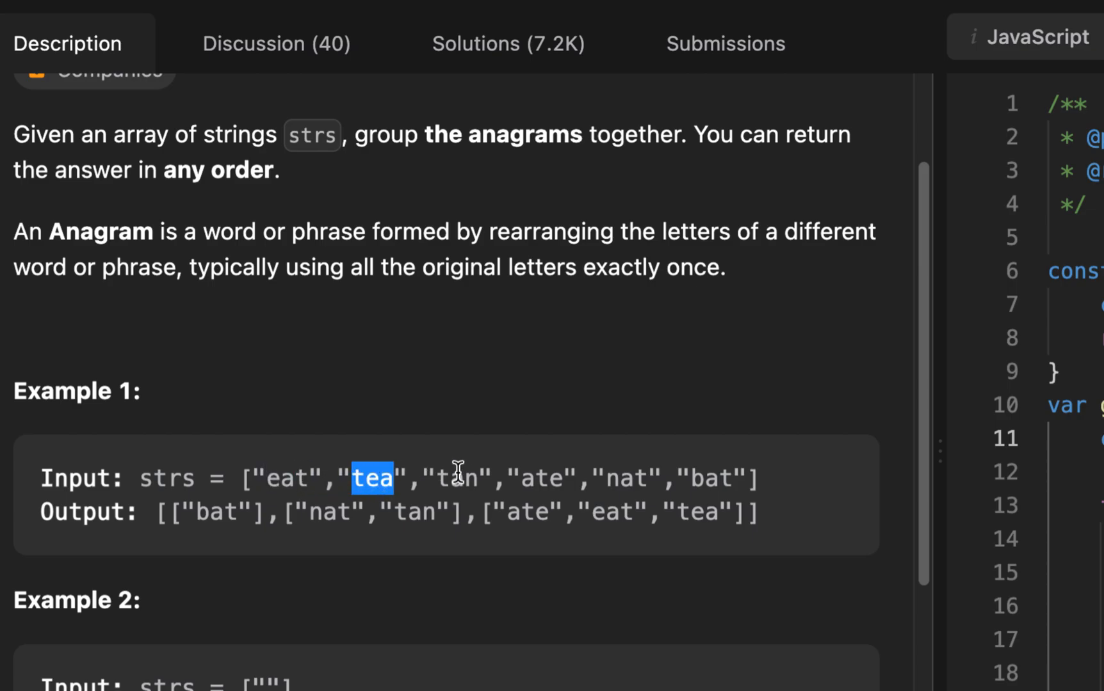
{"action": "double_click", "coordinate": [465, 477]}
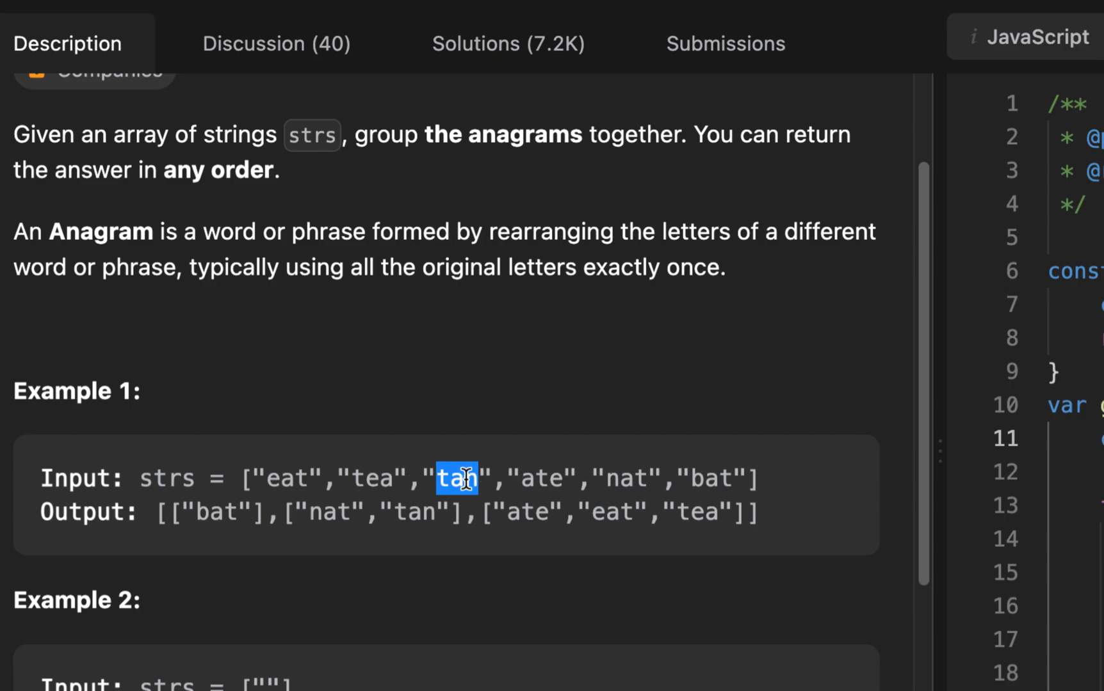
{"action": "mouse_move", "coordinate": [625, 427]}
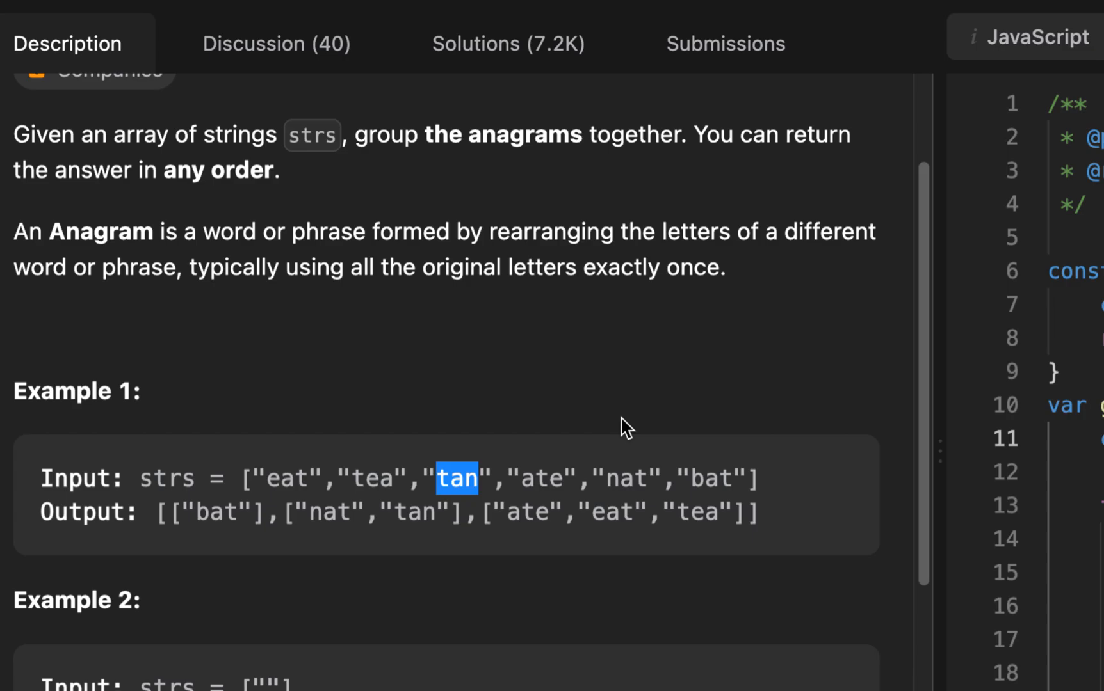
{"action": "double_click", "coordinate": [75, 392]}
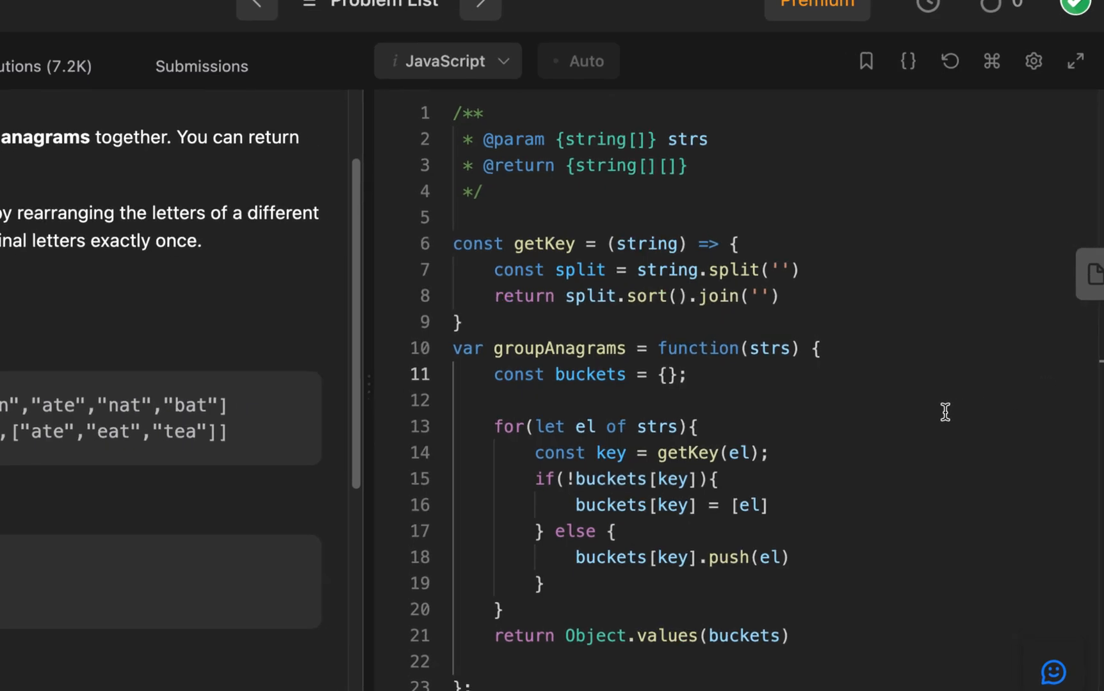
{"action": "mouse_move", "coordinate": [676, 231]}
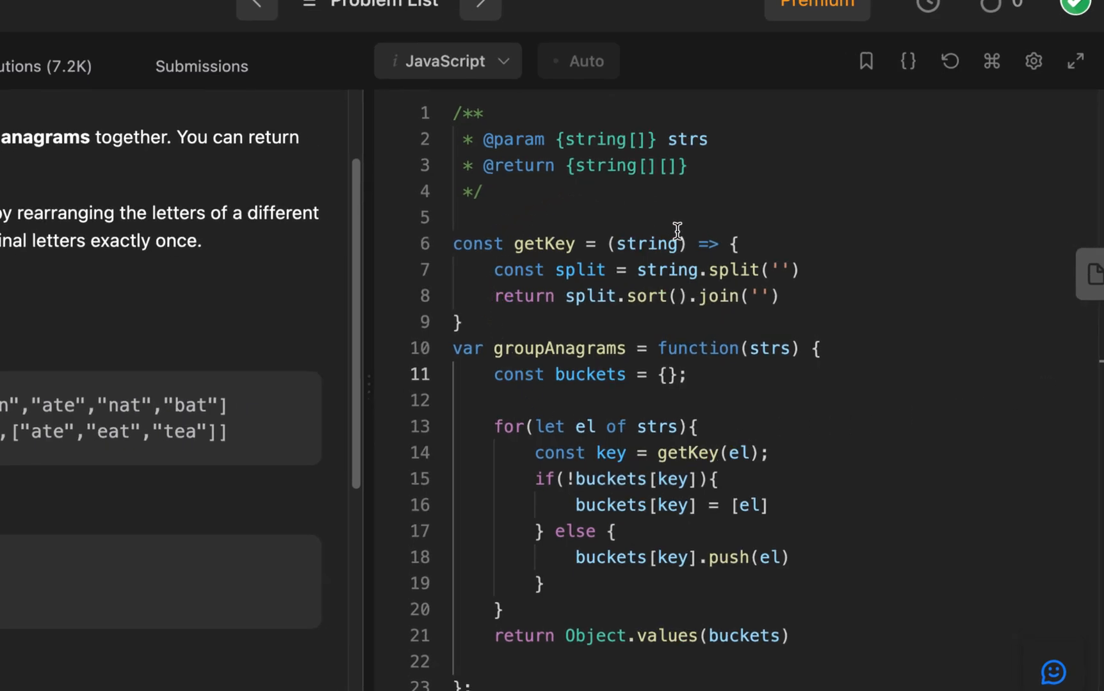
{"action": "left_click", "coordinate": [479, 322]}
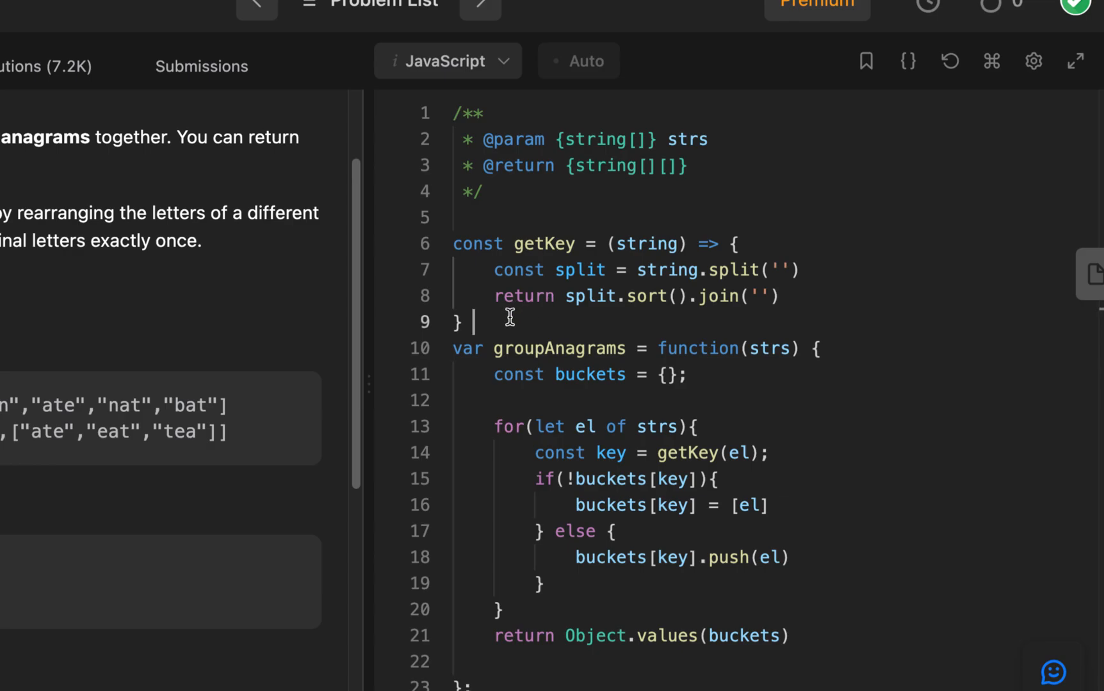
{"action": "mouse_move", "coordinate": [640, 245]}
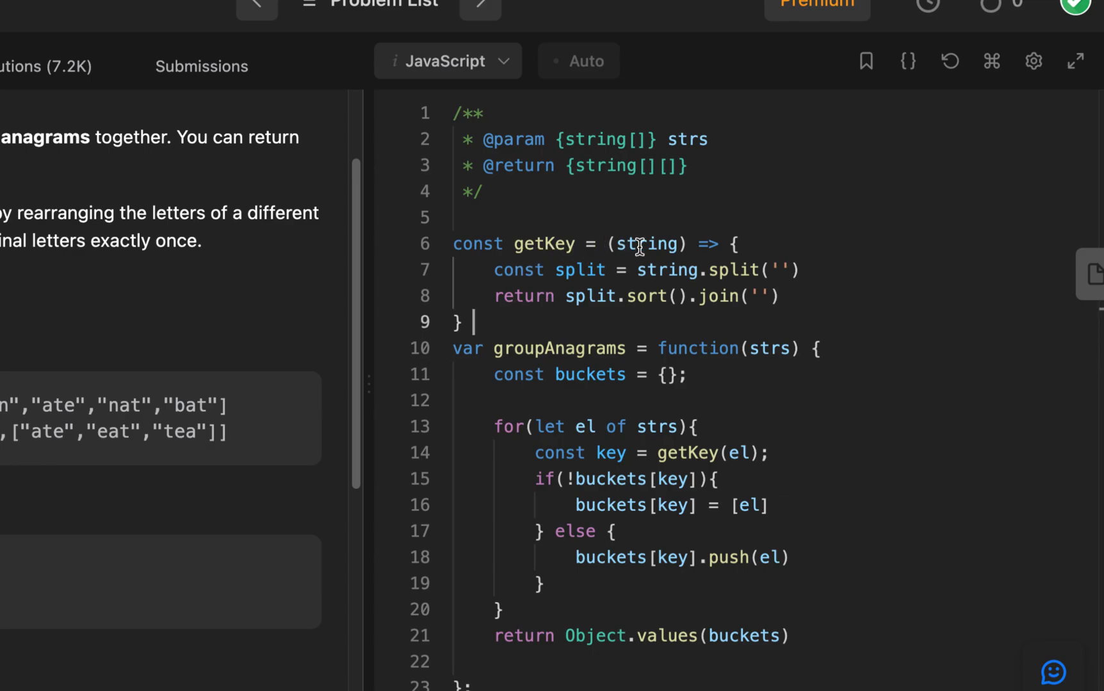
{"action": "double_click", "coordinate": [648, 244]}
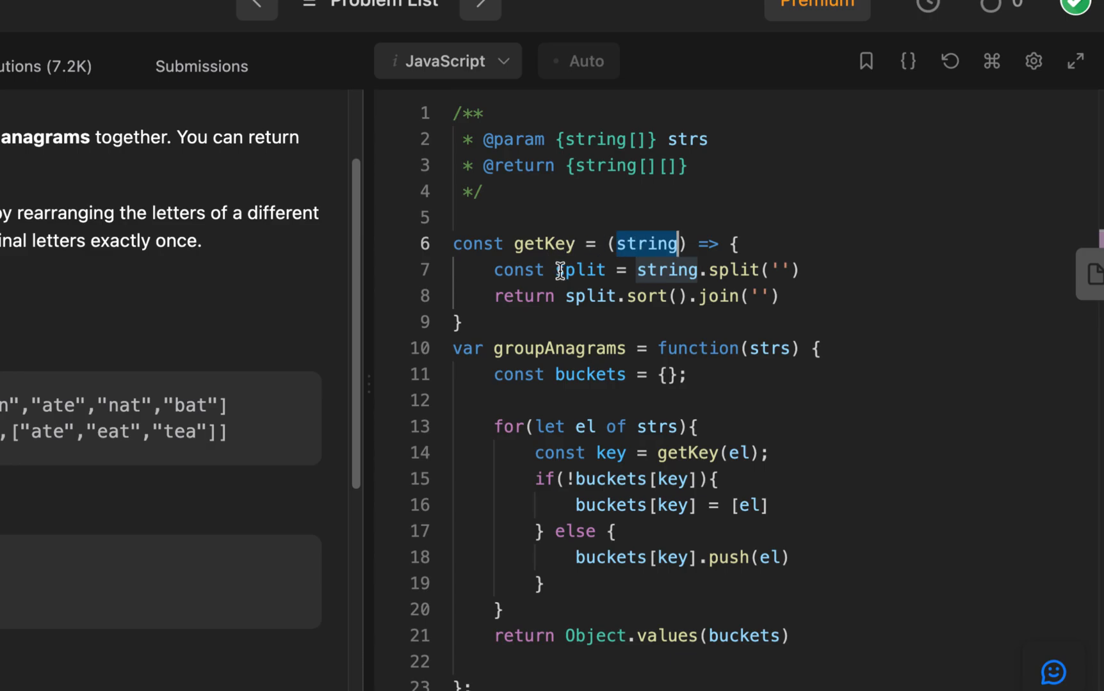
{"action": "mouse_move", "coordinate": [734, 274]}
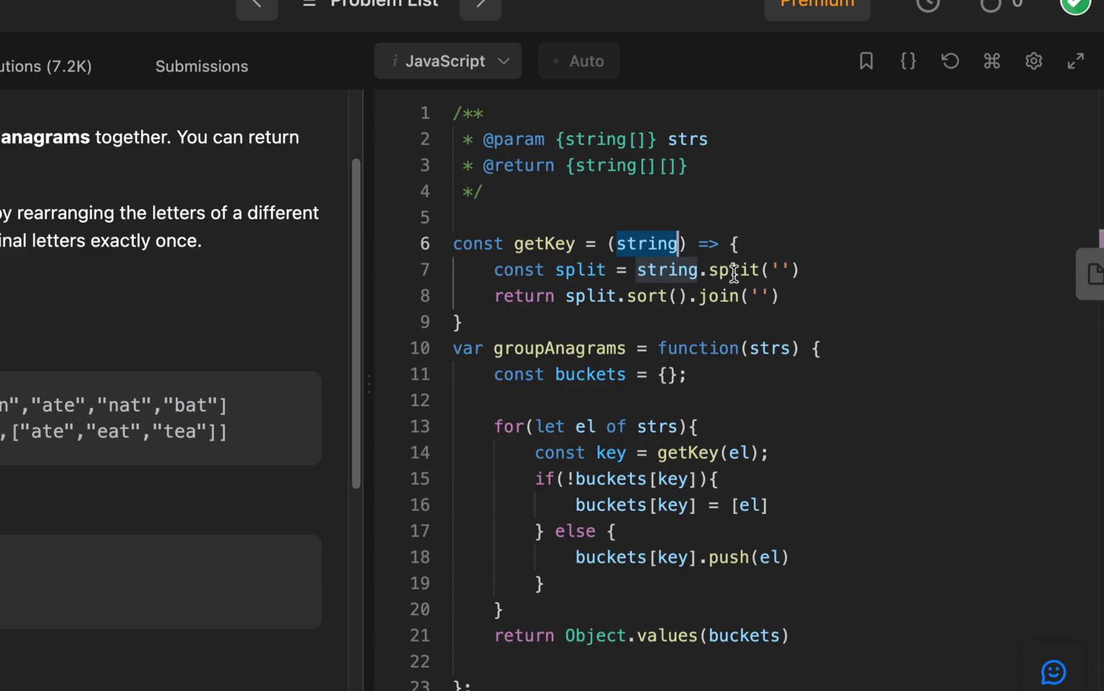
{"action": "mouse_move", "coordinate": [809, 271]}
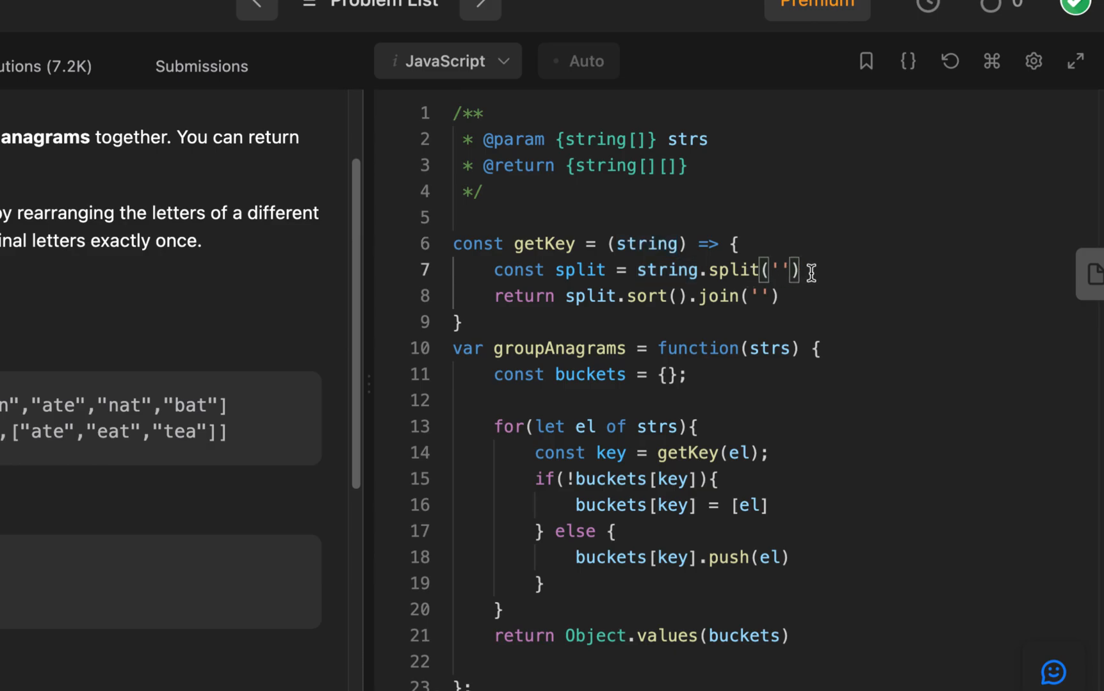
{"action": "mouse_move", "coordinate": [574, 299]}
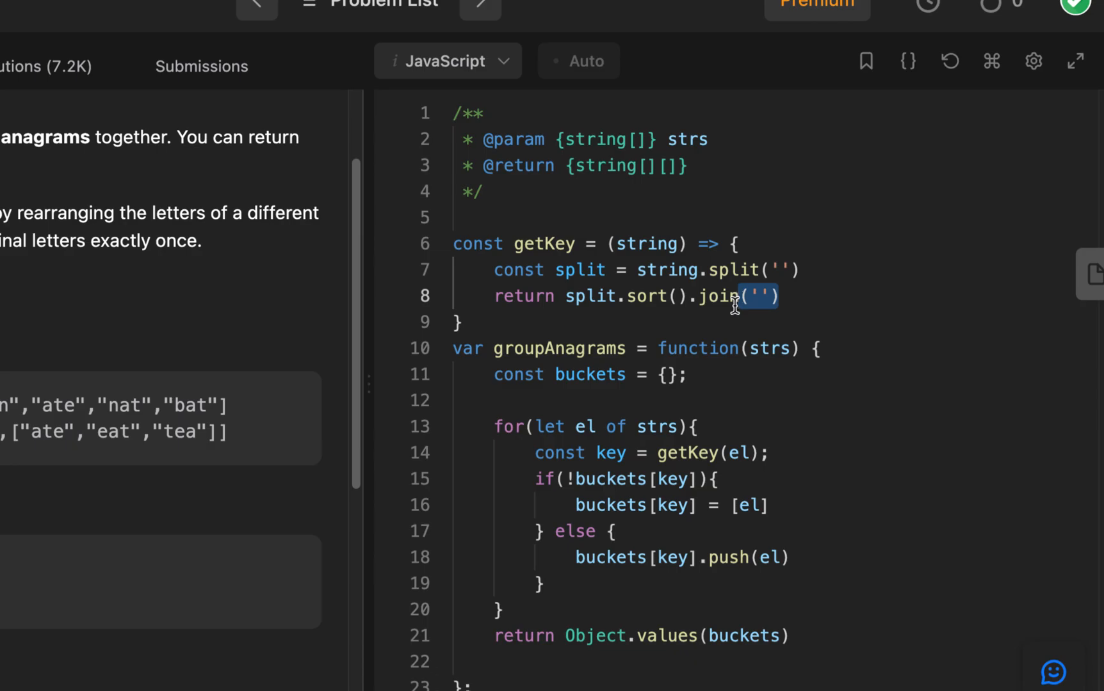
{"action": "mouse_move", "coordinate": [204, 453]}
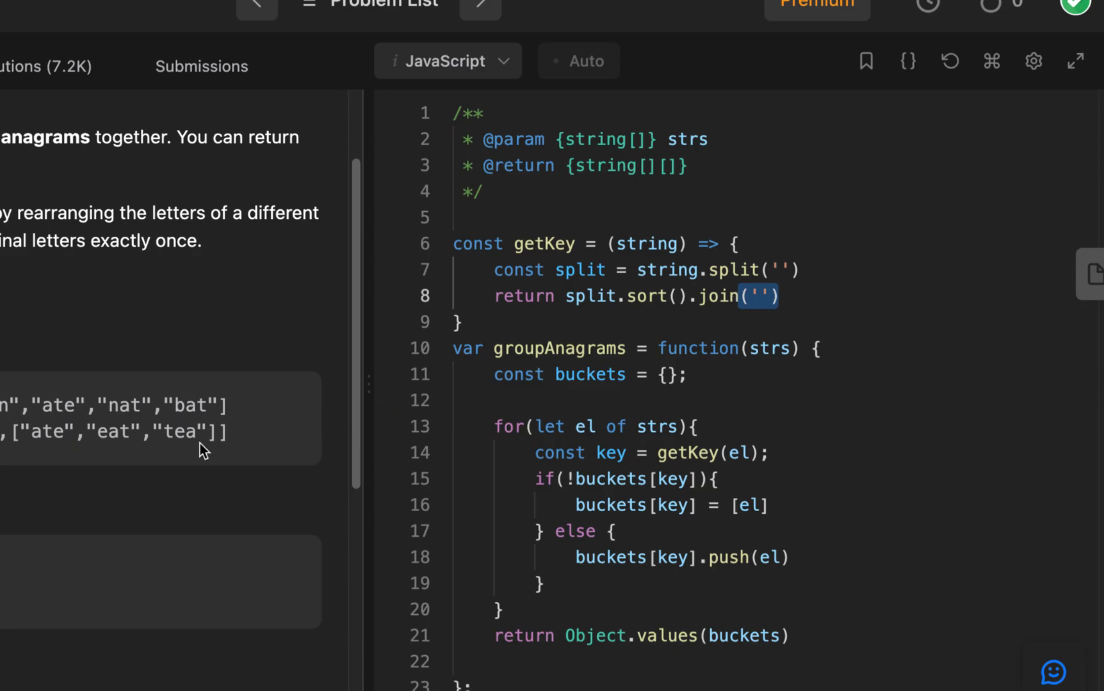
Declare the Example 1 strs array as a const above the solution.
{"action": "scroll", "scroll_direction": "up", "scroll_amount": 3}
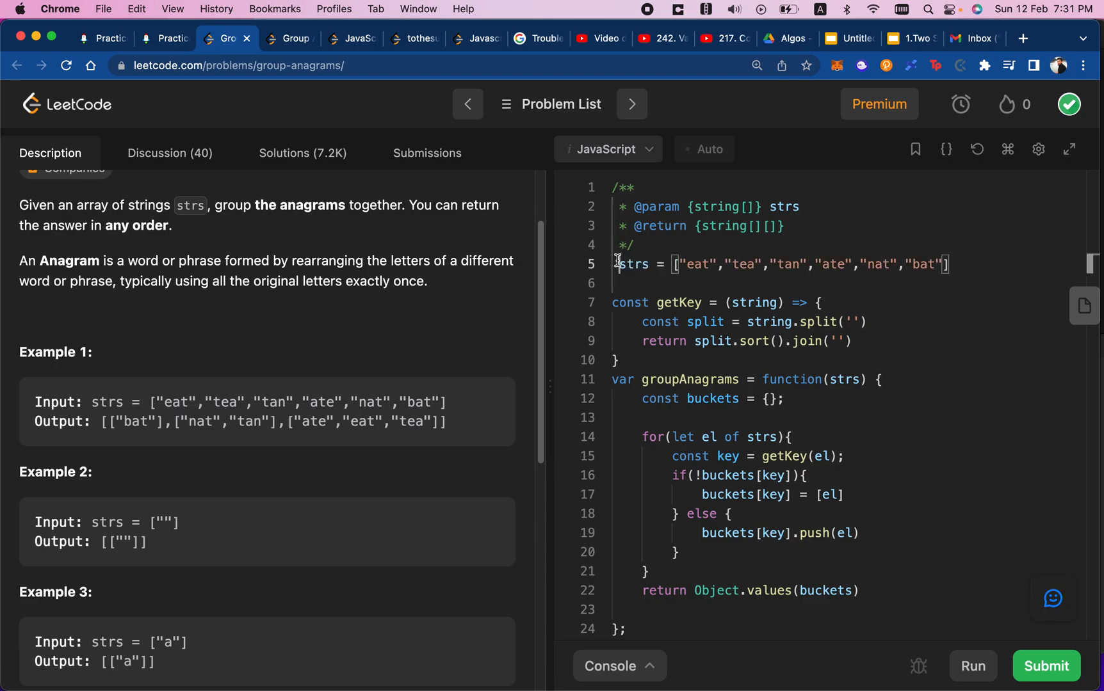
{"action": "type", "text": "const"}
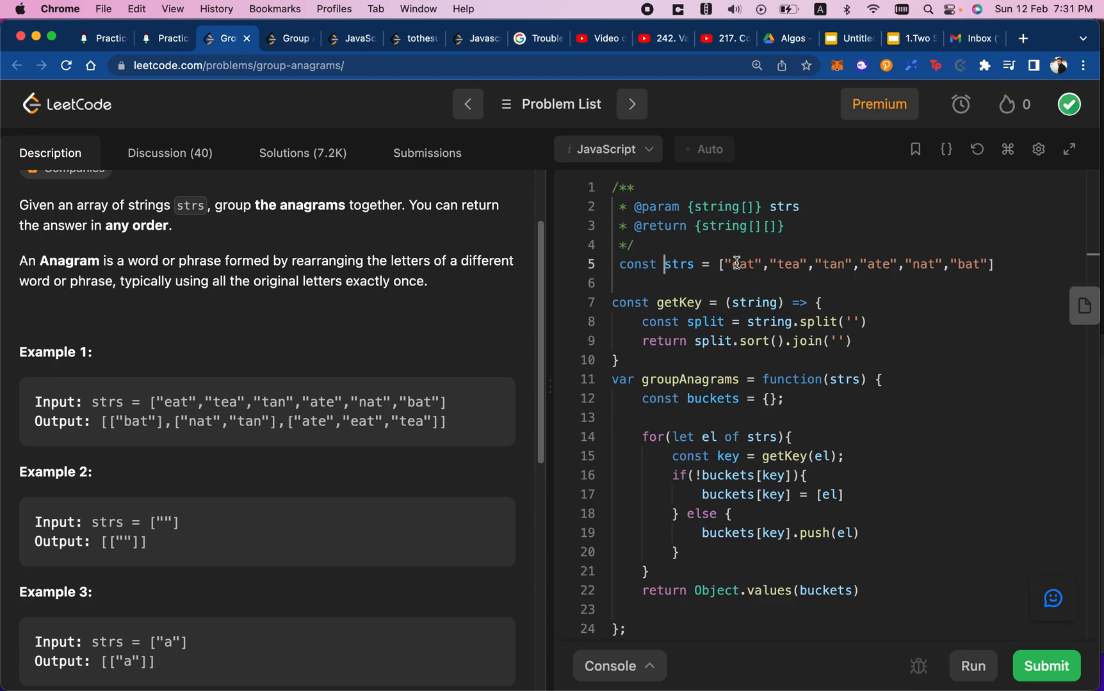
{"action": "double_click", "coordinate": [740, 265]}
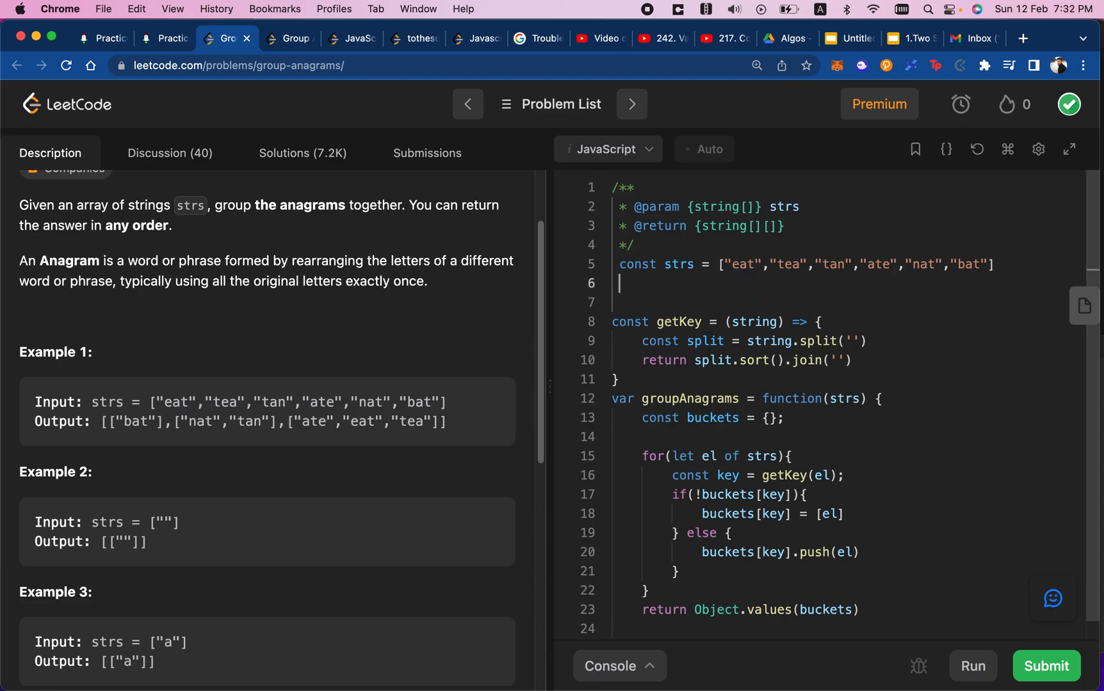
Start a comment line '// aet' beneath the array, checking it against eat and tea.
{"action": "type", "text": "// a"}
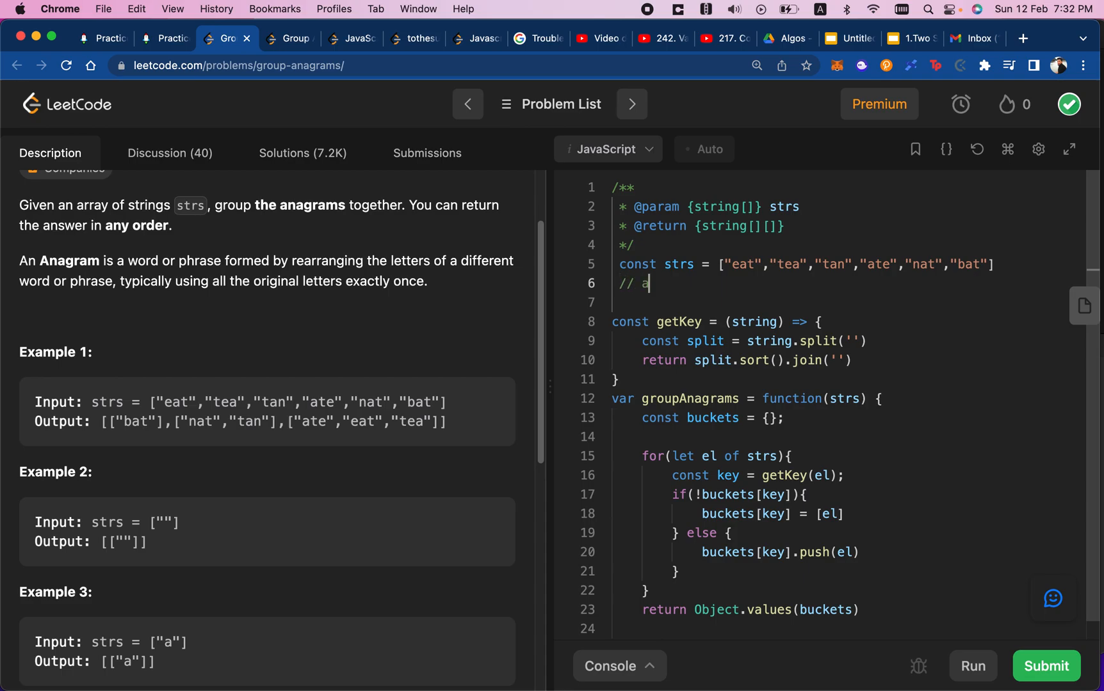
{"action": "type", "text": "et"}
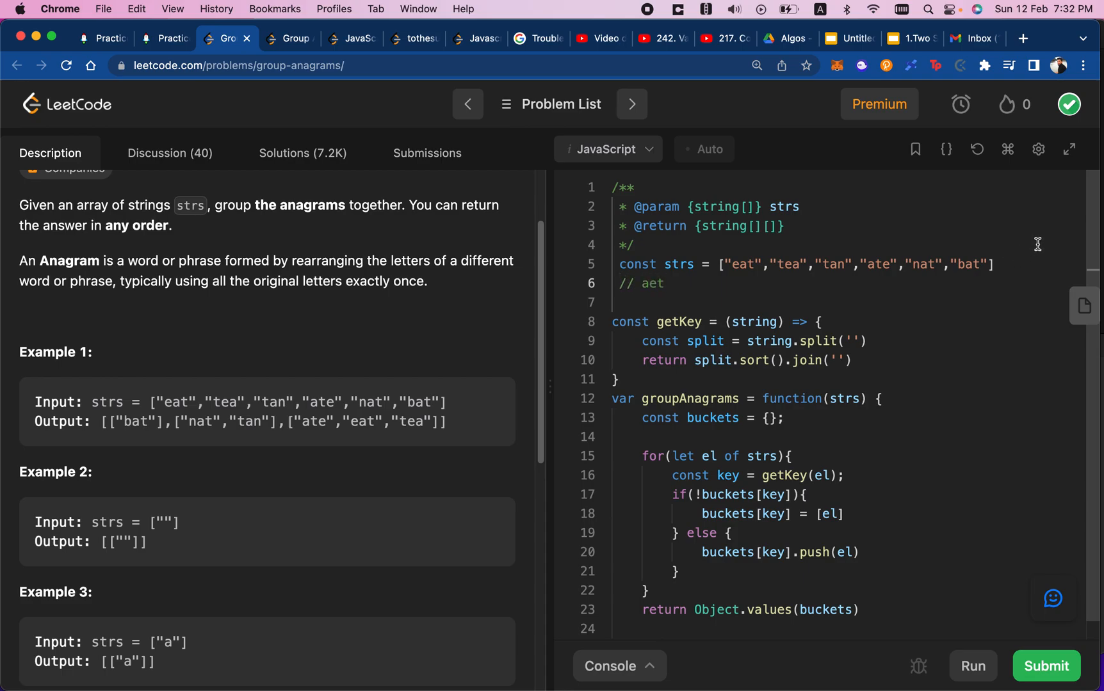
{"action": "mouse_move", "coordinate": [781, 267]}
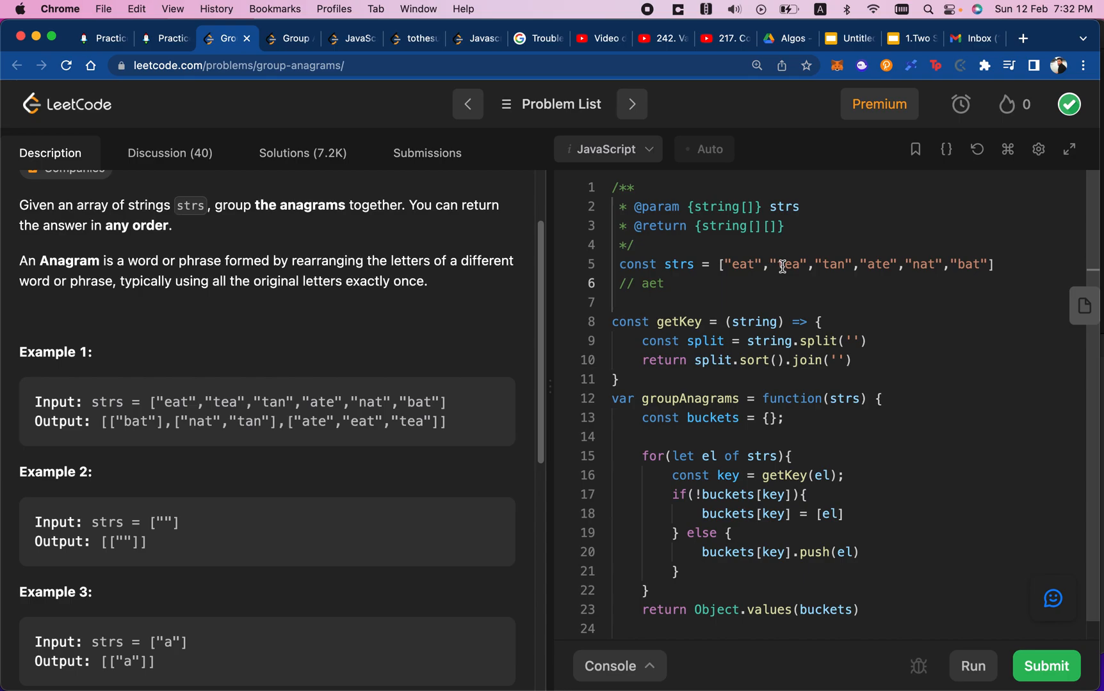
{"action": "double_click", "coordinate": [789, 265]}
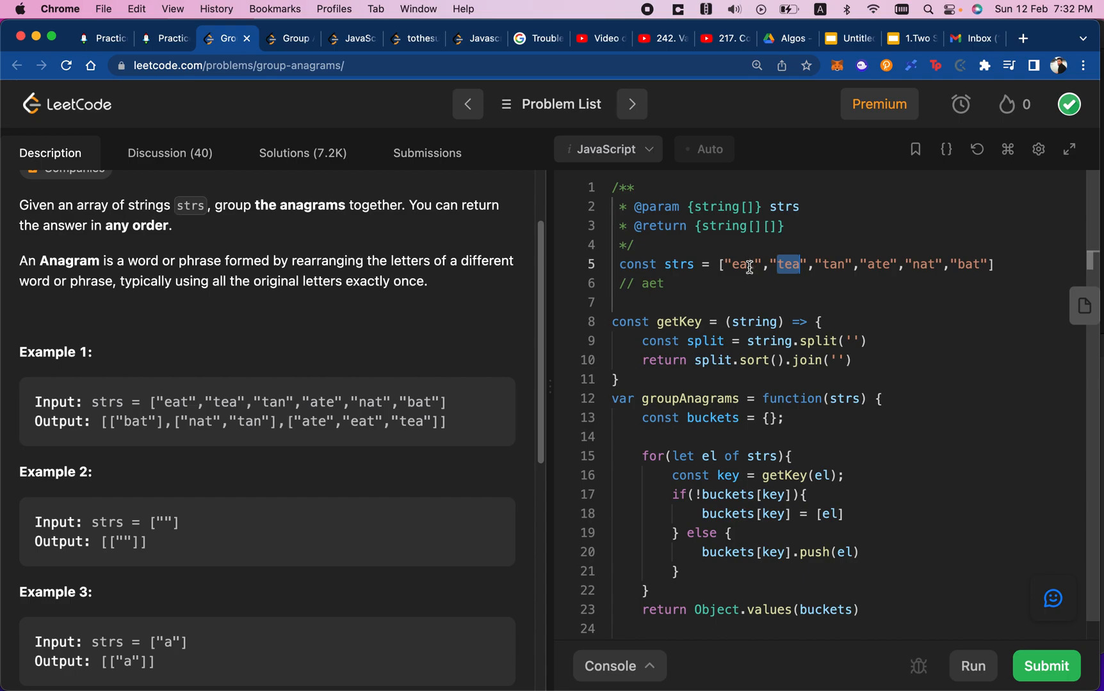
{"action": "mouse_move", "coordinate": [823, 265]}
{"action": "type", "text": "// a"}
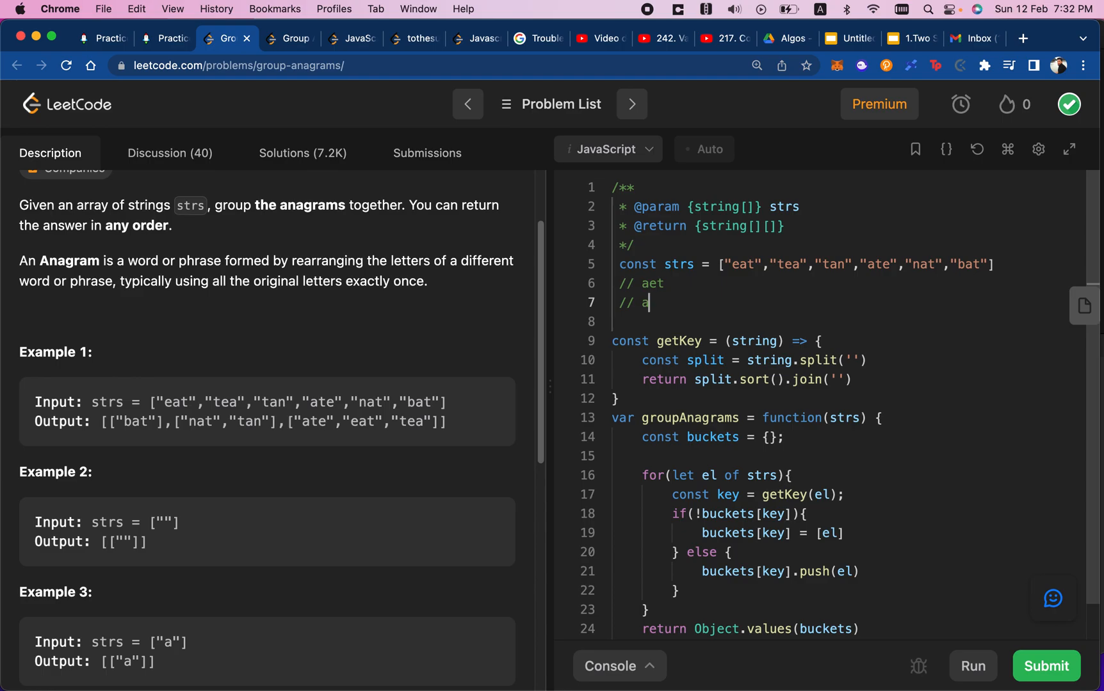
Fill the comments to read '// aet: [eat, tea, ate]' and begin '// atn: []'.
{"action": "type", "text": "tn"}
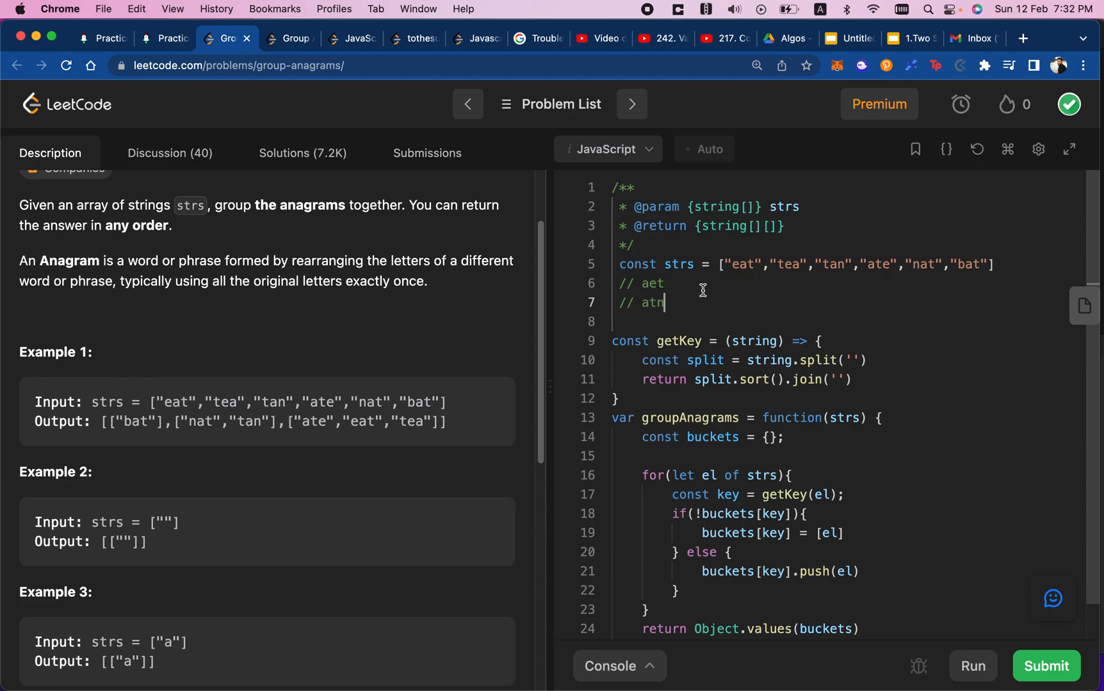
{"action": "mouse_move", "coordinate": [704, 303]}
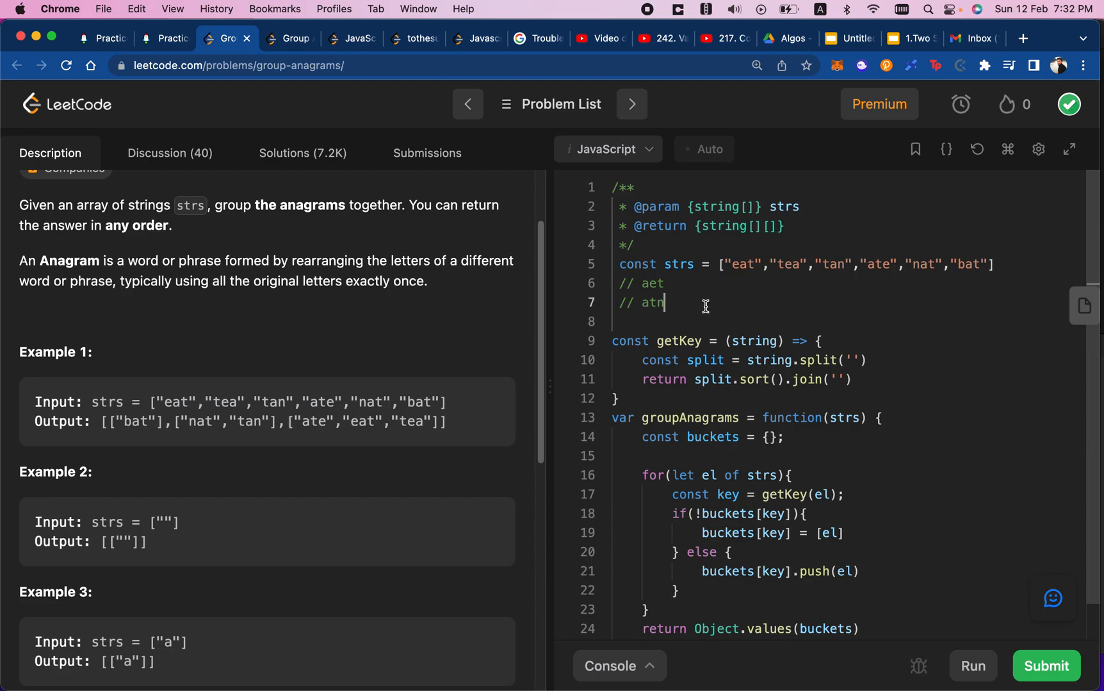
{"action": "mouse_move", "coordinate": [823, 267]}
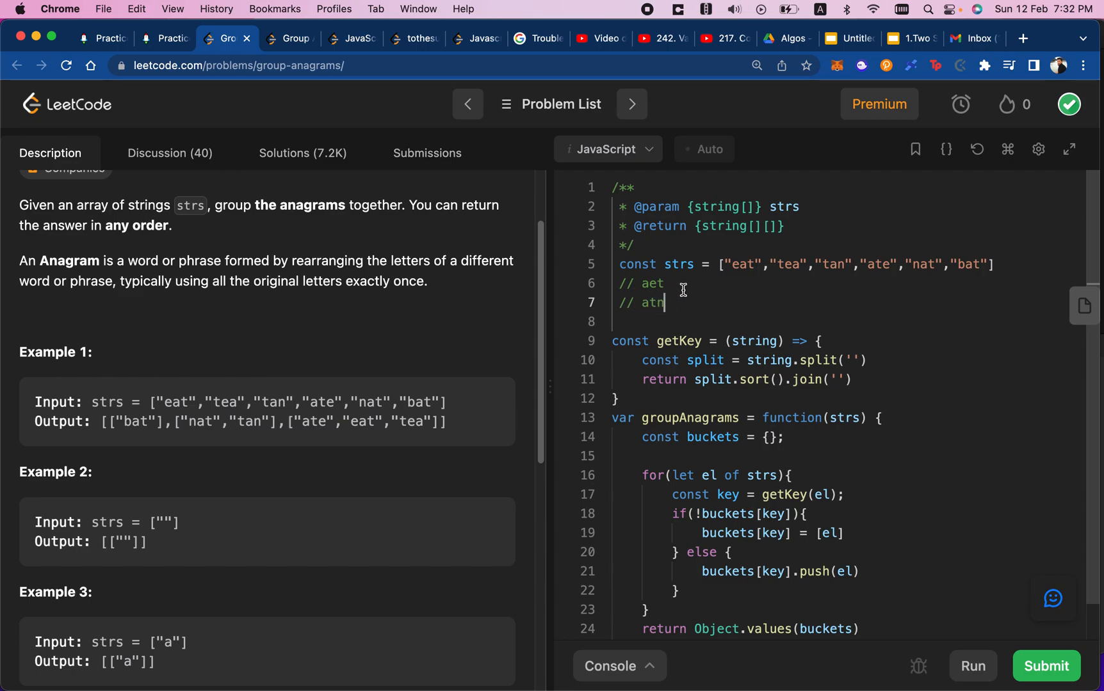
{"action": "mouse_move", "coordinate": [680, 286]}
{"action": "type", "text": ": ["}
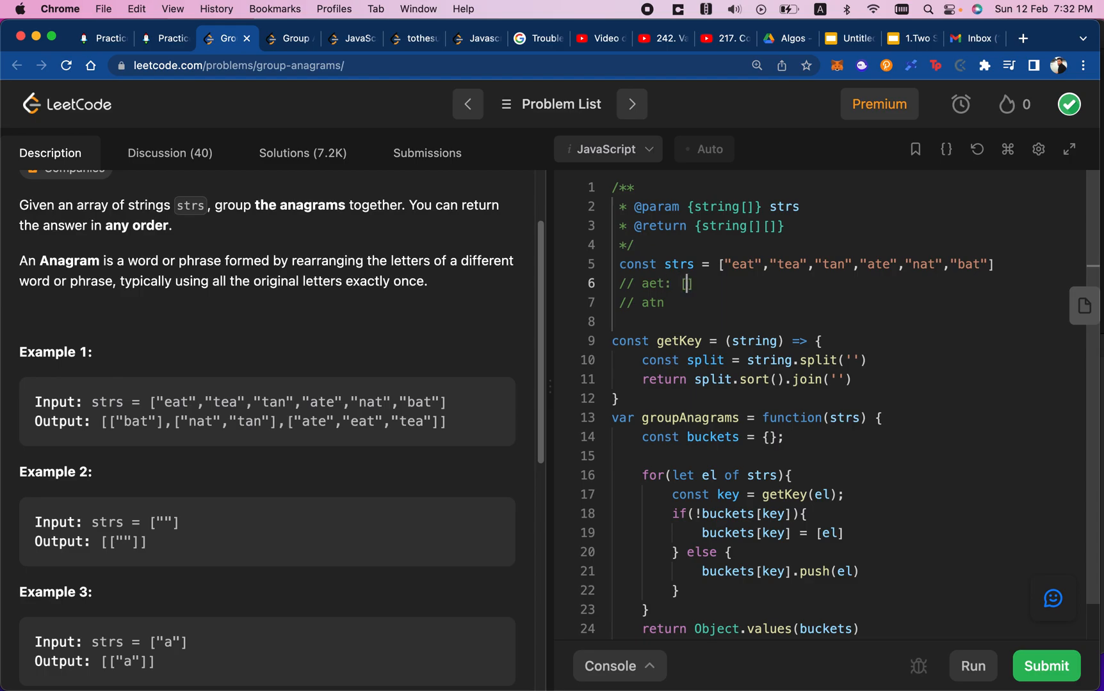
{"action": "type", "text": "eat,"}
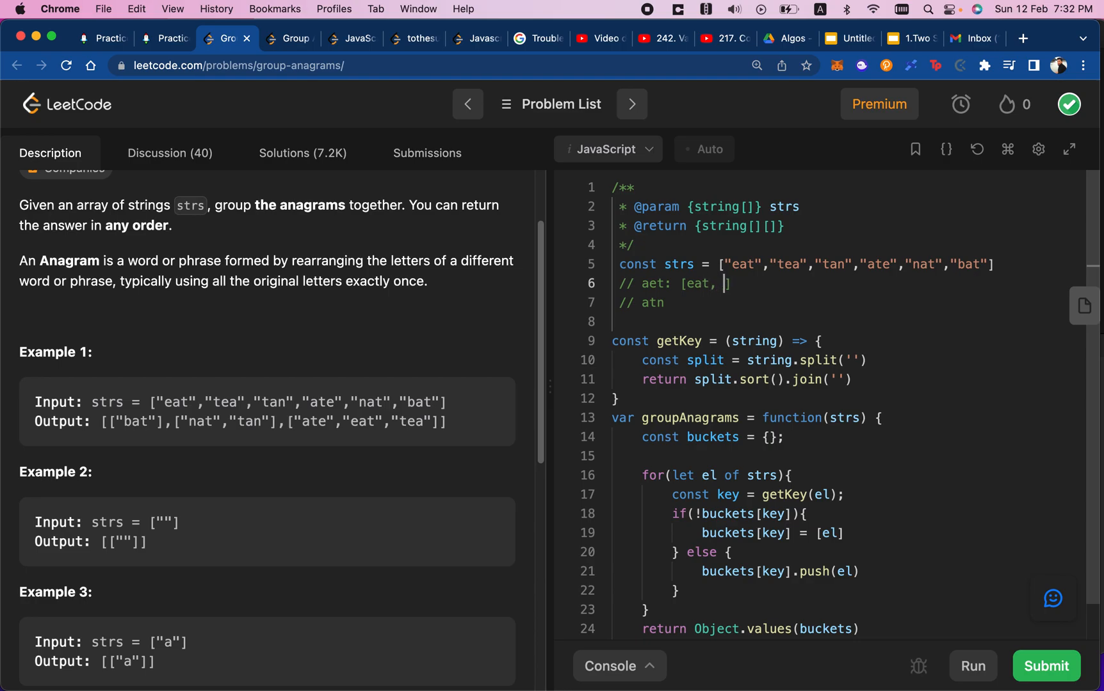
{"action": "type", "text": "tea"}
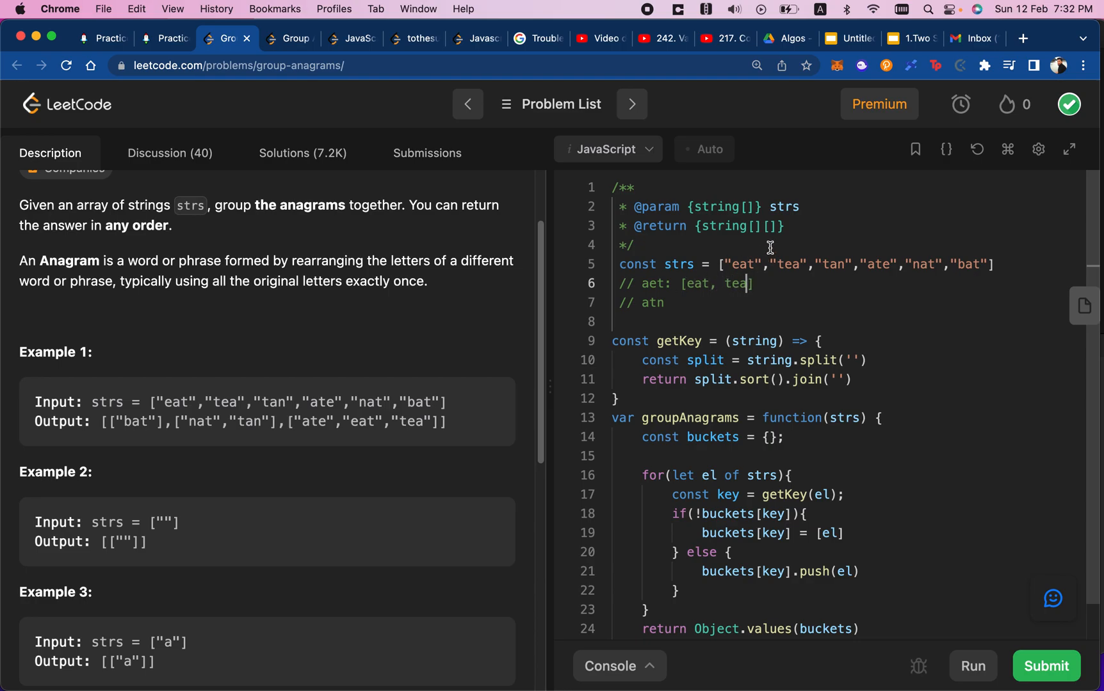
{"action": "mouse_move", "coordinate": [876, 243]}
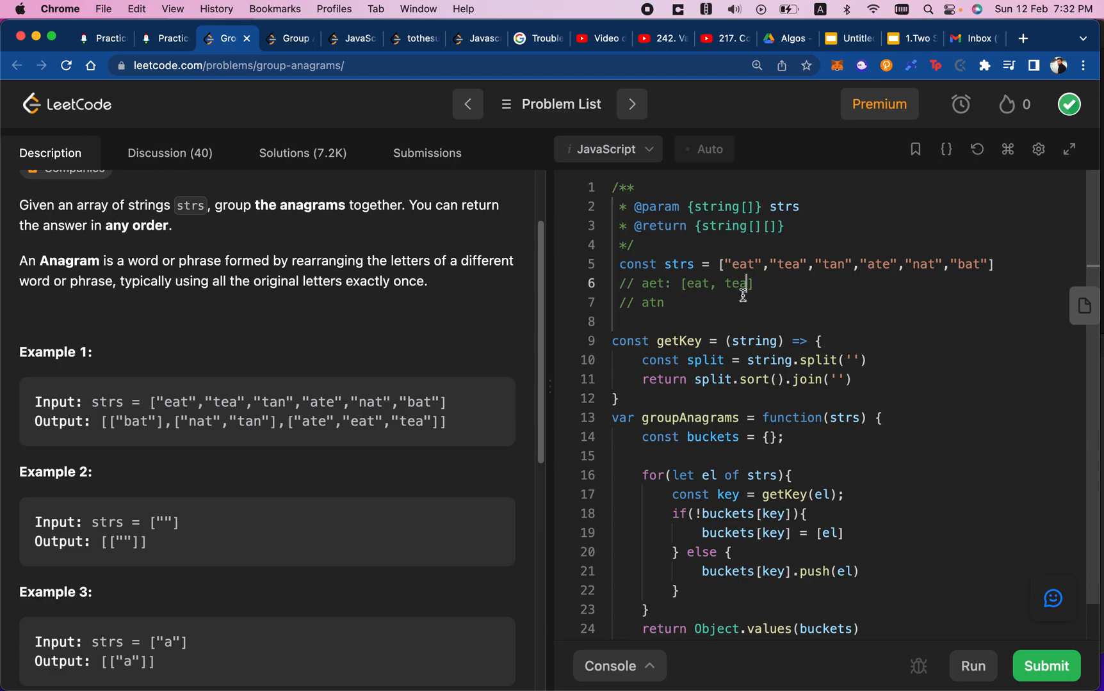
{"action": "type", "text": ", ate"}
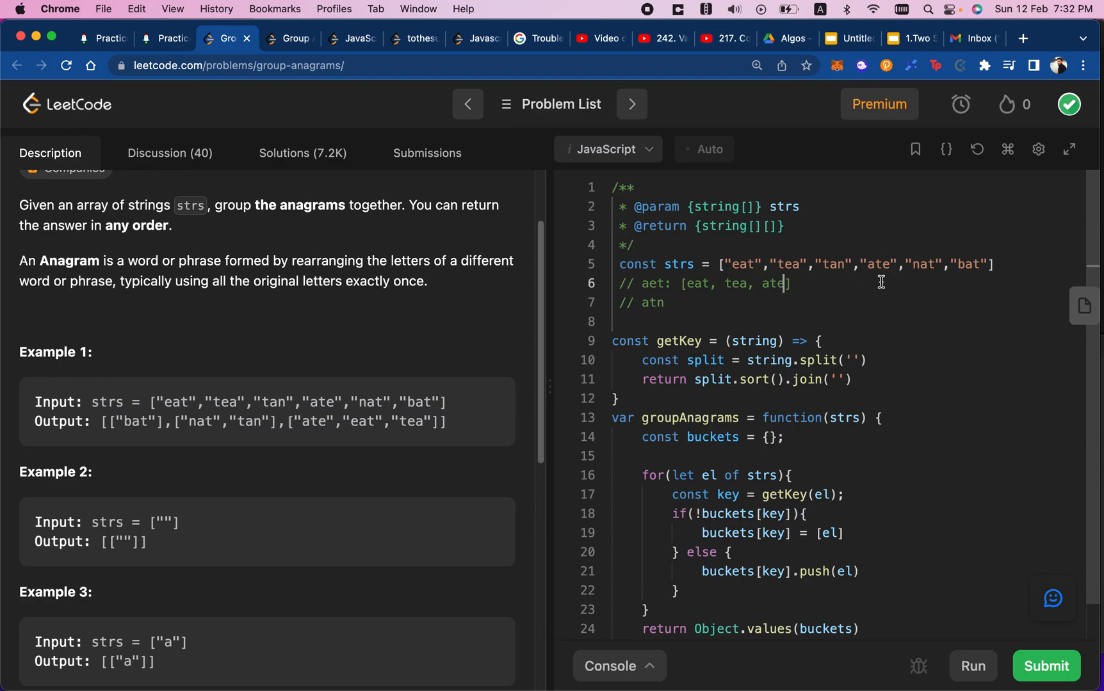
{"action": "mouse_move", "coordinate": [922, 259]}
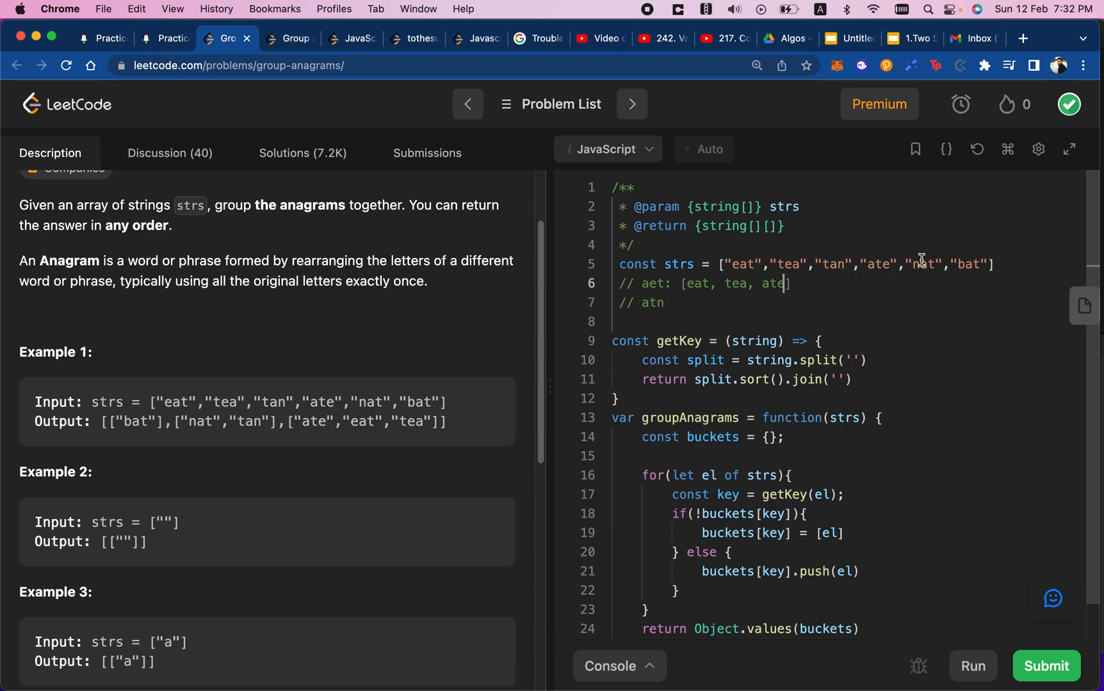
{"action": "mouse_move", "coordinate": [929, 261]}
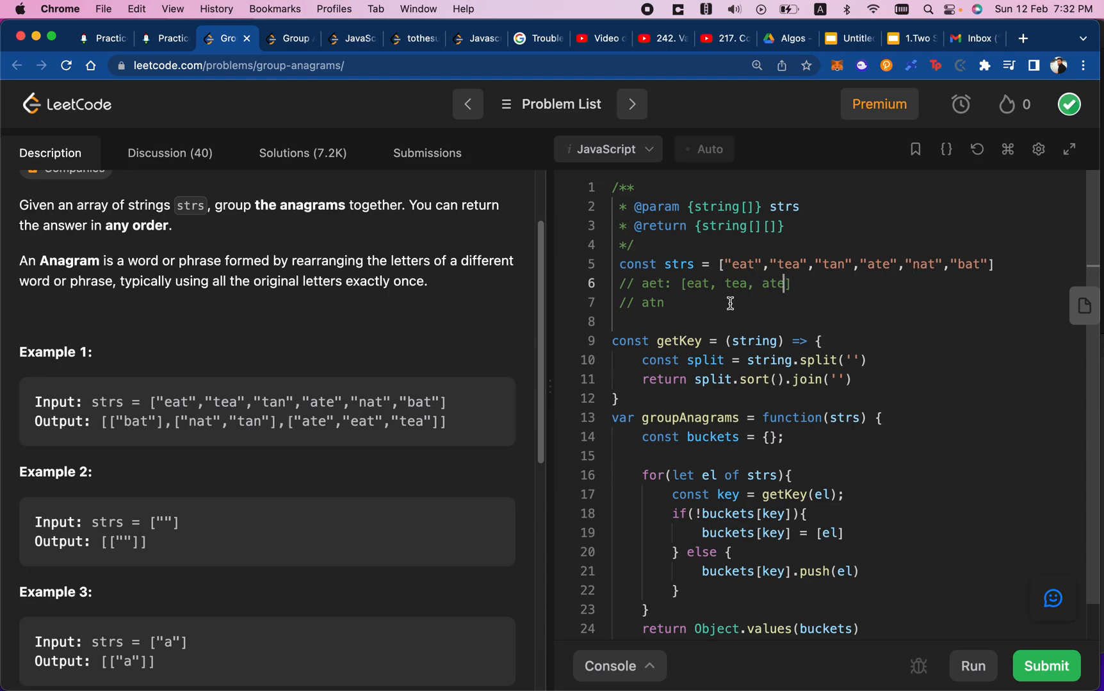
{"action": "type", "text": ": []"}
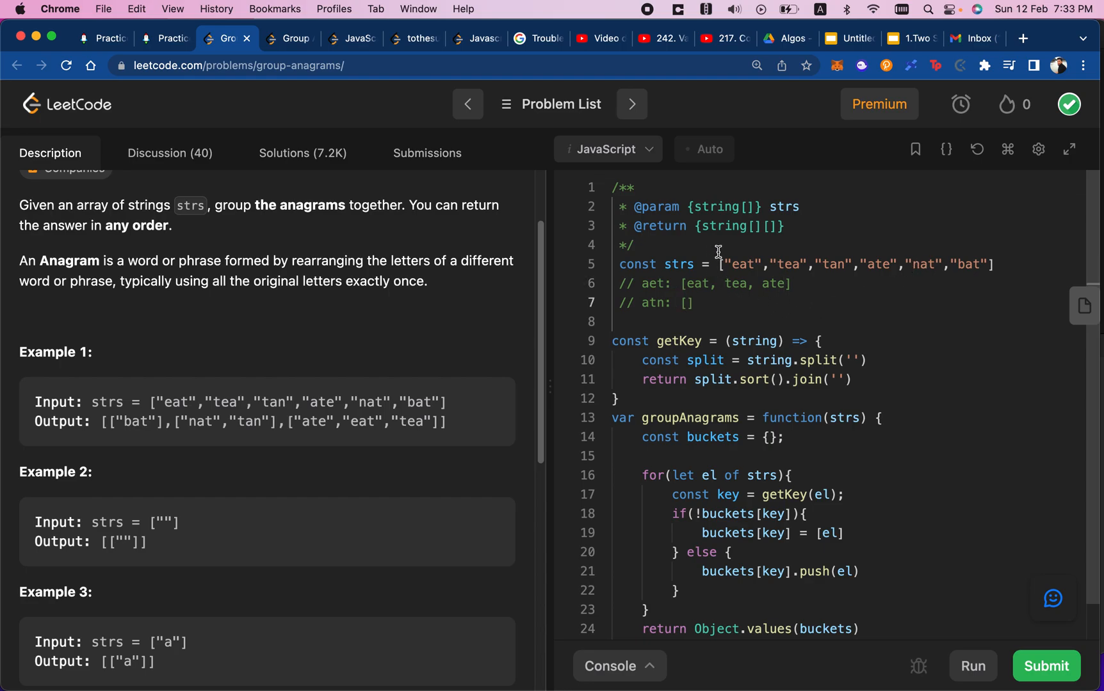
{"action": "mouse_move", "coordinate": [825, 267]}
{"action": "type", "text": "tan, nat"}
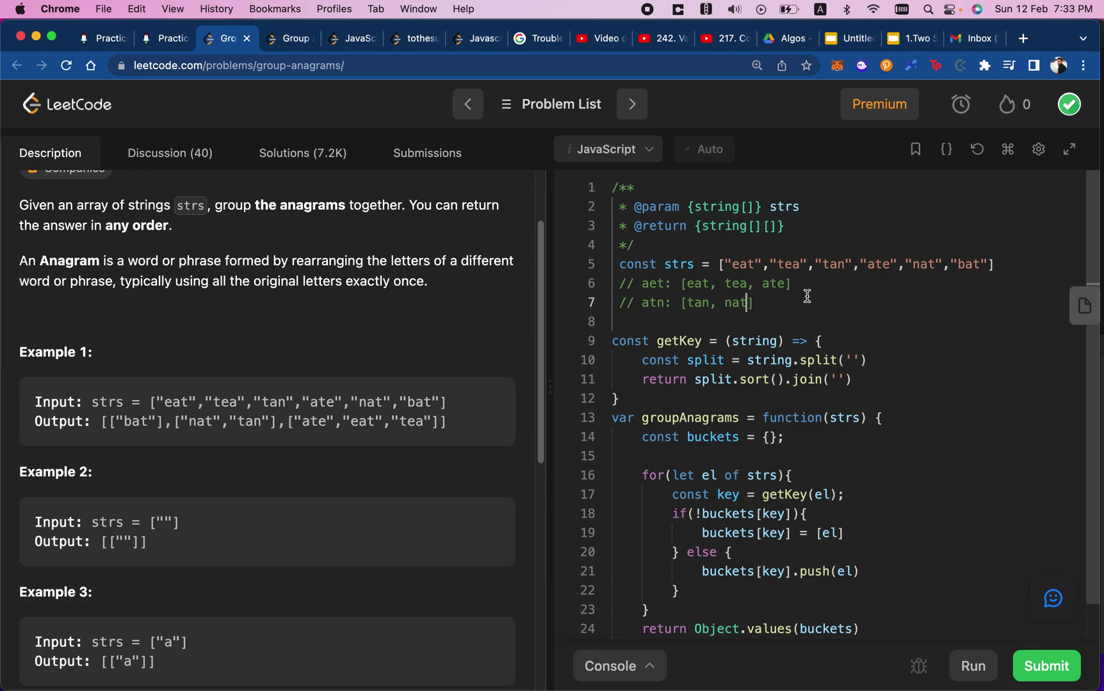
{"action": "mouse_move", "coordinate": [814, 306]}
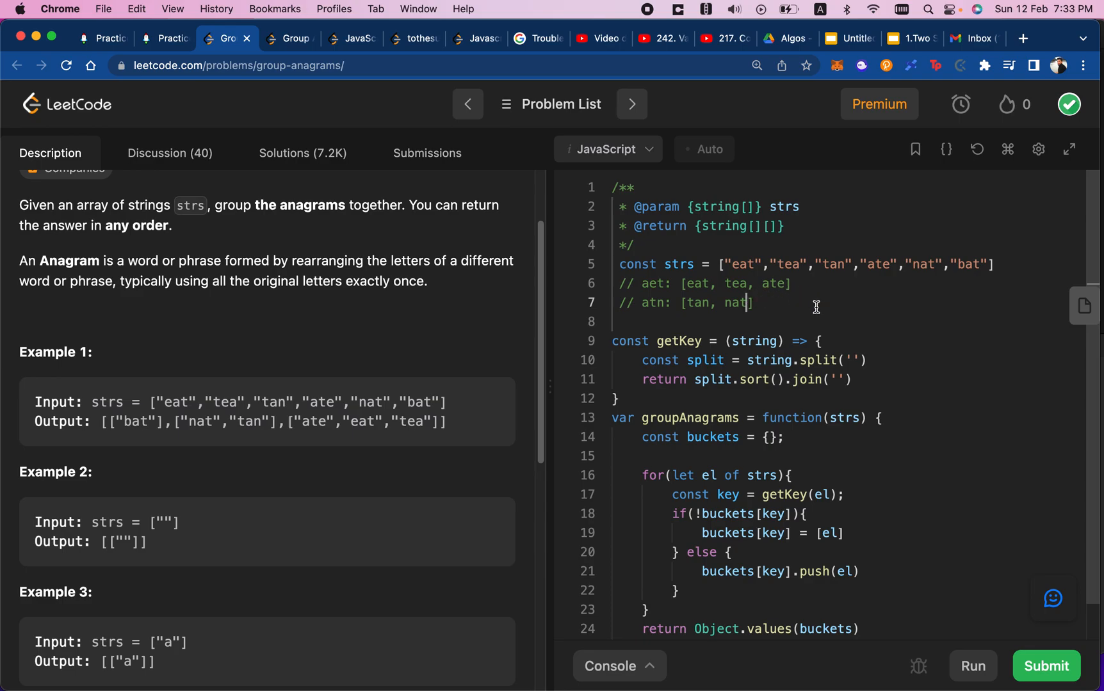
{"action": "mouse_move", "coordinate": [775, 253]}
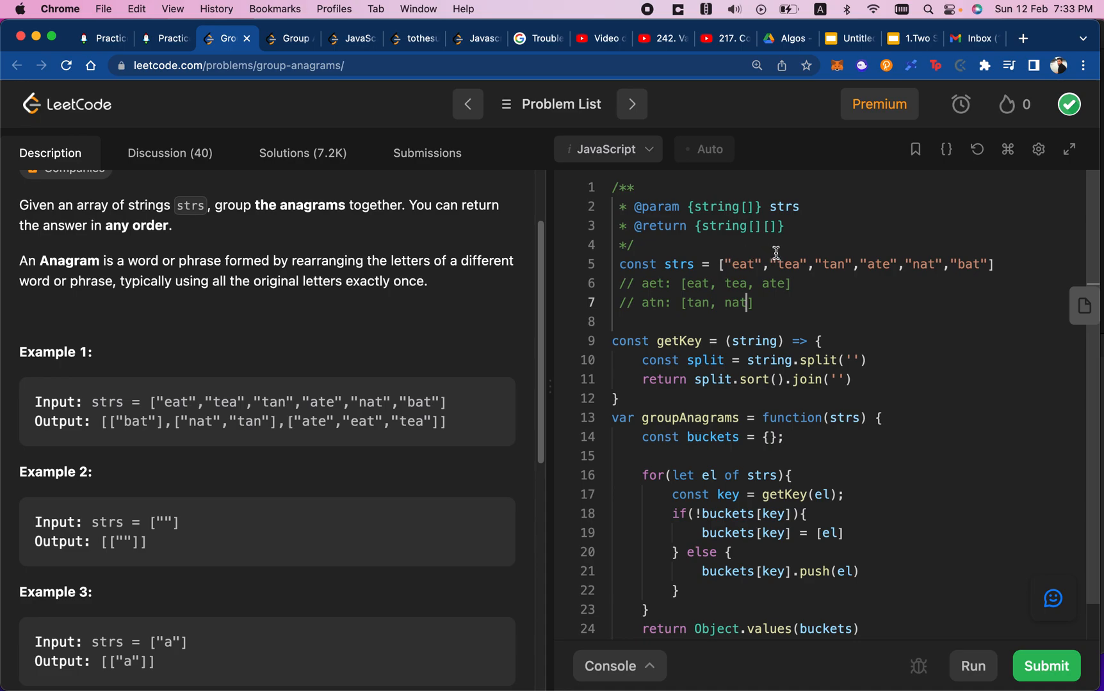
{"action": "mouse_move", "coordinate": [666, 291]}
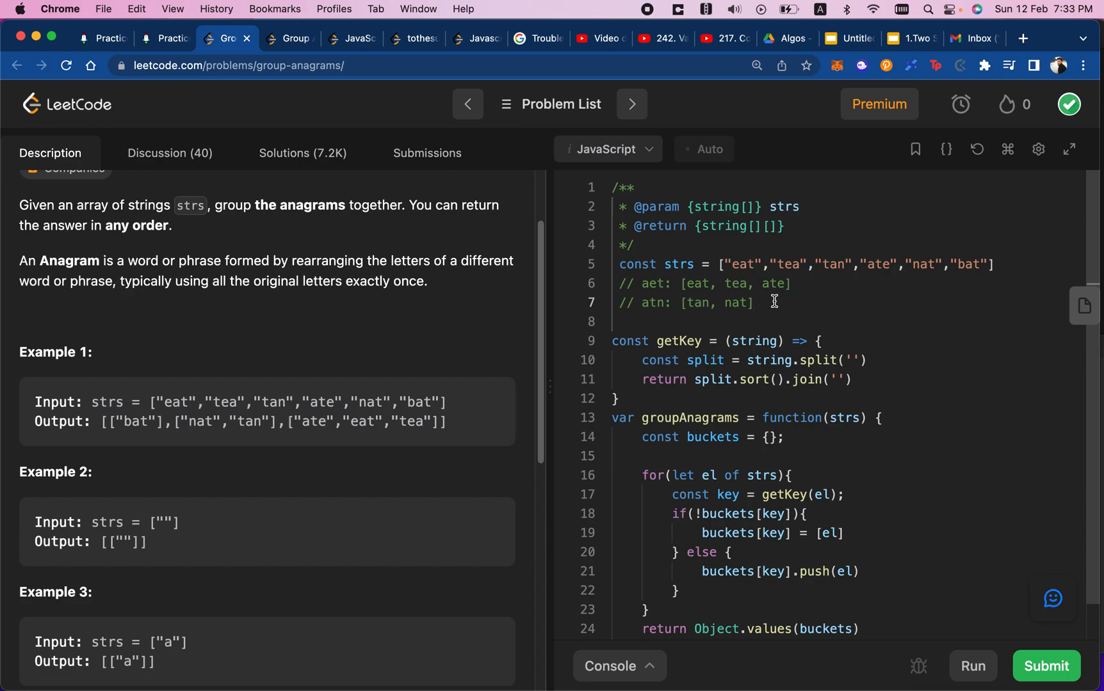
Add a third comment line '// abt: [bat]' under the atn bucket.
{"action": "type", "text": "// ba"}
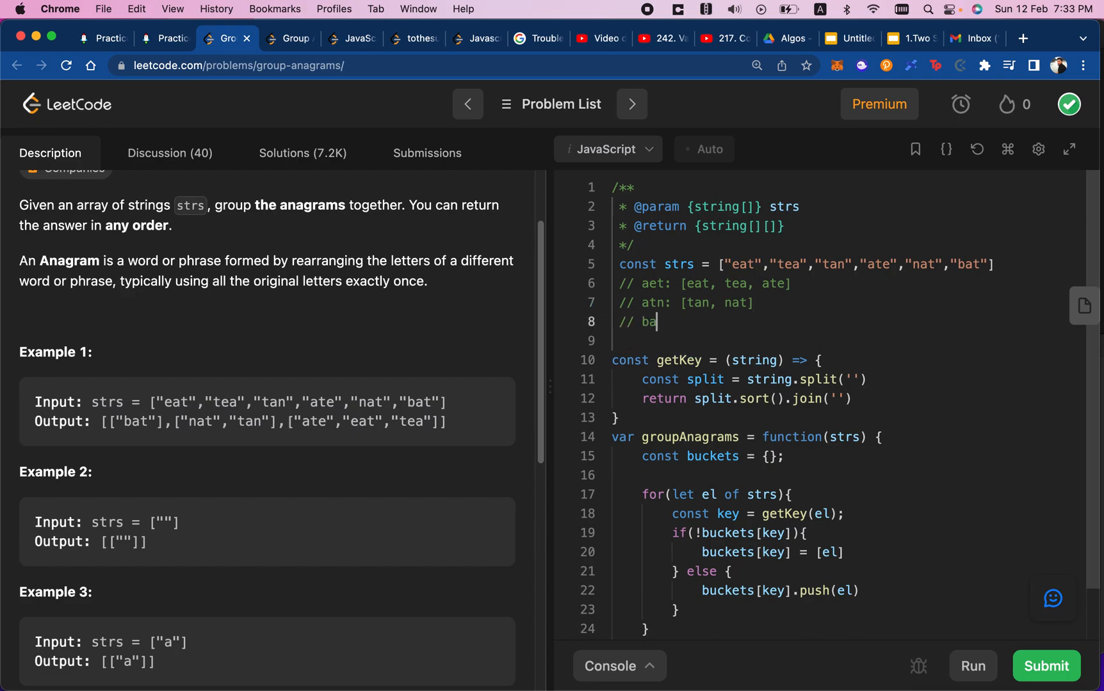
{"action": "type", "text": "bt:"}
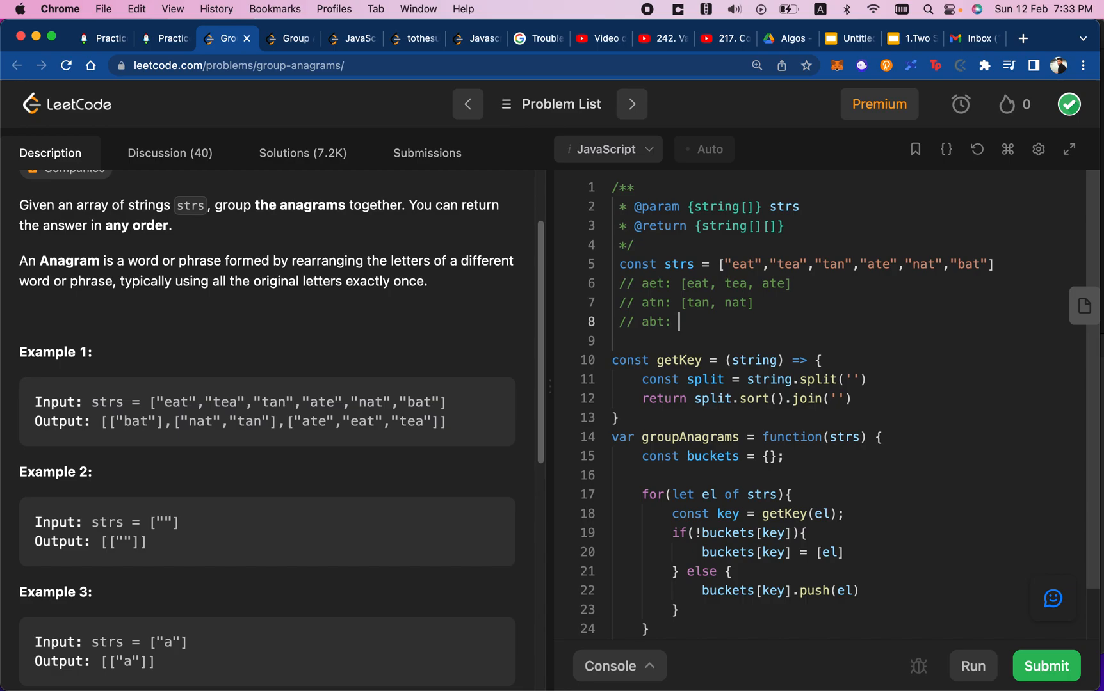
{"action": "type", "text": "[b"}
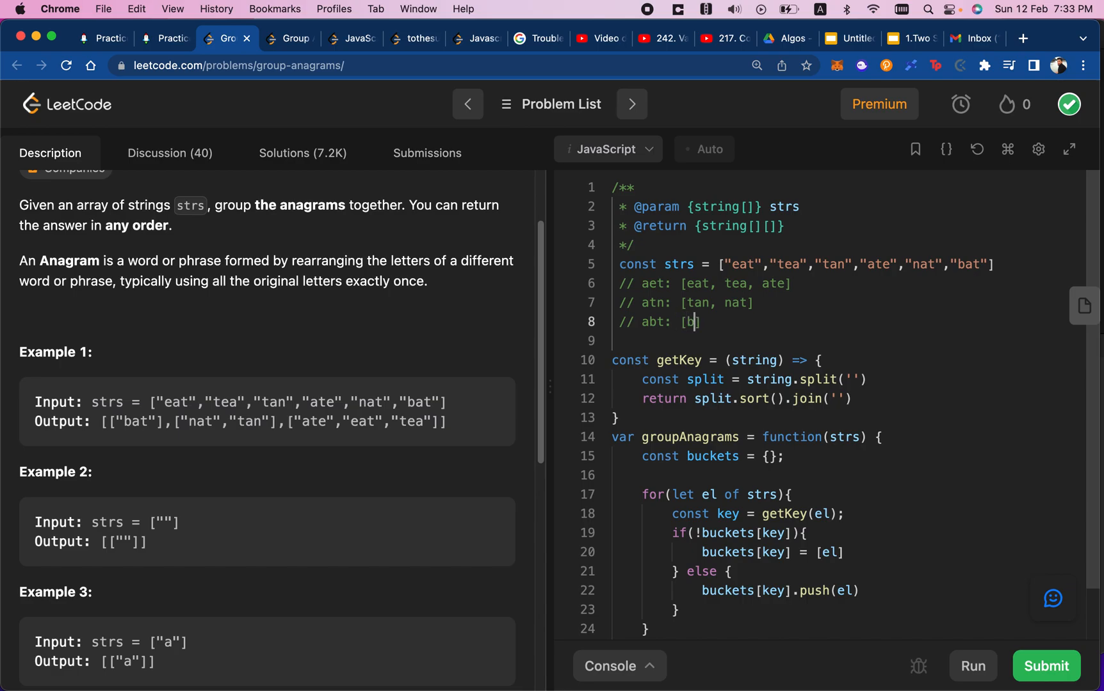
{"action": "type", "text": "at"}
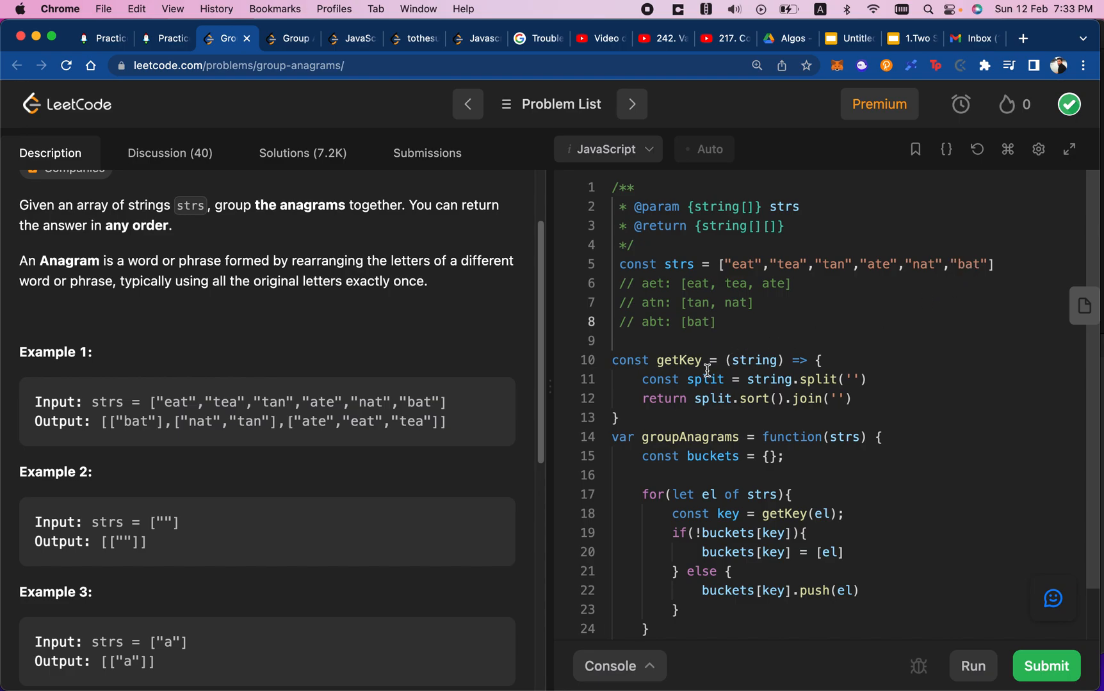
{"action": "scroll", "scroll_direction": "down", "scroll_amount": 3}
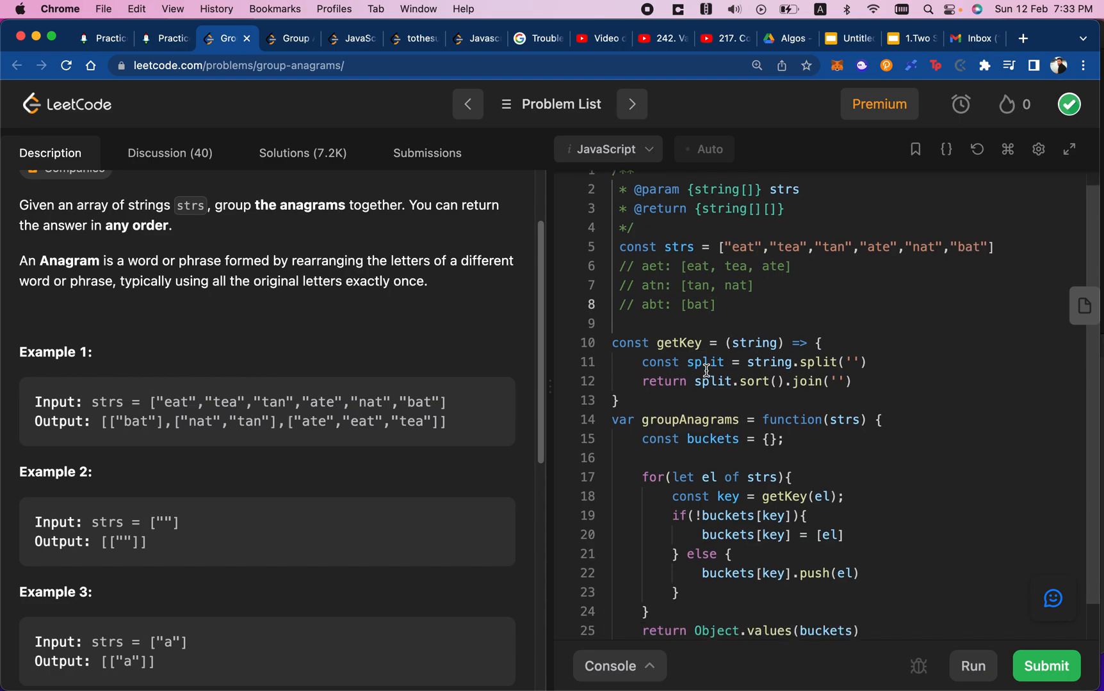
{"action": "scroll", "scroll_direction": "down", "scroll_amount": 3}
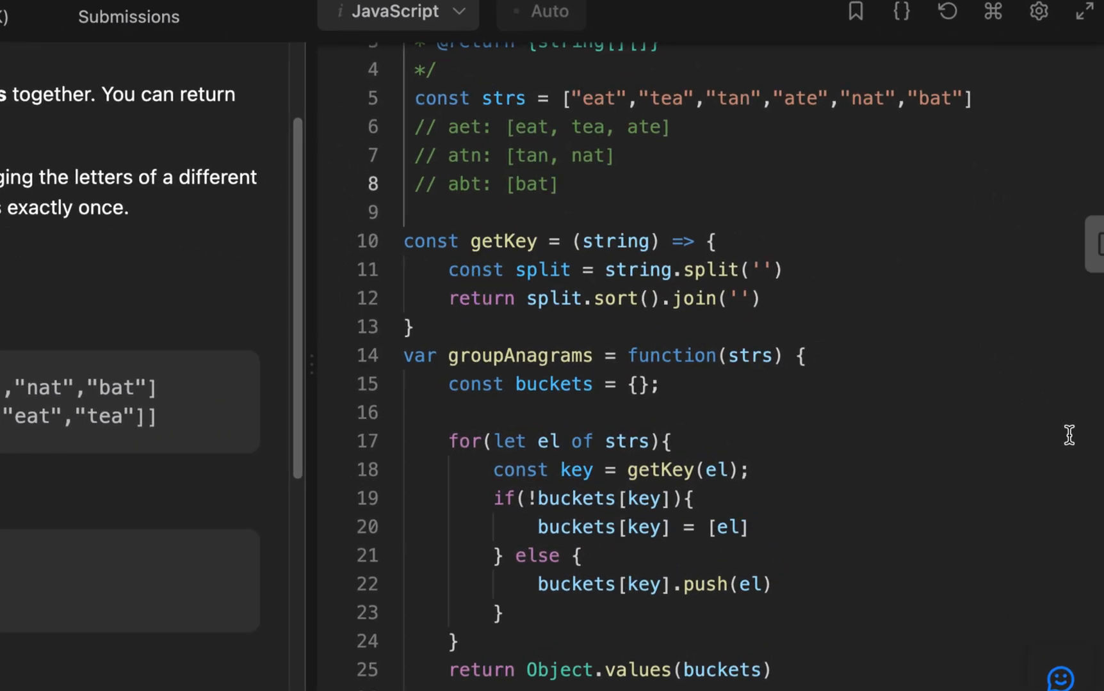
{"action": "mouse_move", "coordinate": [917, 395]}
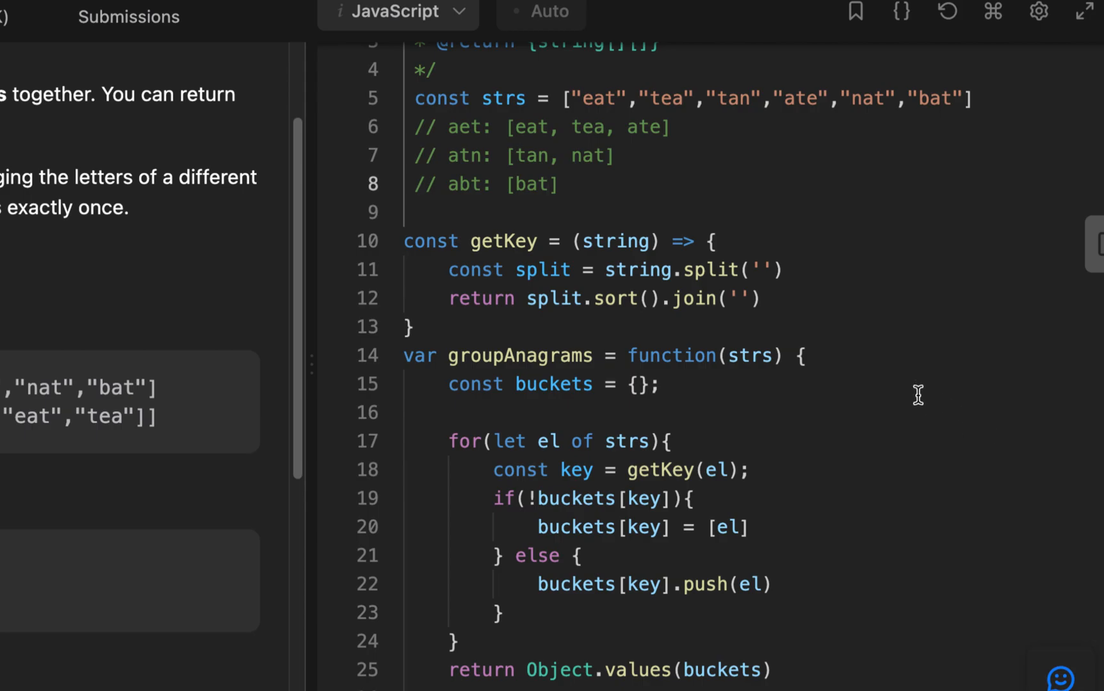
{"action": "mouse_move", "coordinate": [457, 387]}
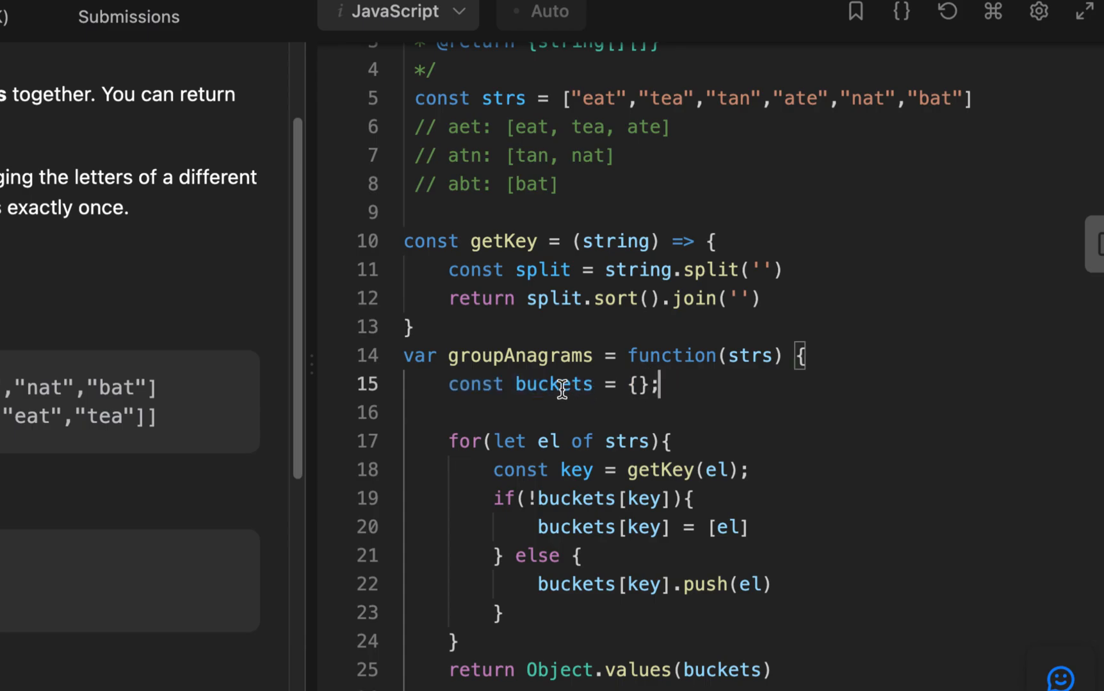
{"action": "double_click", "coordinate": [553, 384]}
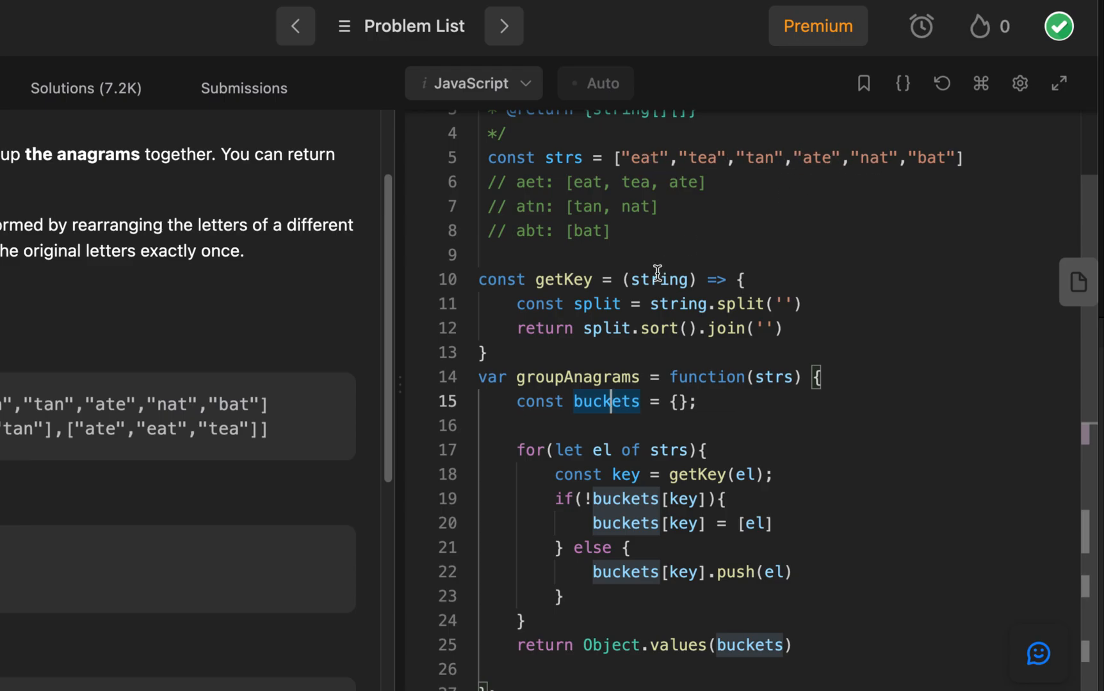
{"action": "mouse_move", "coordinate": [624, 474]}
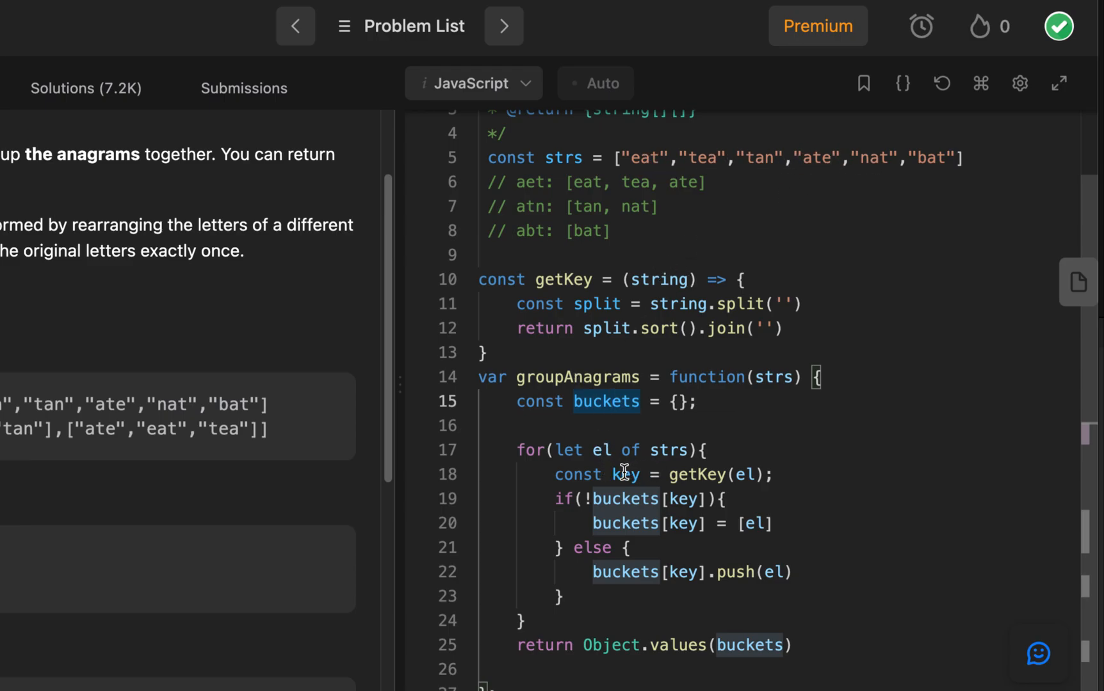
{"action": "double_click", "coordinate": [624, 474]}
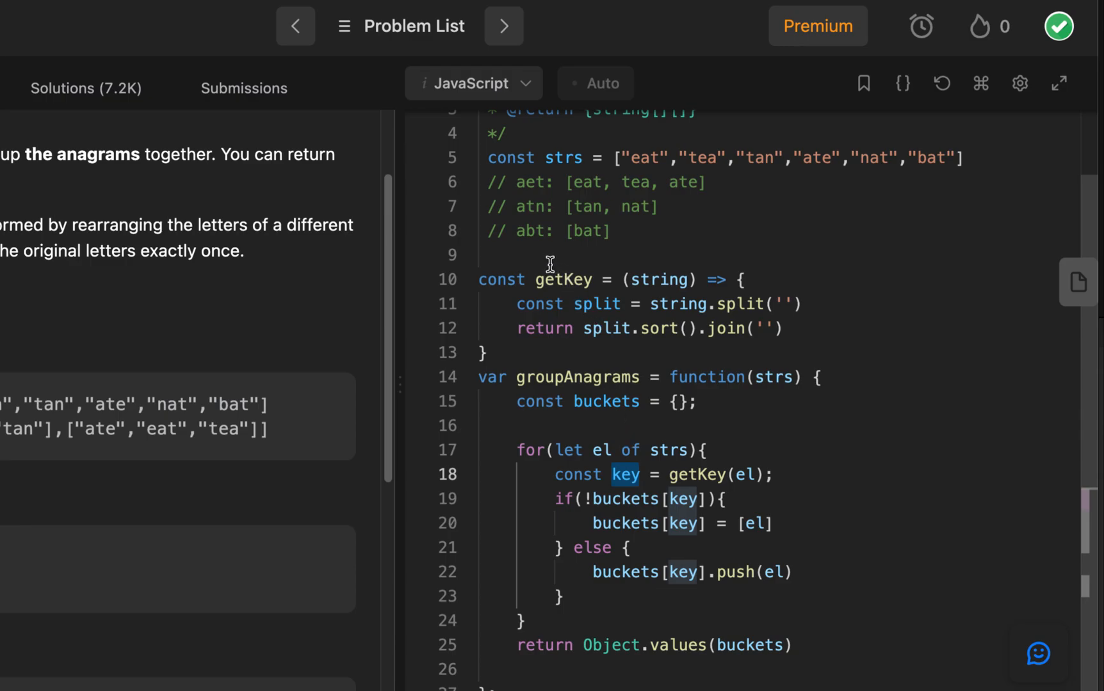
{"action": "mouse_move", "coordinate": [729, 484]}
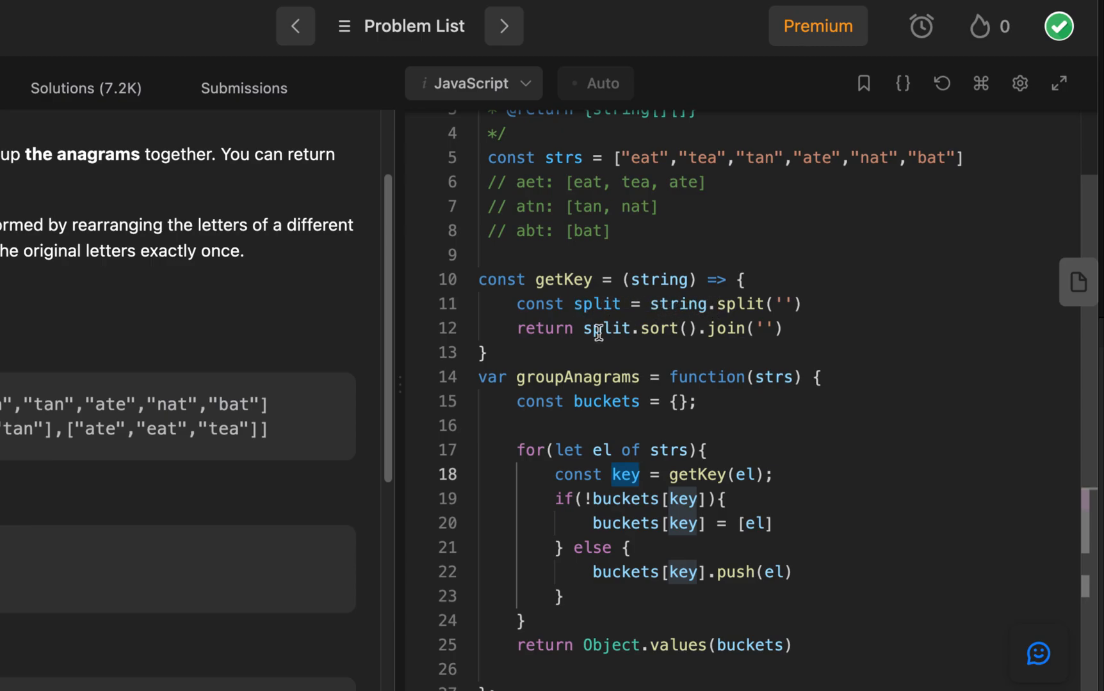
{"action": "mouse_move", "coordinate": [673, 330]}
{"action": "type", "text": "//"}
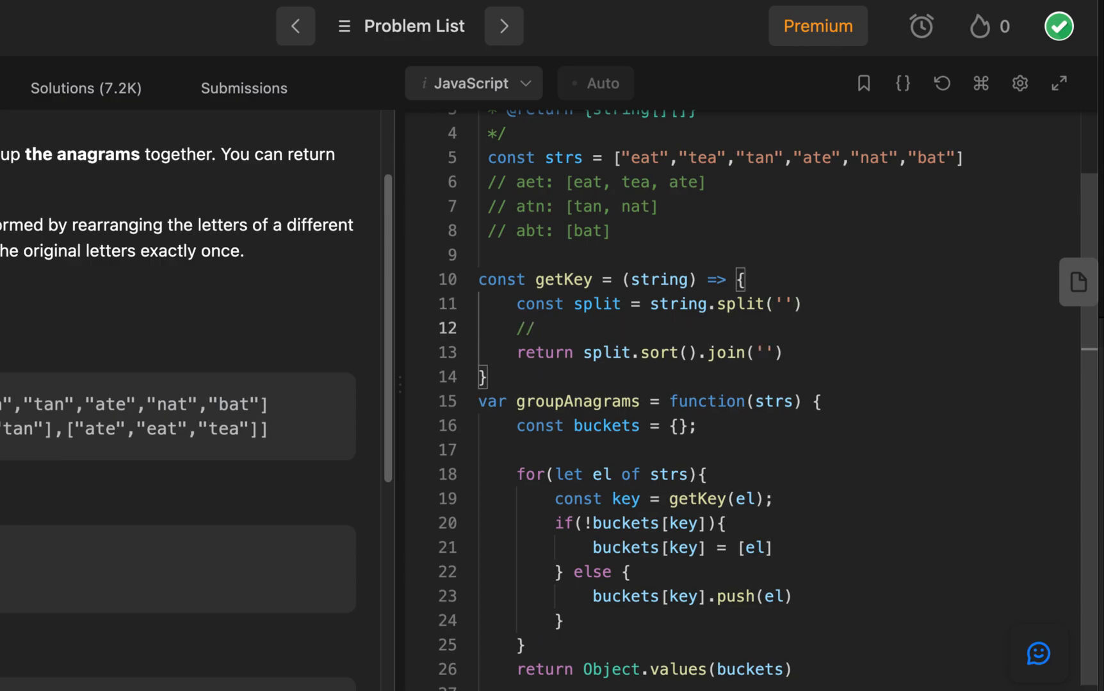
Write the getKey comment: "eat" -> ['e','a','t'] -> ['a','e','t'] -> "aet".
{"action": "type", "text": "\"eat\""}
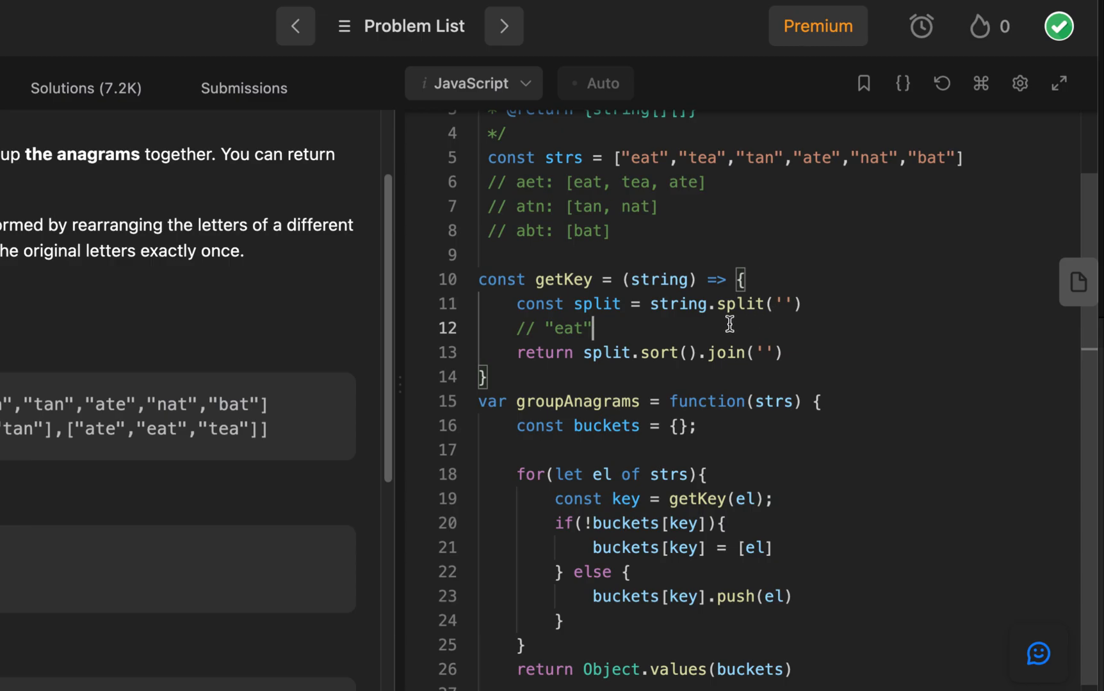
{"action": "type", "text": "-> ['"}
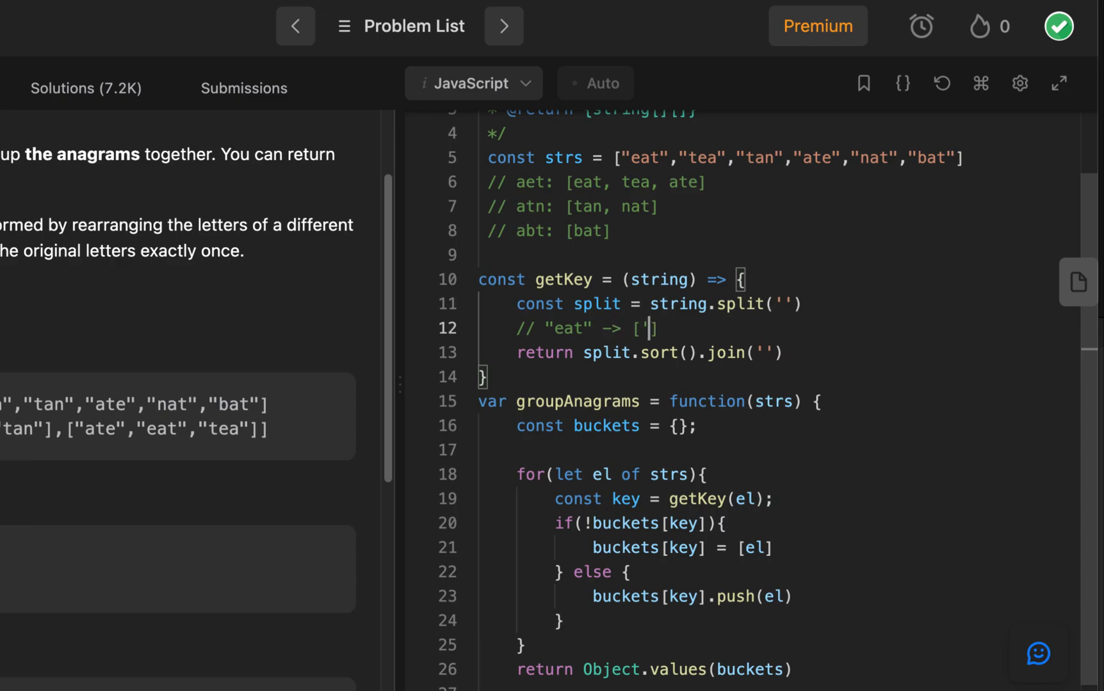
{"action": "type", "text": "e',"}
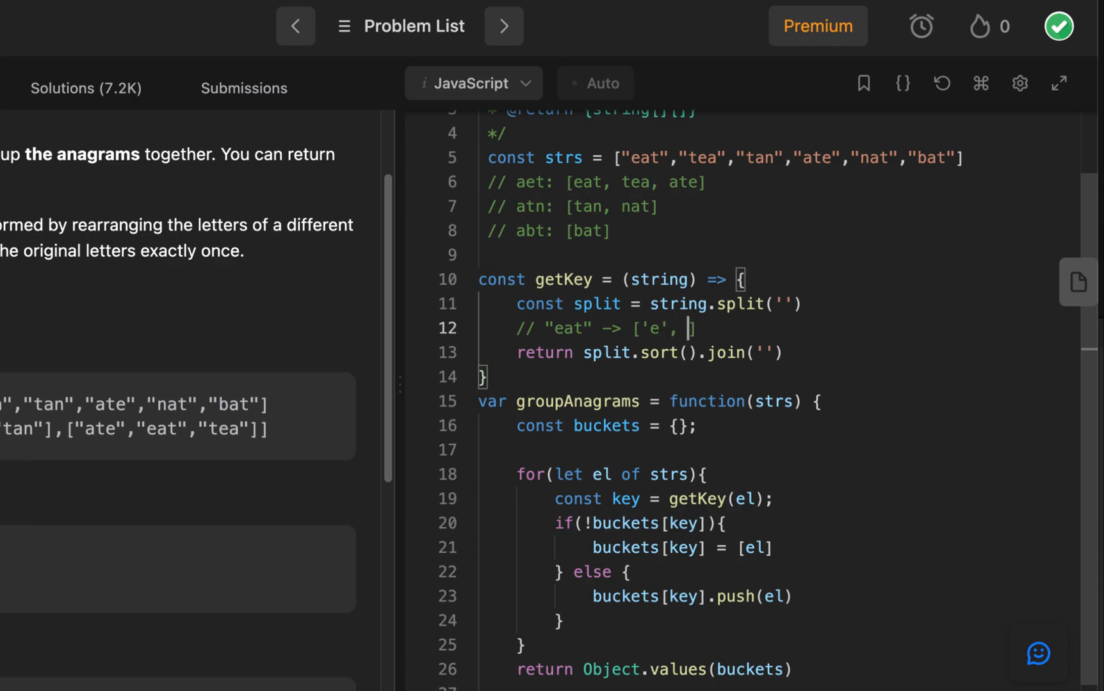
{"action": "type", "text": "'a',"}
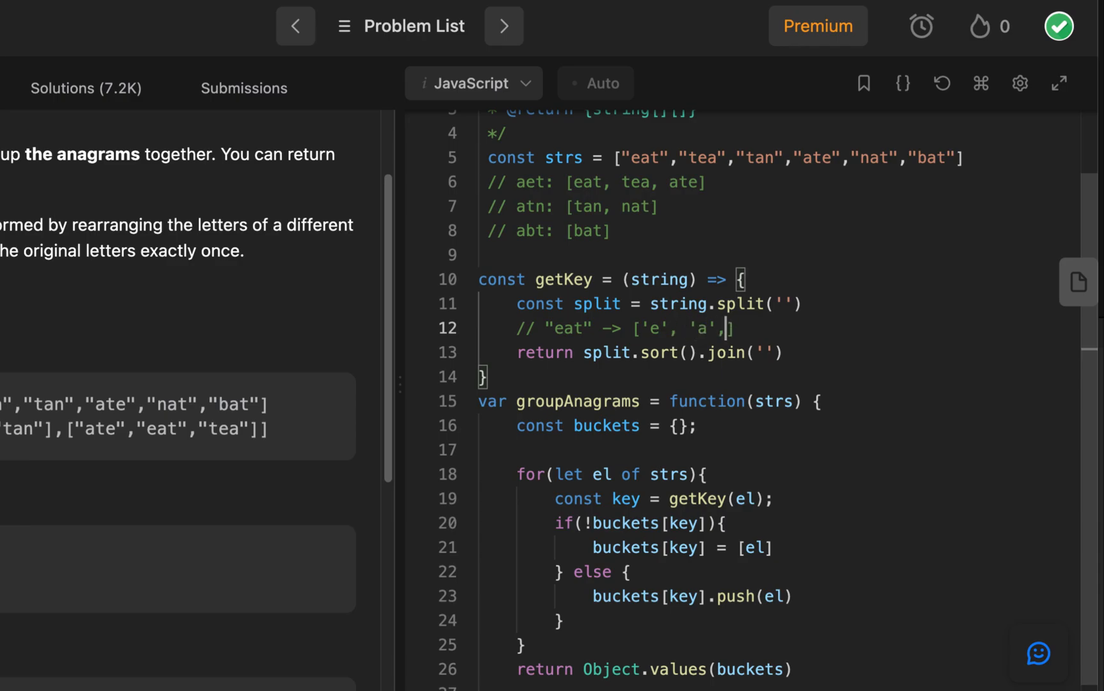
{"action": "type", "text": "'t"}
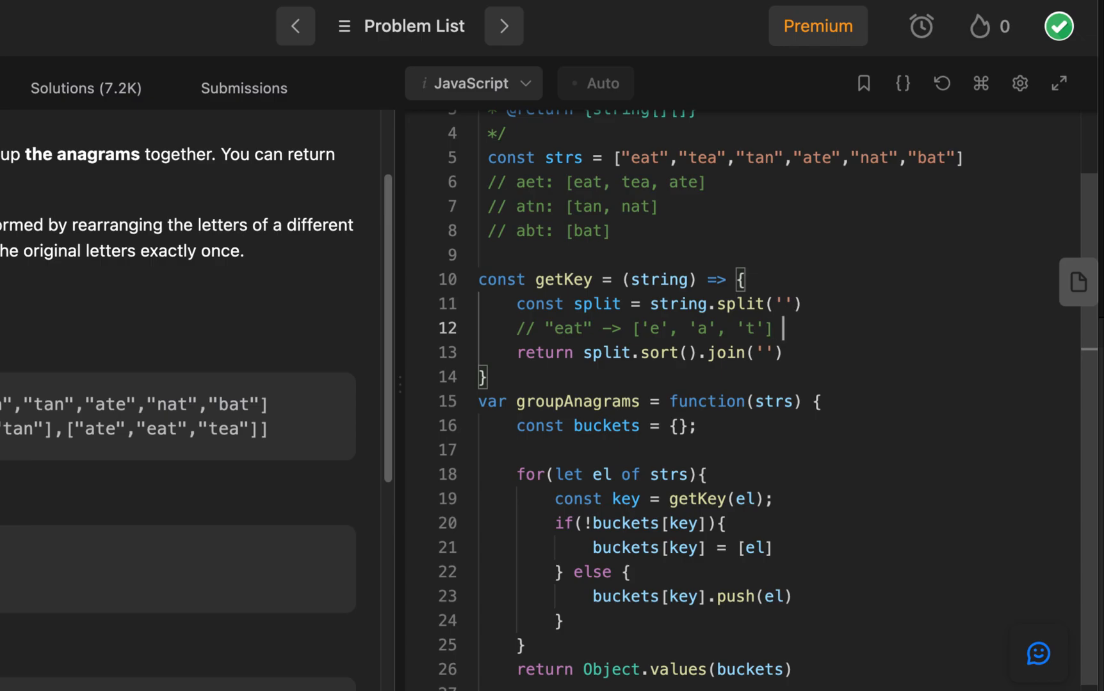
{"action": "type", "text": "-> []"}
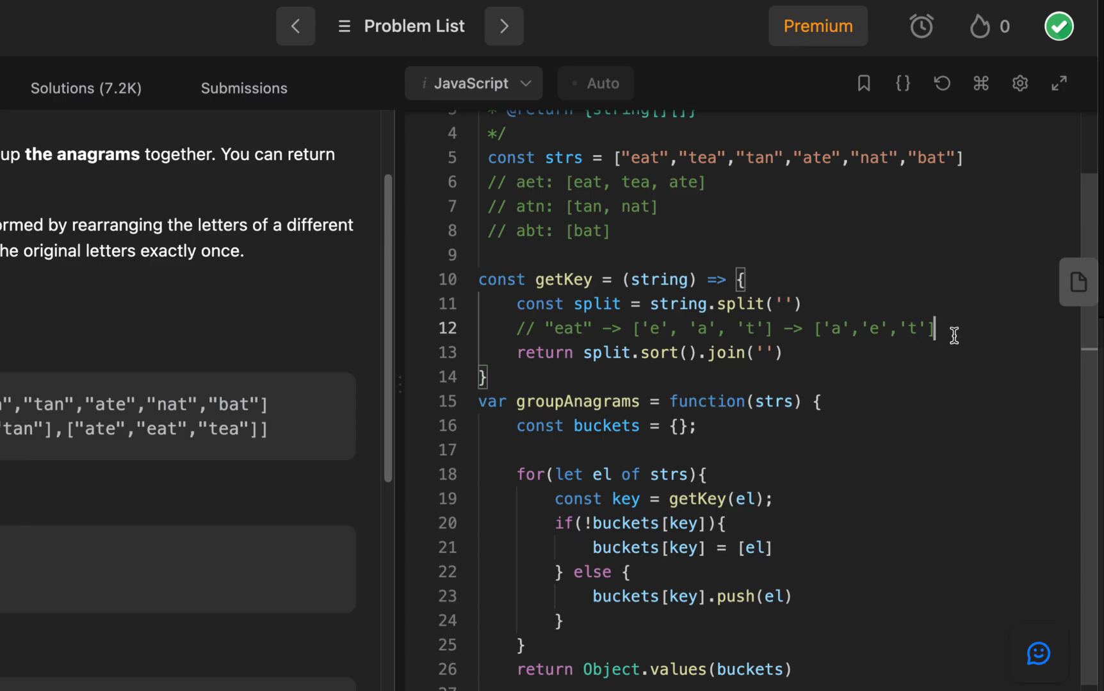
{"action": "type", "text": "-> \"ae\""}
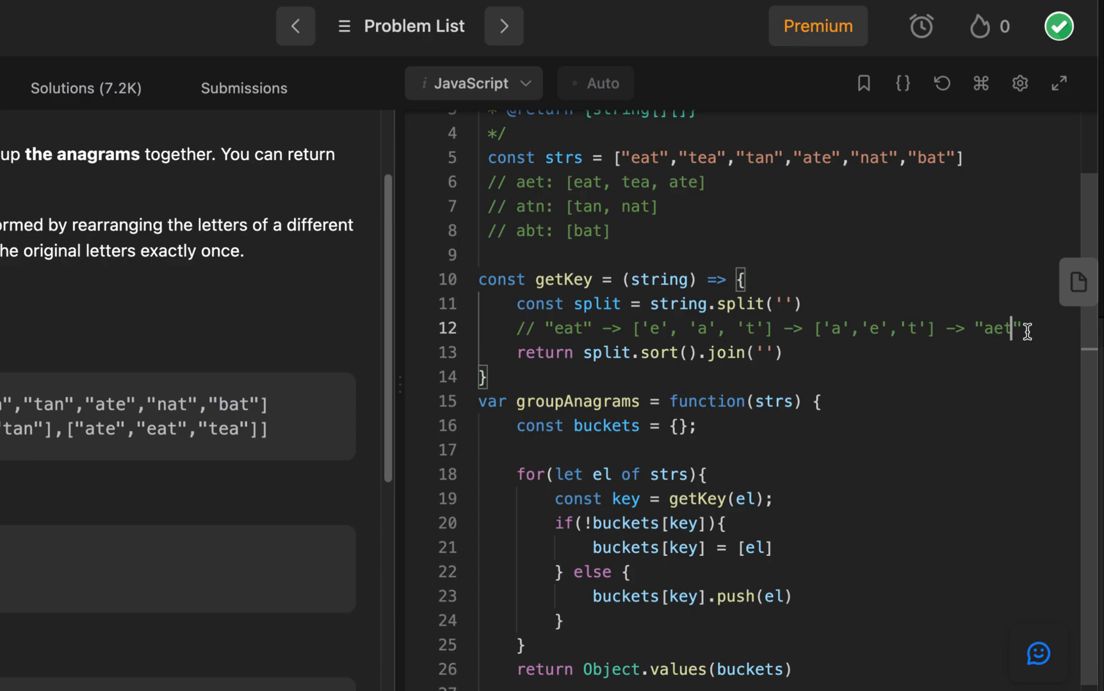
{"action": "mouse_move", "coordinate": [596, 357]}
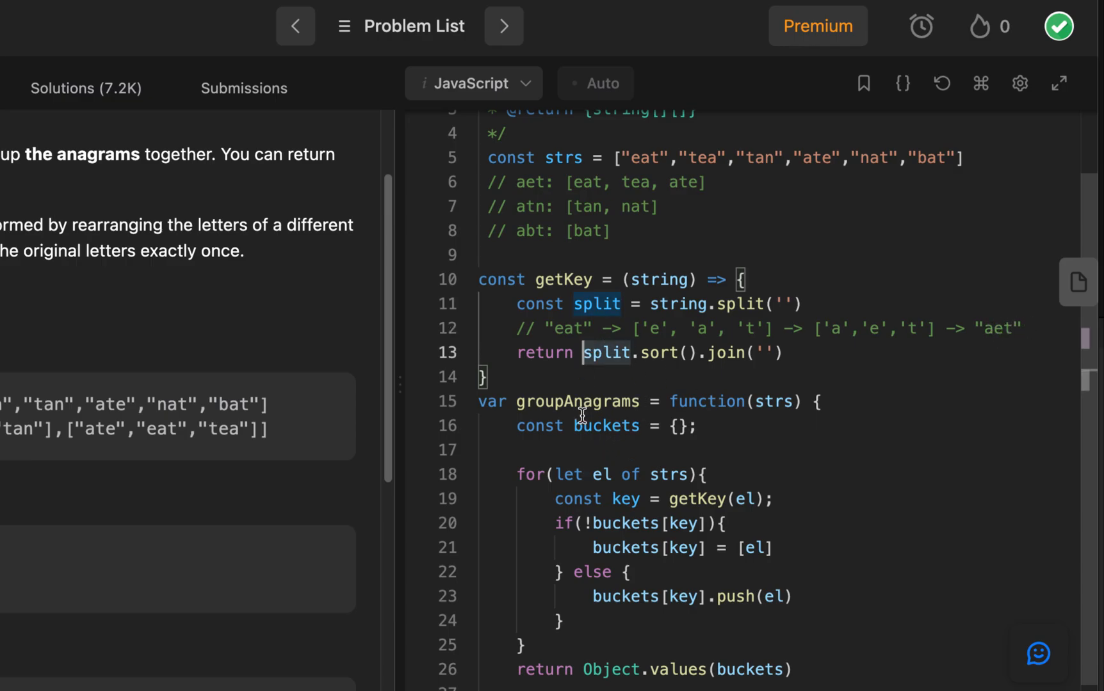
Highlight el and the returned buckets, then start a '// {}' comment below the buckets declaration.
{"action": "scroll", "scroll_direction": "up", "scroll_amount": 3}
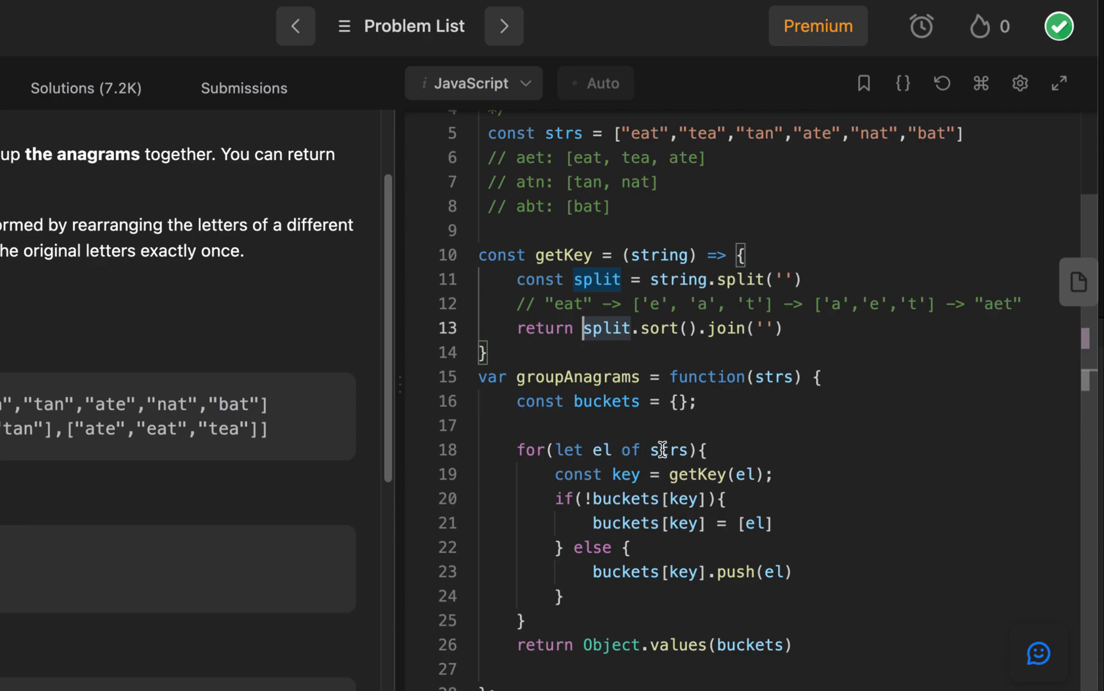
{"action": "double_click", "coordinate": [625, 474]}
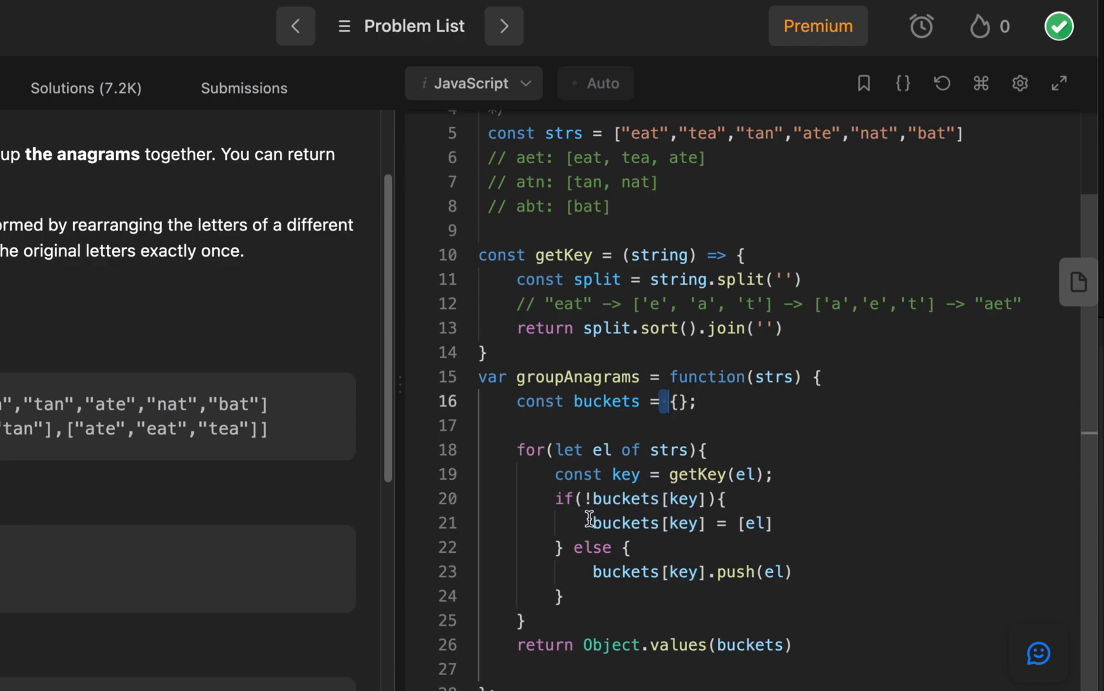
{"action": "mouse_move", "coordinate": [676, 524]}
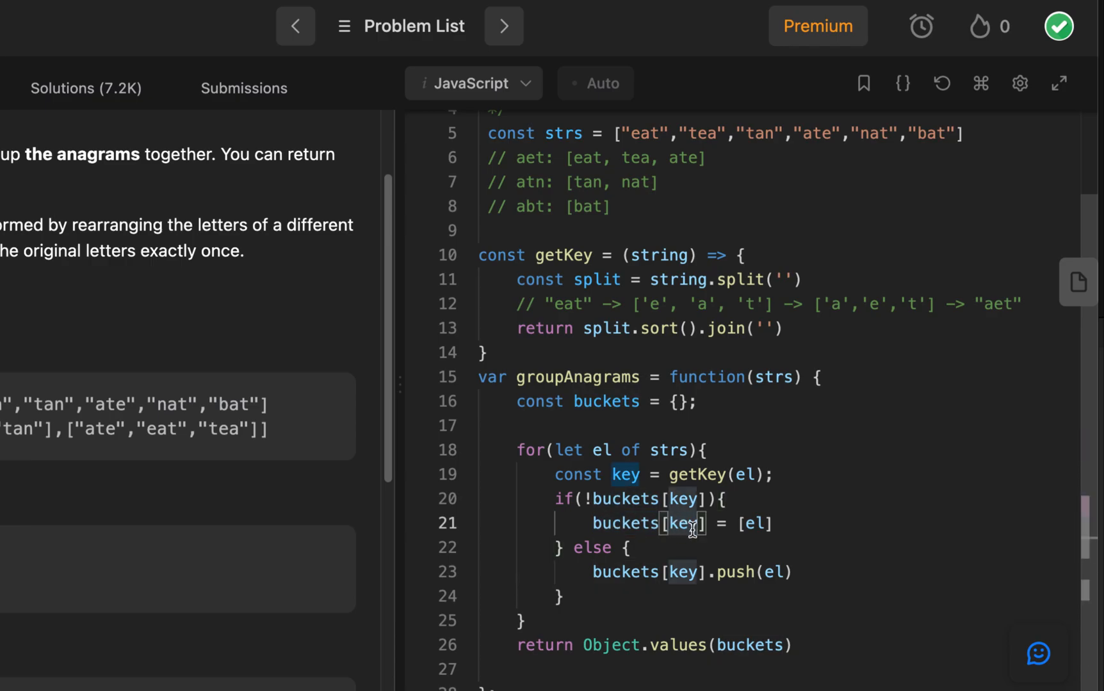
{"action": "mouse_move", "coordinate": [789, 532]}
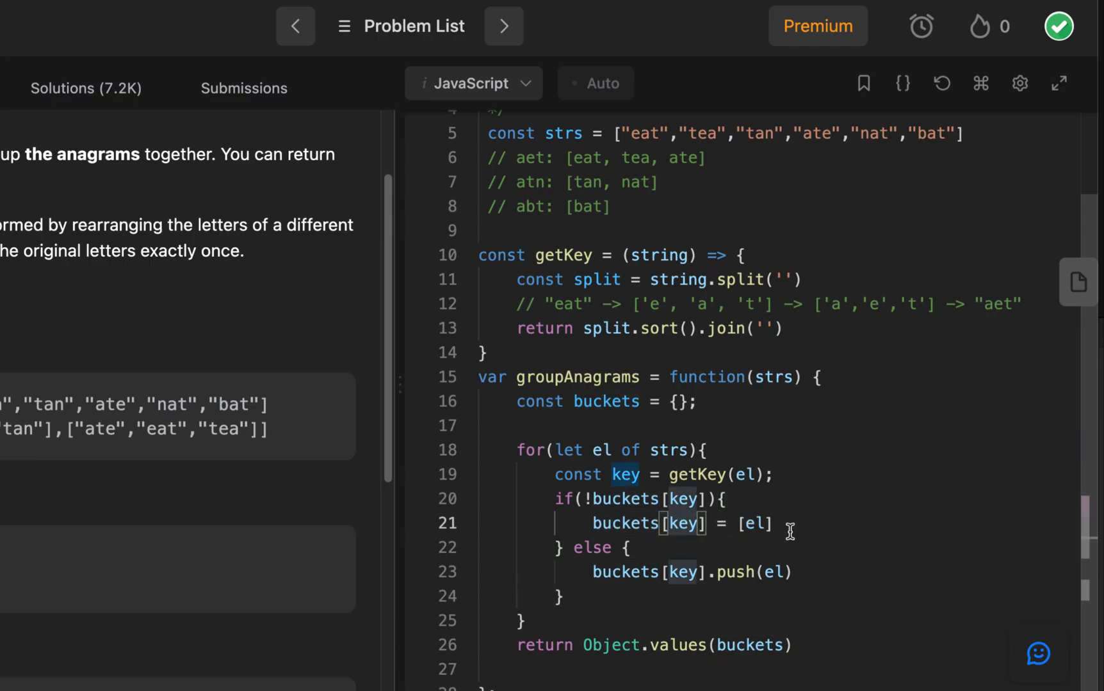
{"action": "double_click", "coordinate": [753, 524]}
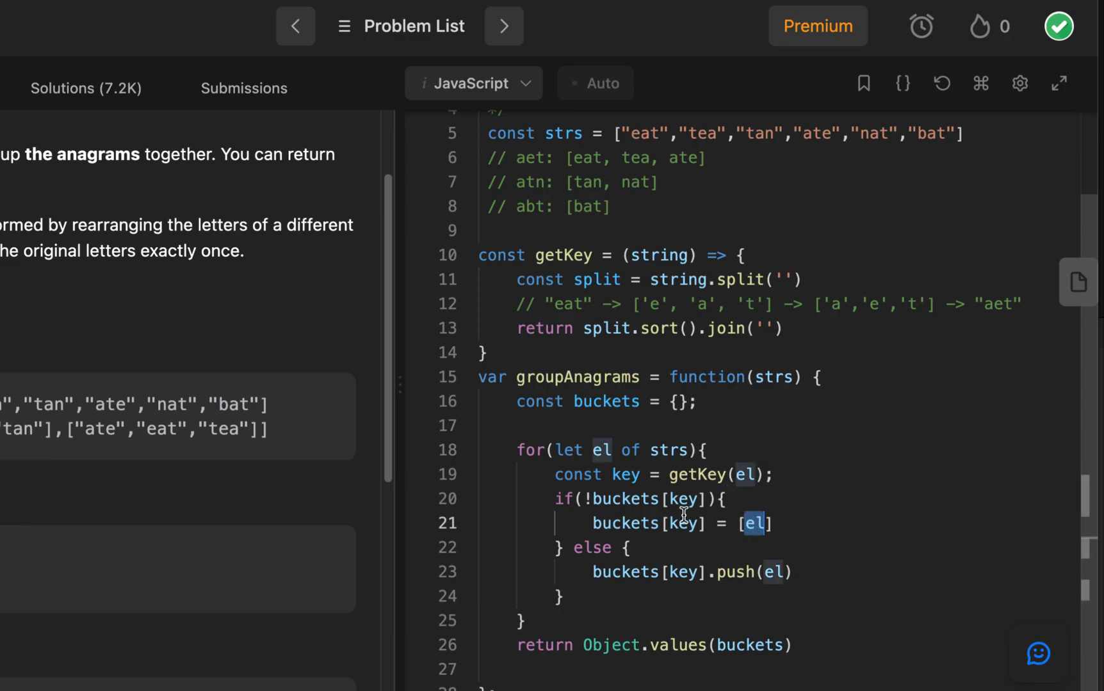
{"action": "mouse_move", "coordinate": [697, 573]}
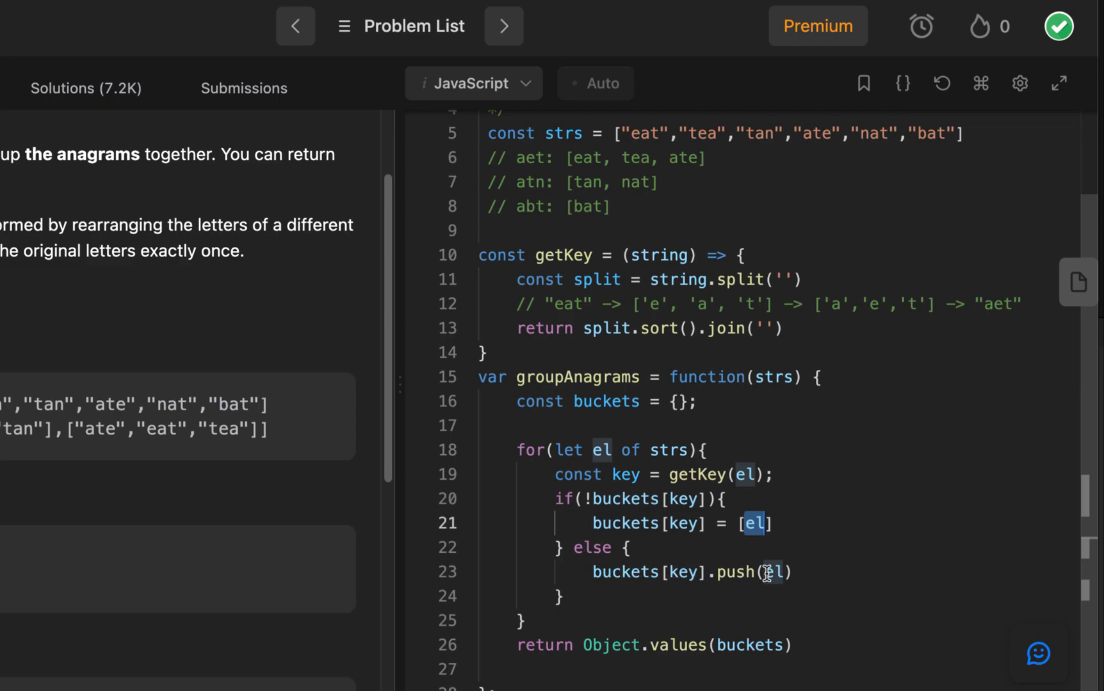
{"action": "mouse_move", "coordinate": [622, 572]}
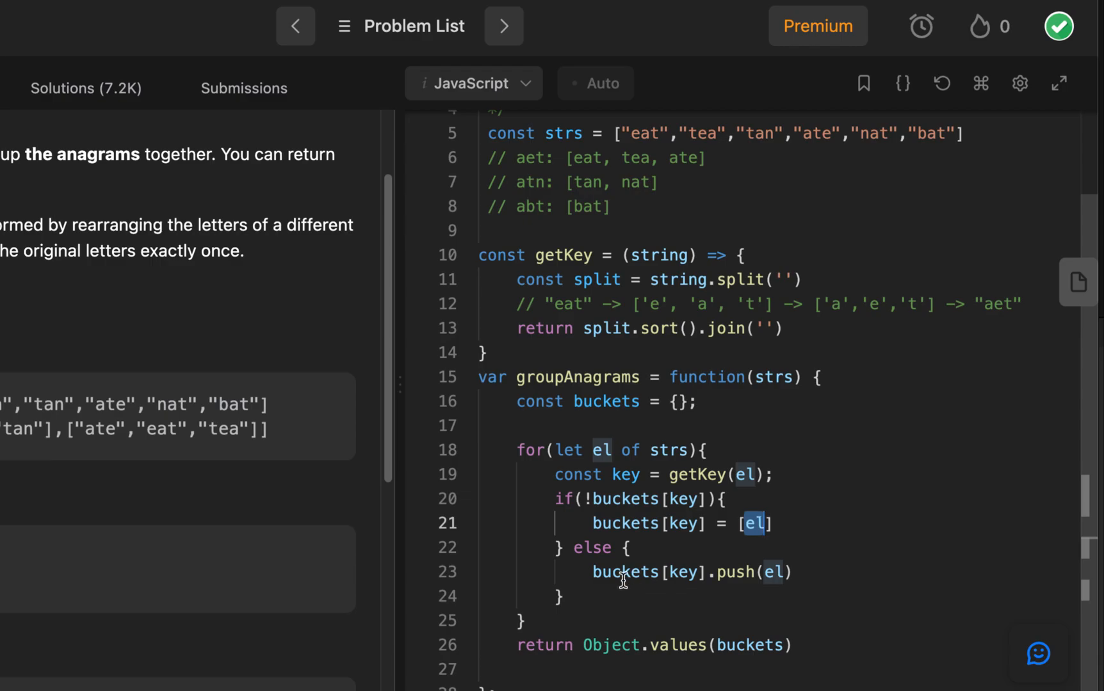
{"action": "mouse_move", "coordinate": [678, 627]}
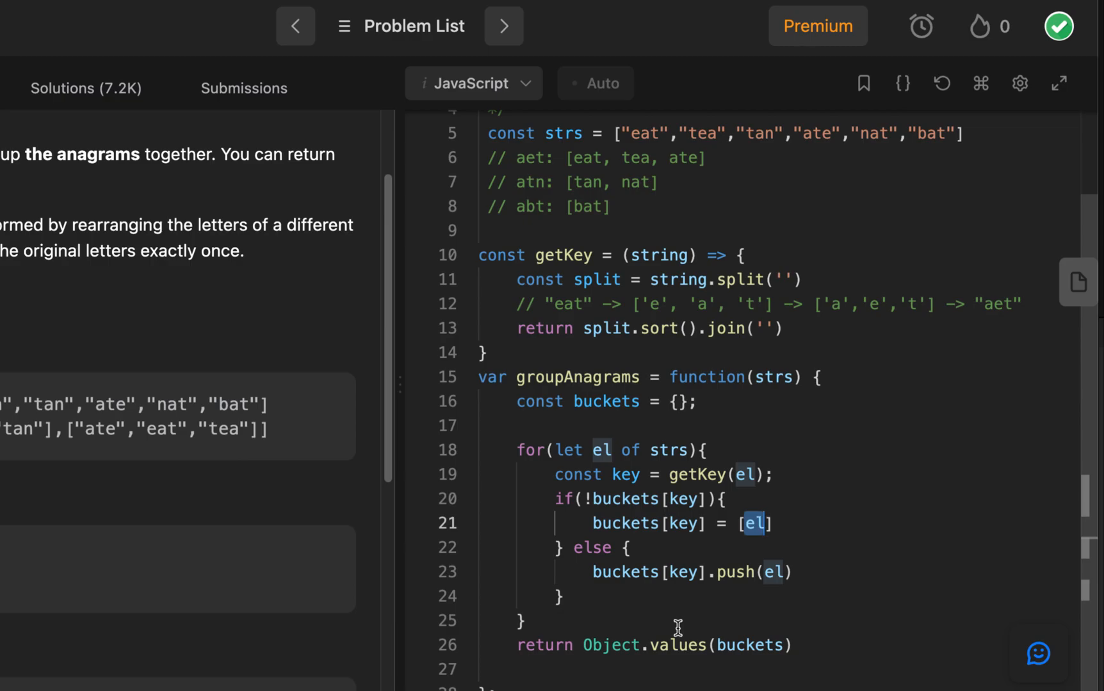
{"action": "mouse_move", "coordinate": [579, 645]}
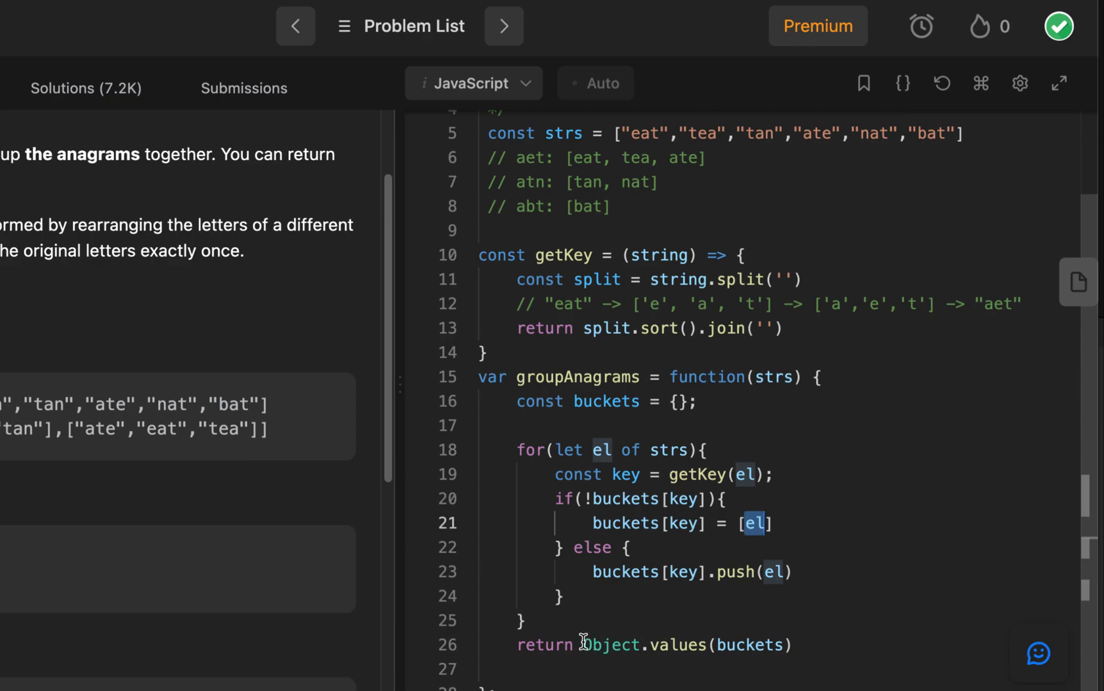
{"action": "mouse_move", "coordinate": [761, 646]}
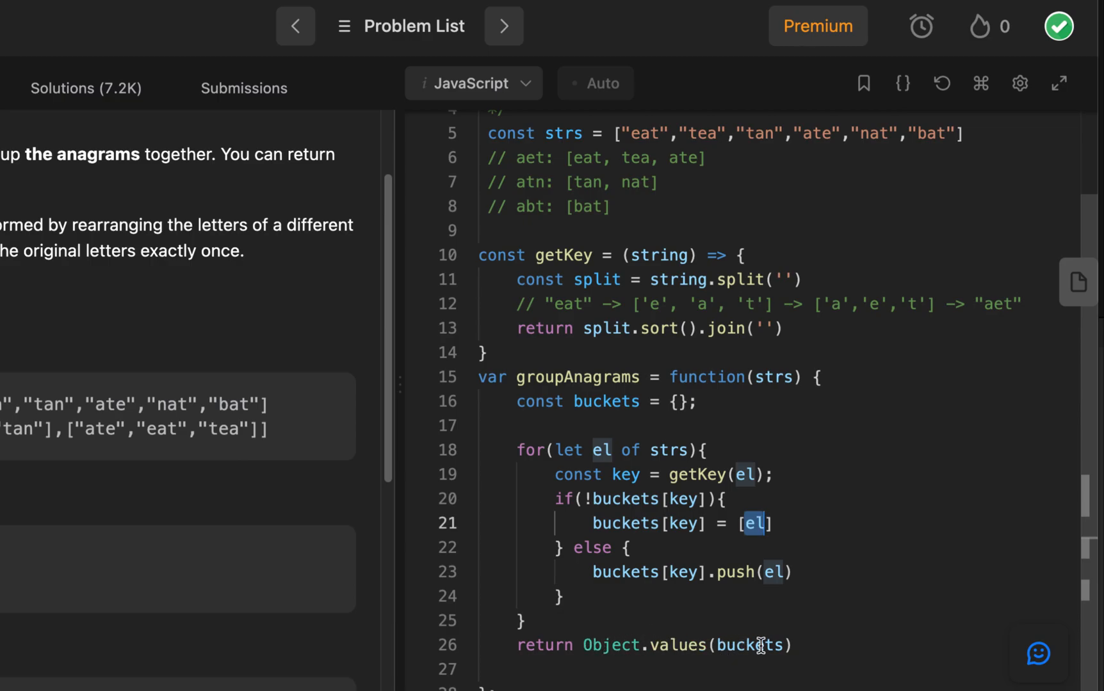
{"action": "double_click", "coordinate": [749, 645]}
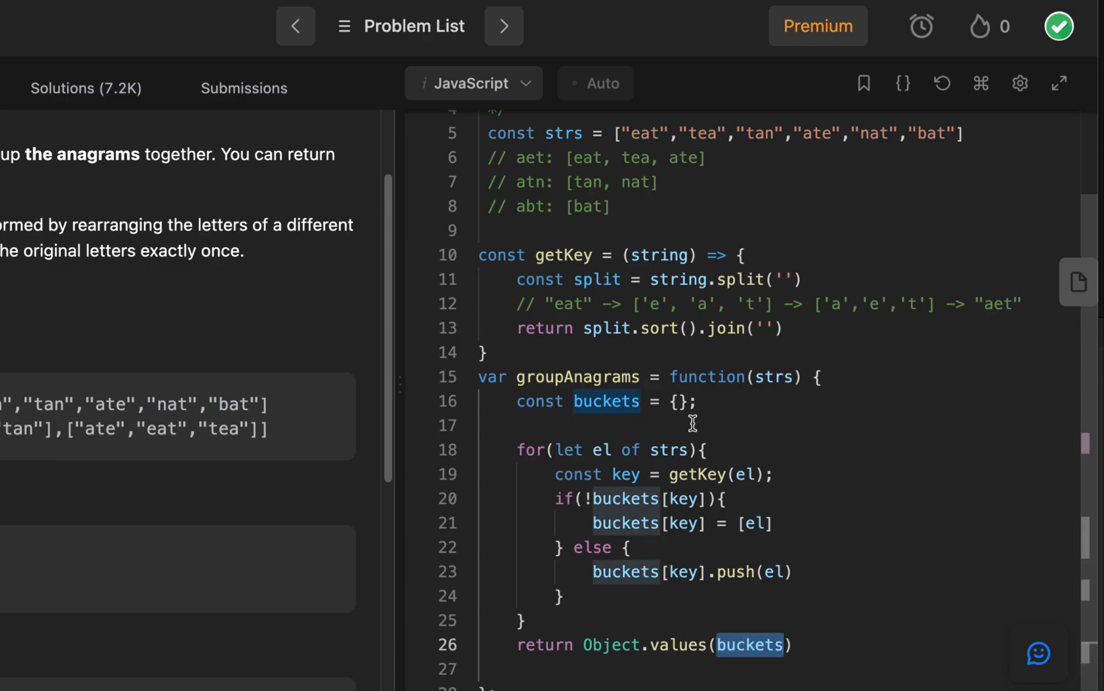
{"action": "left_click", "coordinate": [701, 401]}
{"action": "type", "text": "// {"}
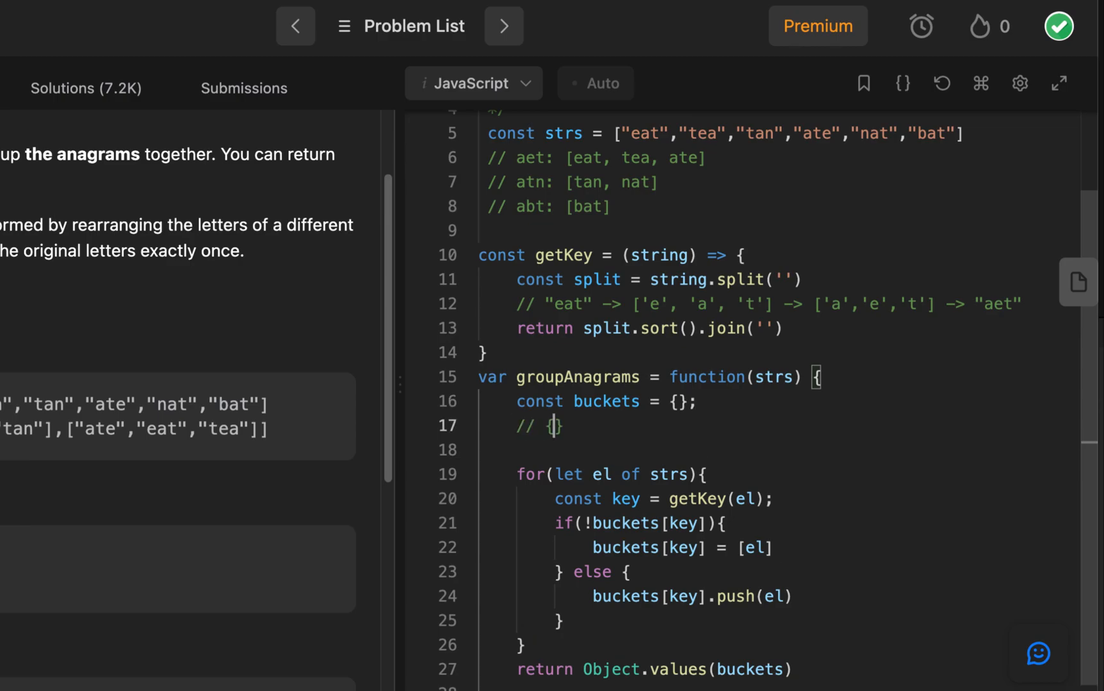
Fill the buckets comment with {aet: [eat, tea, ate], atn: [tan, nat], abt: [bat]}.
{"action": "type", "text": "aet: ["}
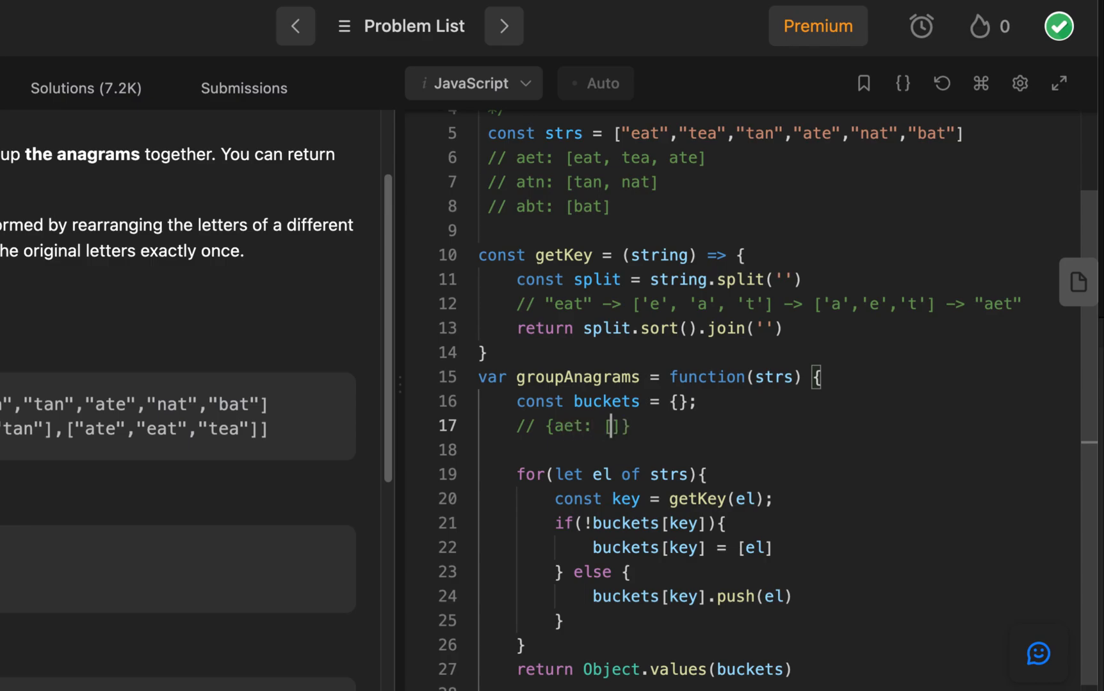
{"action": "type", "text": "eat, t"}
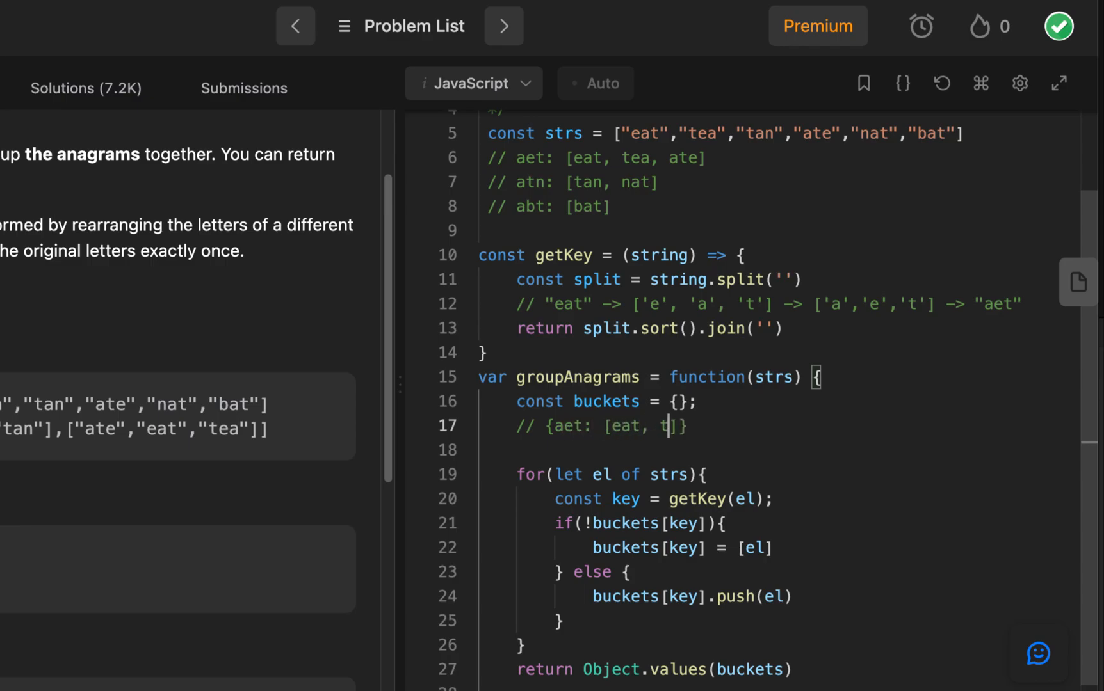
{"action": "type", "text": "ea, ate"}
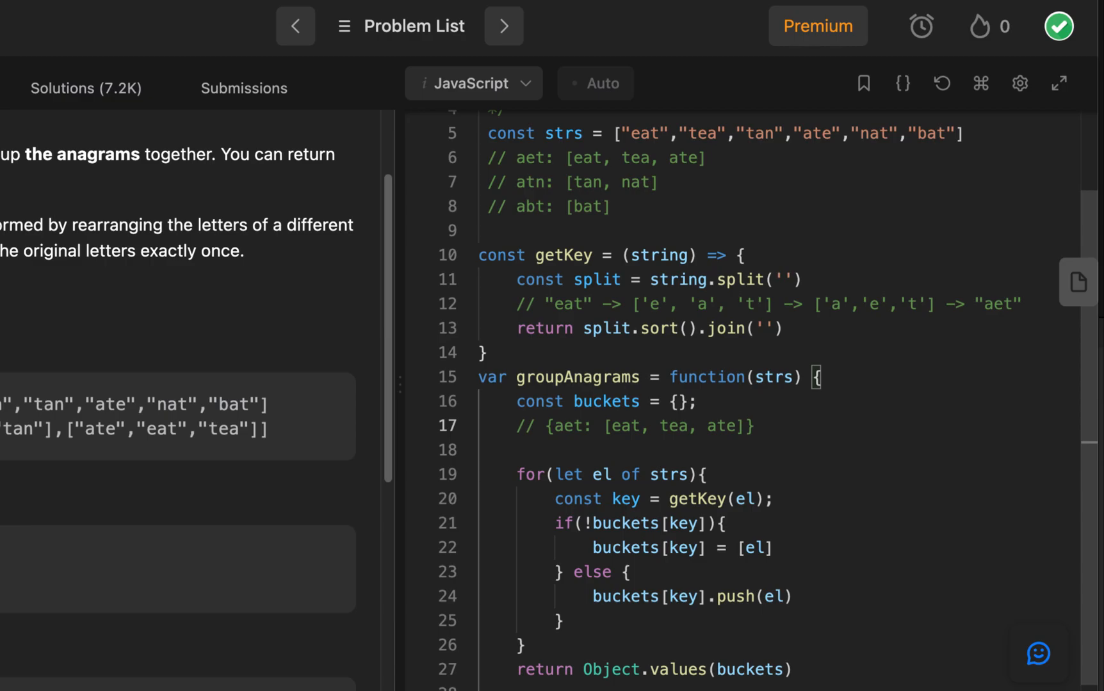
{"action": "type", "text": ", a"}
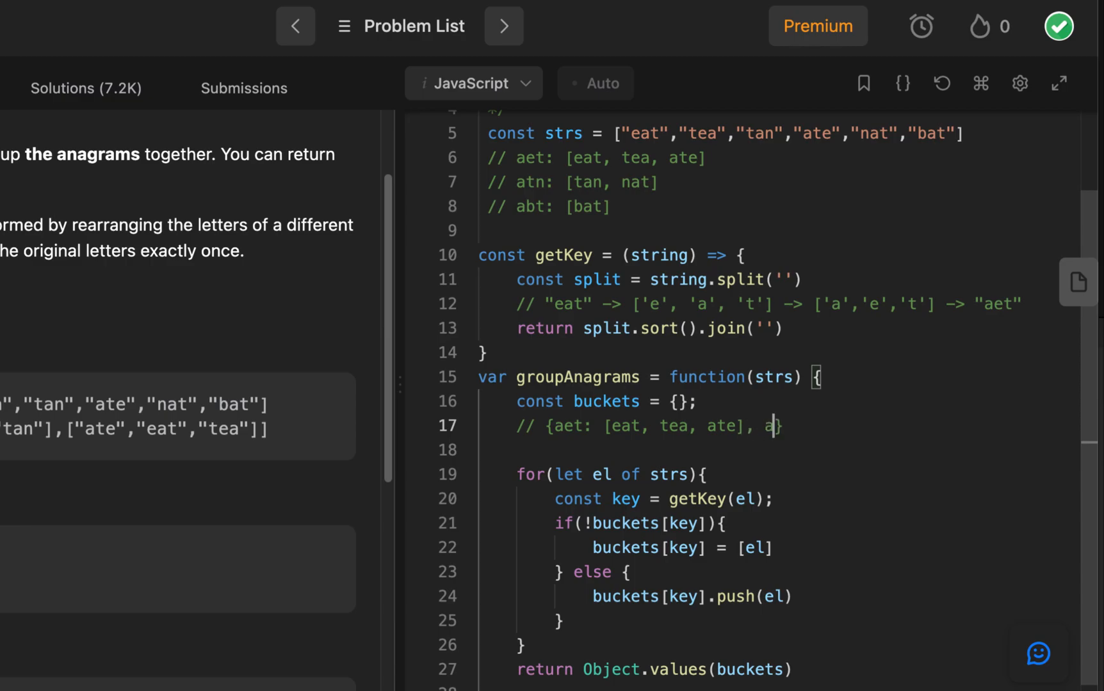
{"action": "type", "text": "tn: []}"}
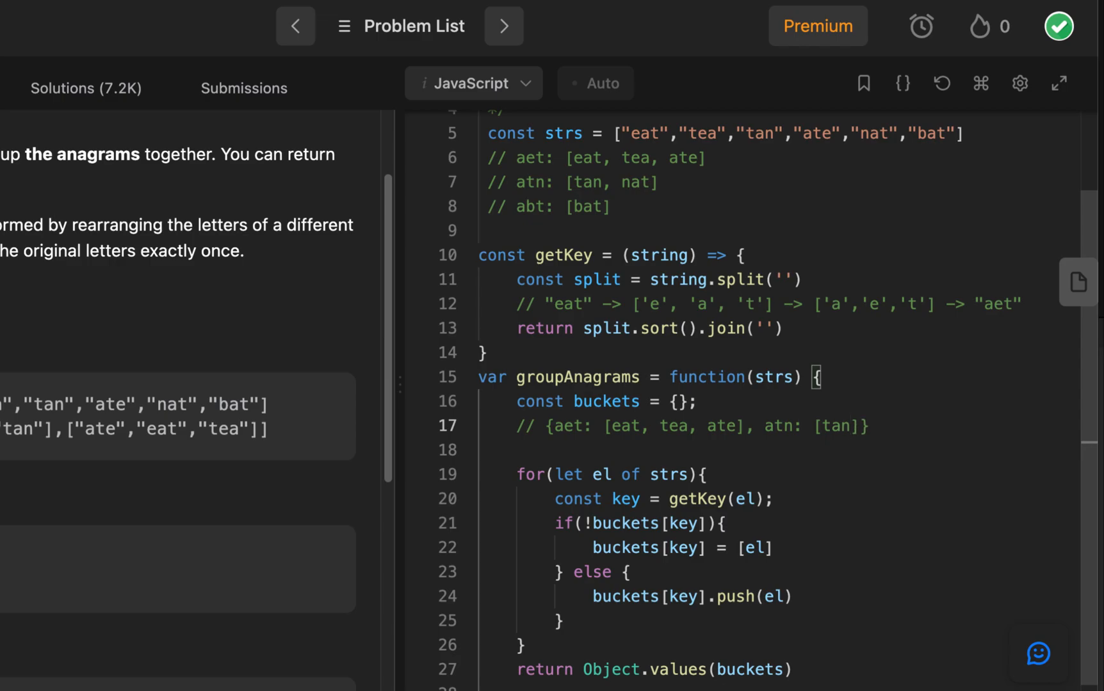
{"action": "type", "text": ", nat], abt: [a"}
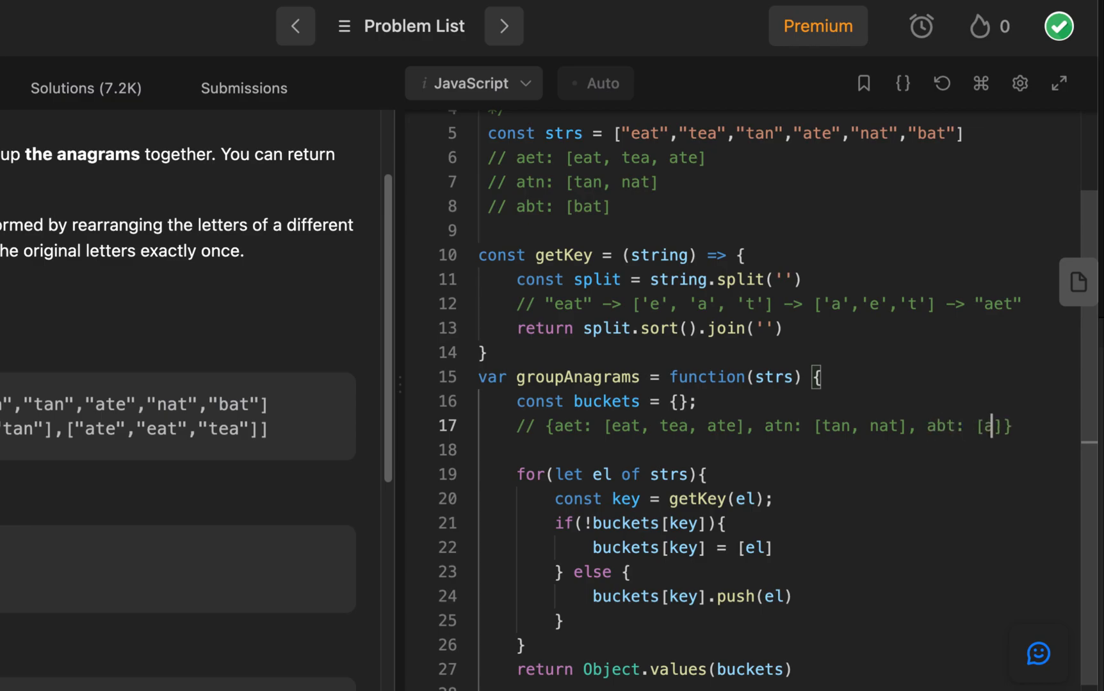
{"action": "type", "text": "bat"}
{"action": "type", "text": "//"}
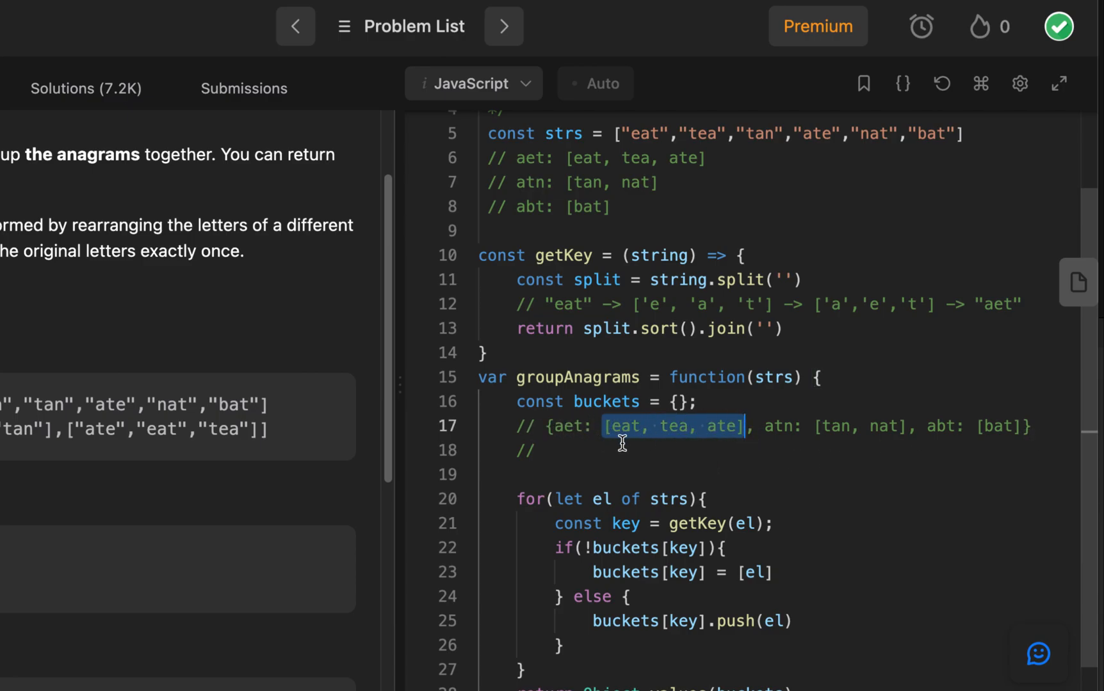
{"action": "mouse_move", "coordinate": [653, 466]}
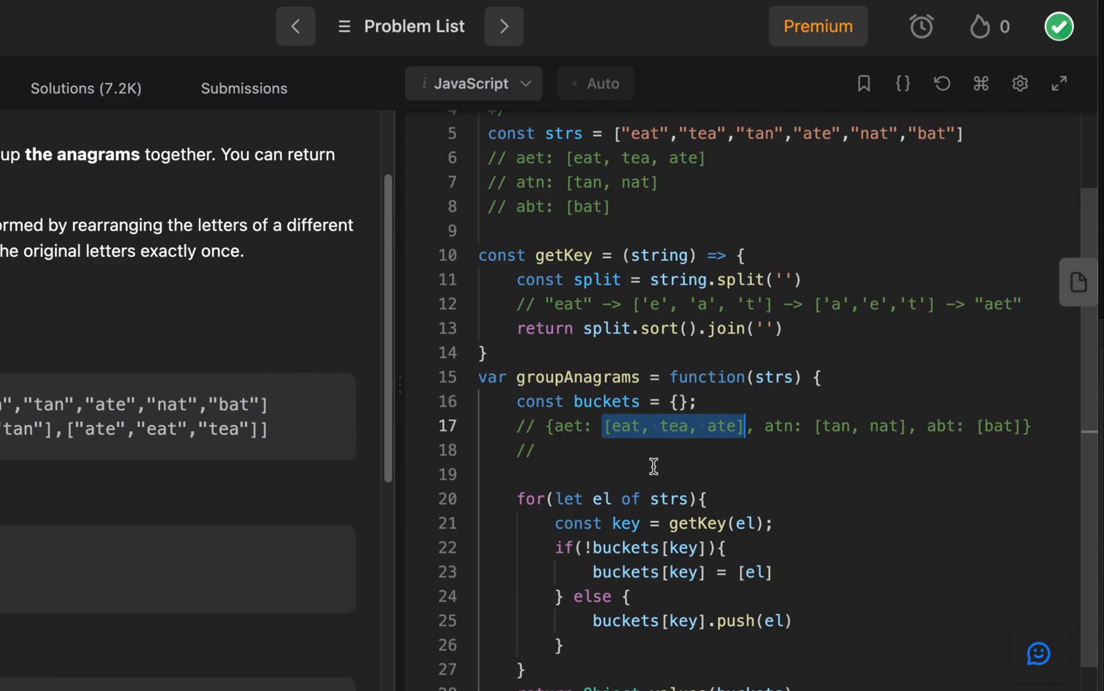
Write the line 18 comment: Object.values(buckets) [[eat, tea, ate], [tan, nat], [bat]].
{"action": "left_click", "coordinate": [640, 451]}
{"action": "type", "text": " ["}
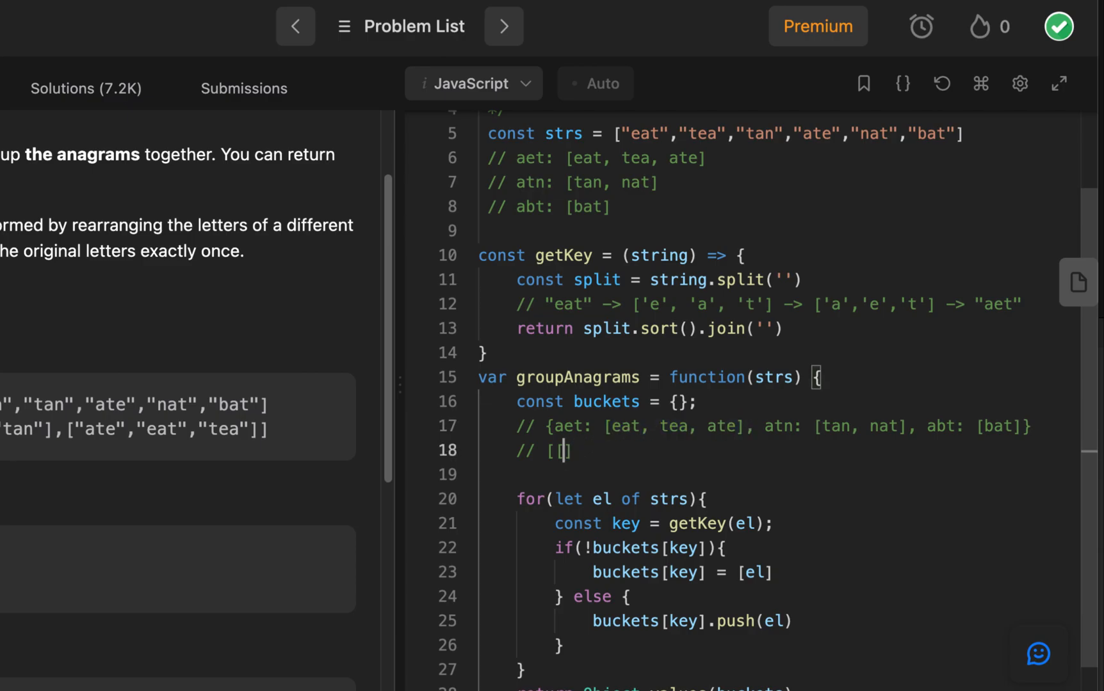
{"action": "type", "text": "eat, tea, ate], [tan, nat], [bat]]"}
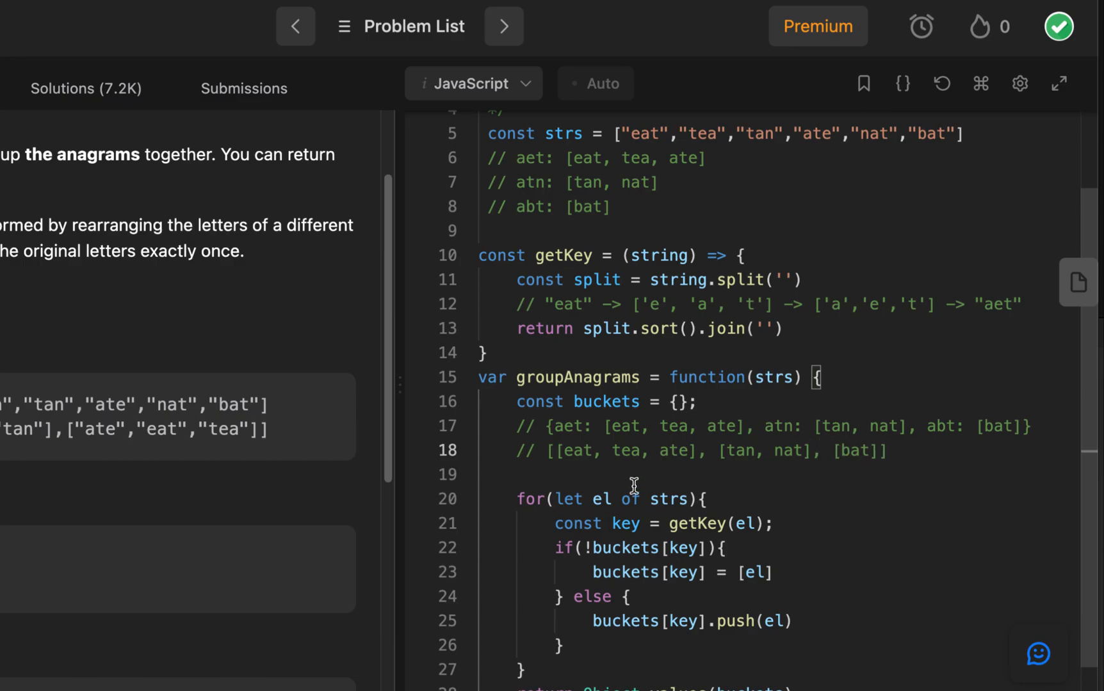
{"action": "mouse_move", "coordinate": [545, 493]}
{"action": "type", "text": "Object.values(buckets)"}
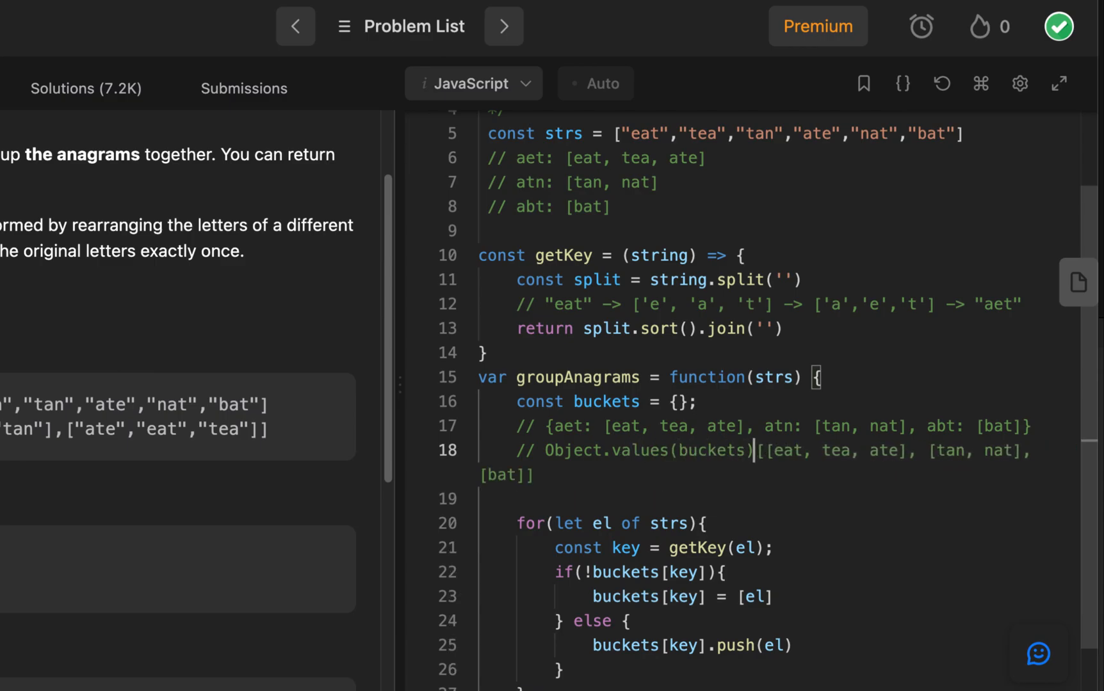
{"action": "scroll", "scroll_direction": "down", "scroll_amount": 3}
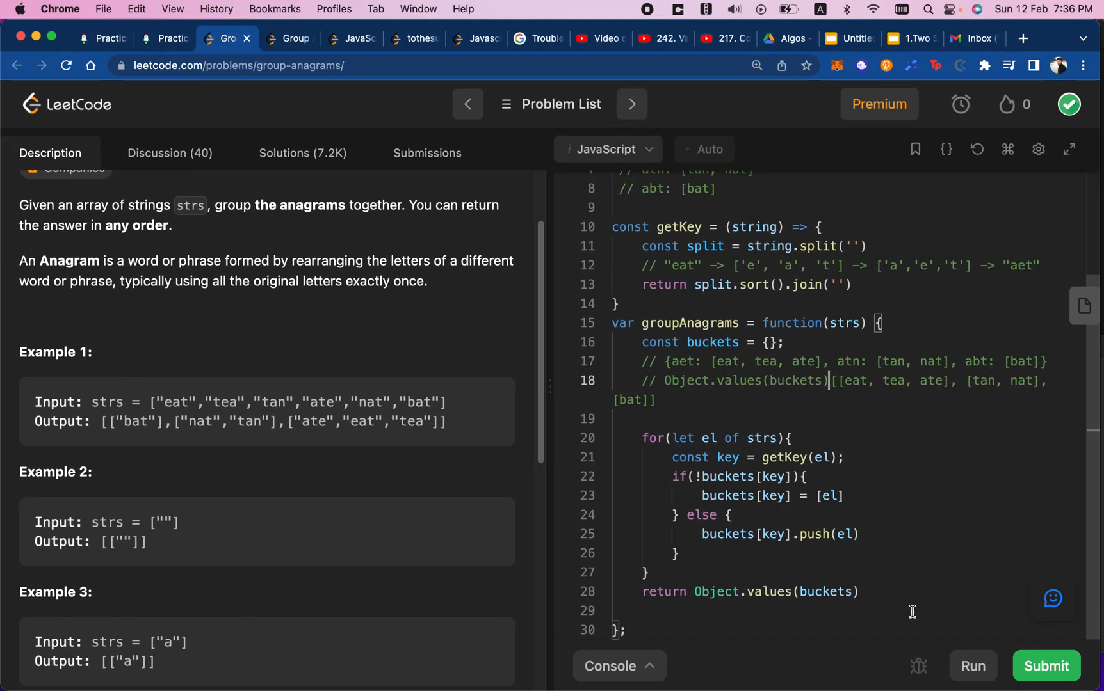
Submit the annotated Group Anagrams solution and get an Accepted result.
{"action": "left_click", "coordinate": [972, 665]}
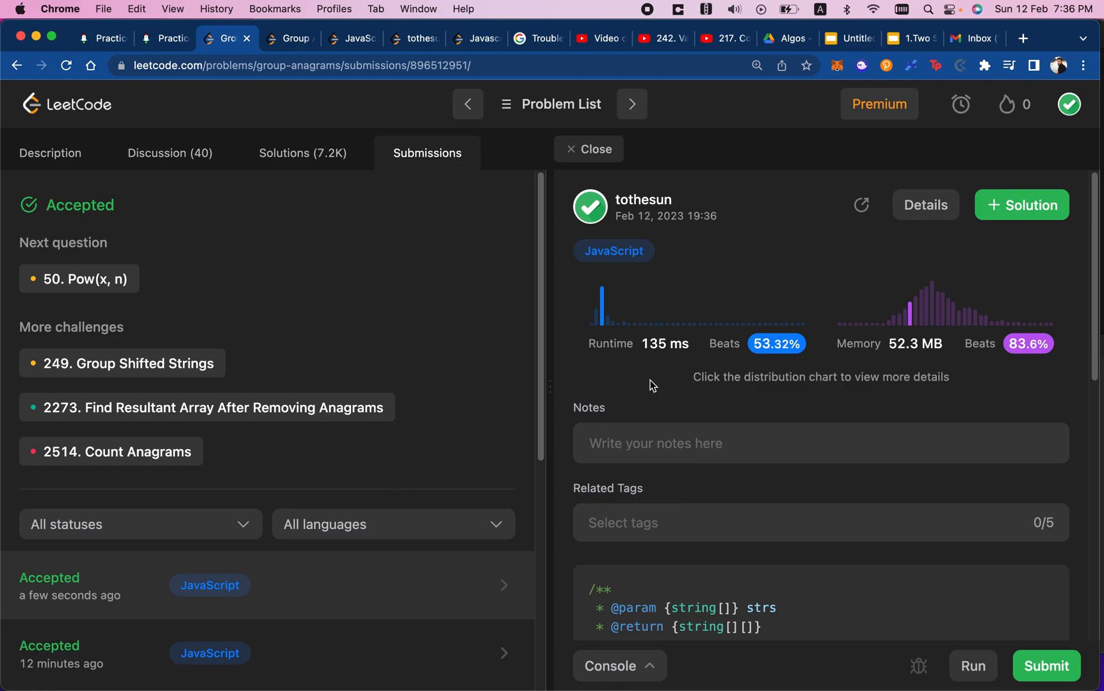
{"action": "mouse_move", "coordinate": [622, 387]}
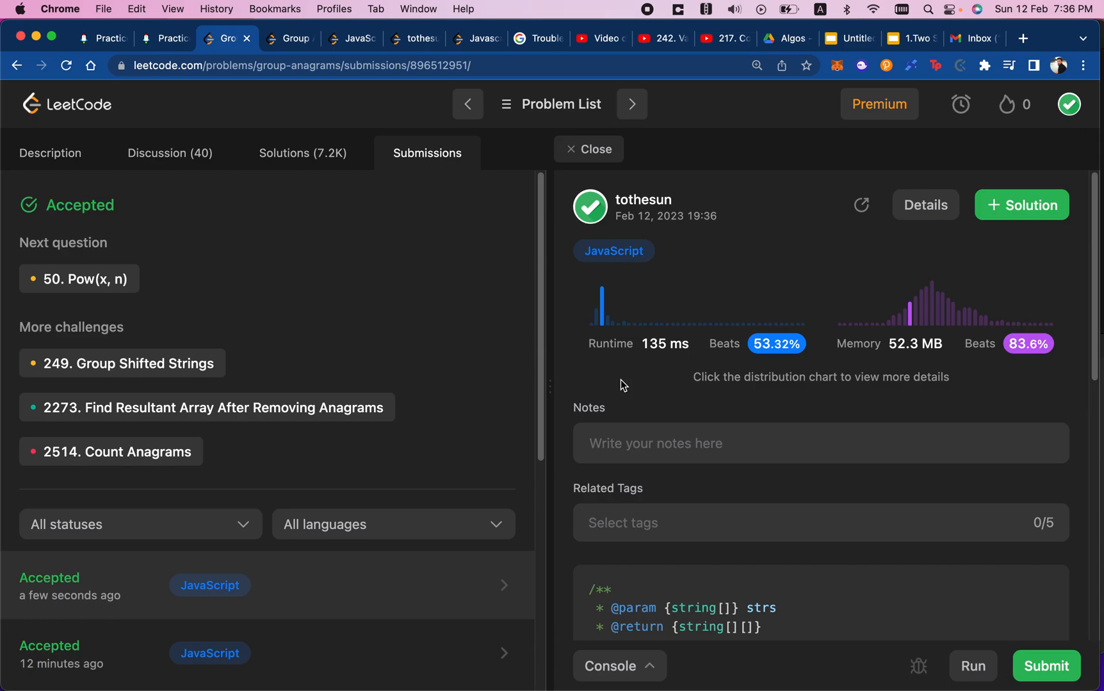
{"action": "mouse_move", "coordinate": [647, 457]}
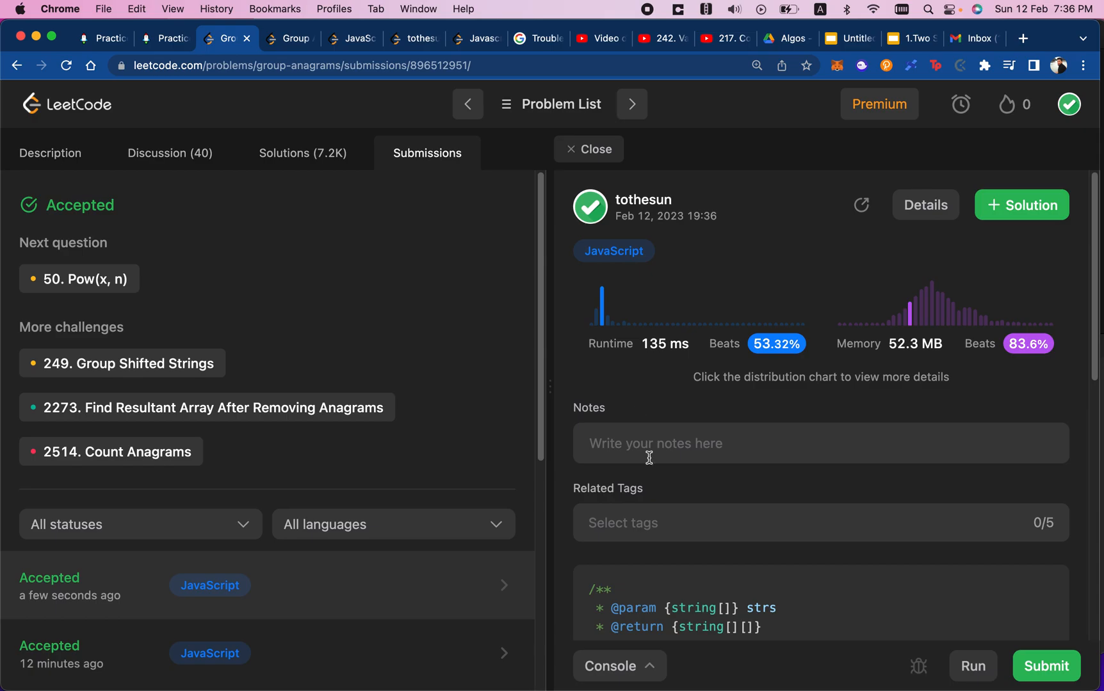